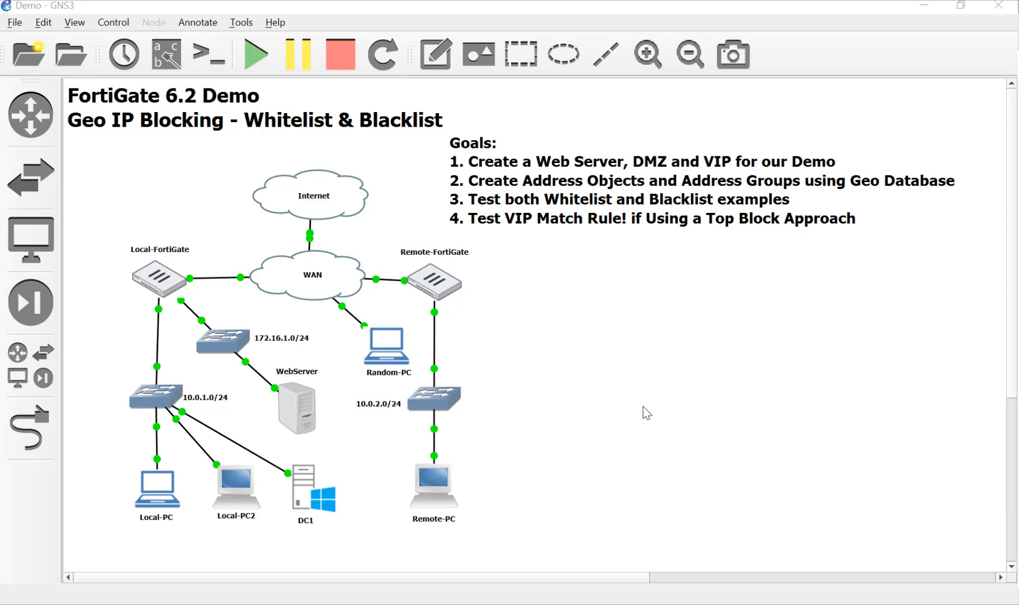
{"action": "mouse_move", "coordinate": [643, 410]}
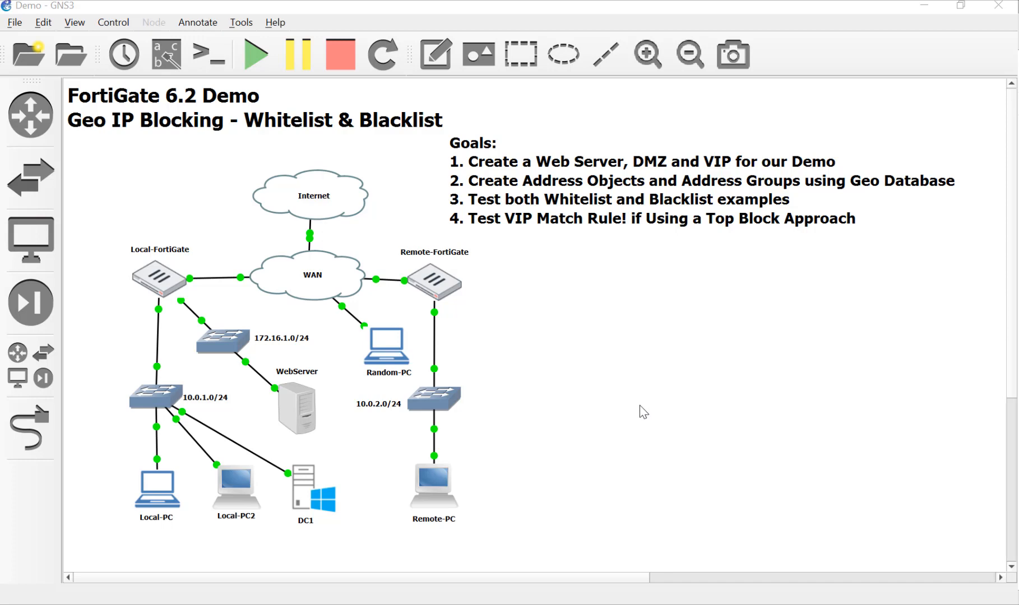
{"action": "mouse_move", "coordinate": [646, 411]}
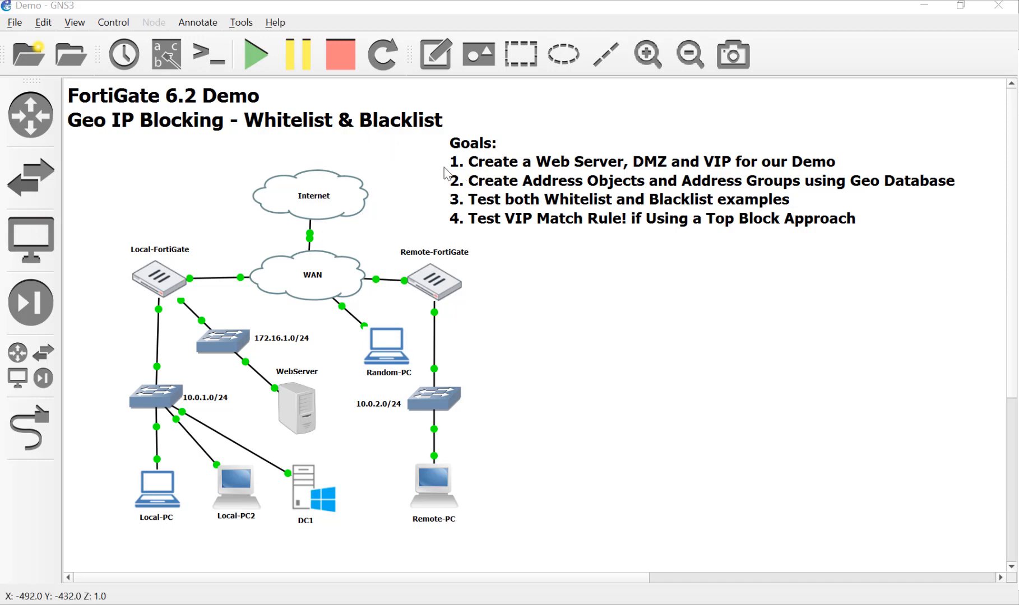
{"action": "mouse_move", "coordinate": [688, 193]}
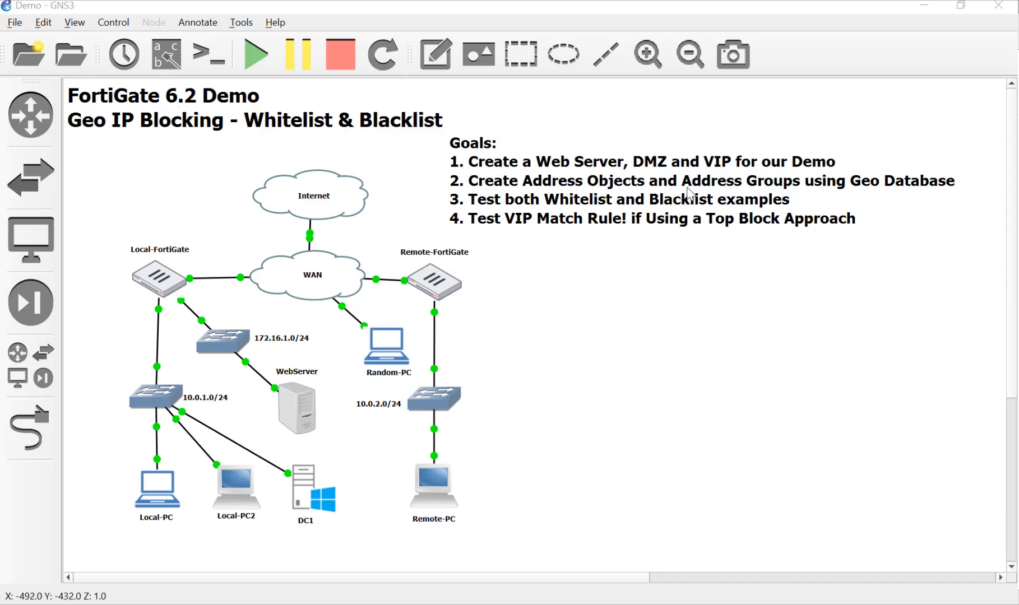
{"action": "mouse_move", "coordinate": [788, 171]}
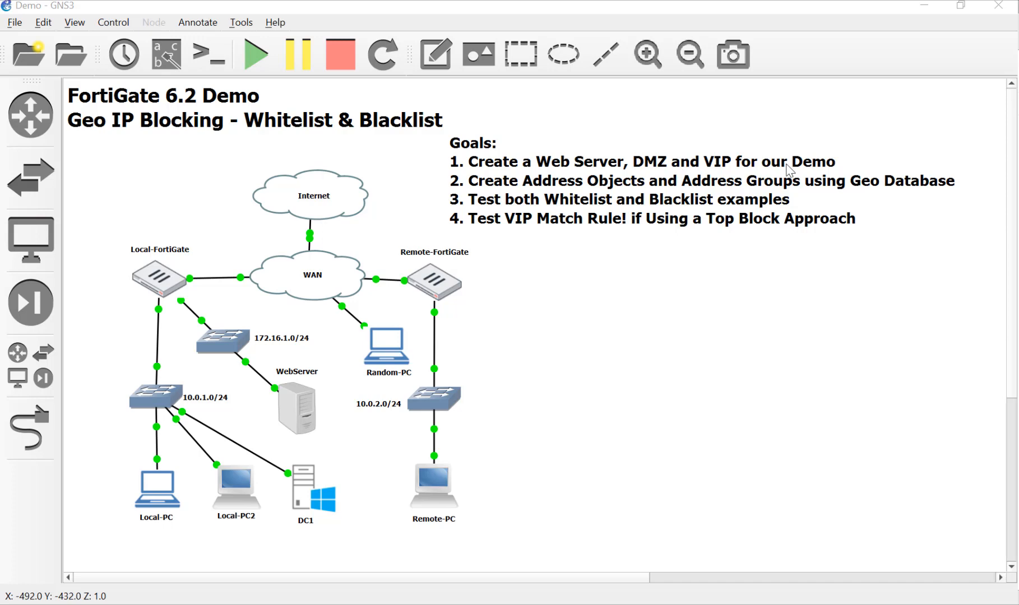
{"action": "mouse_move", "coordinate": [726, 178]}
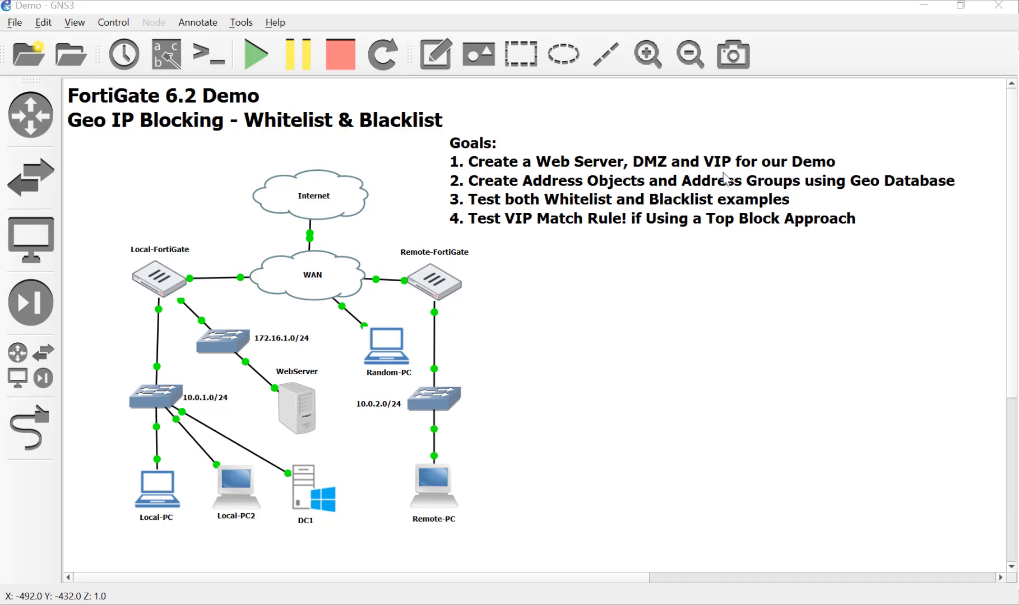
{"action": "mouse_move", "coordinate": [379, 196]}
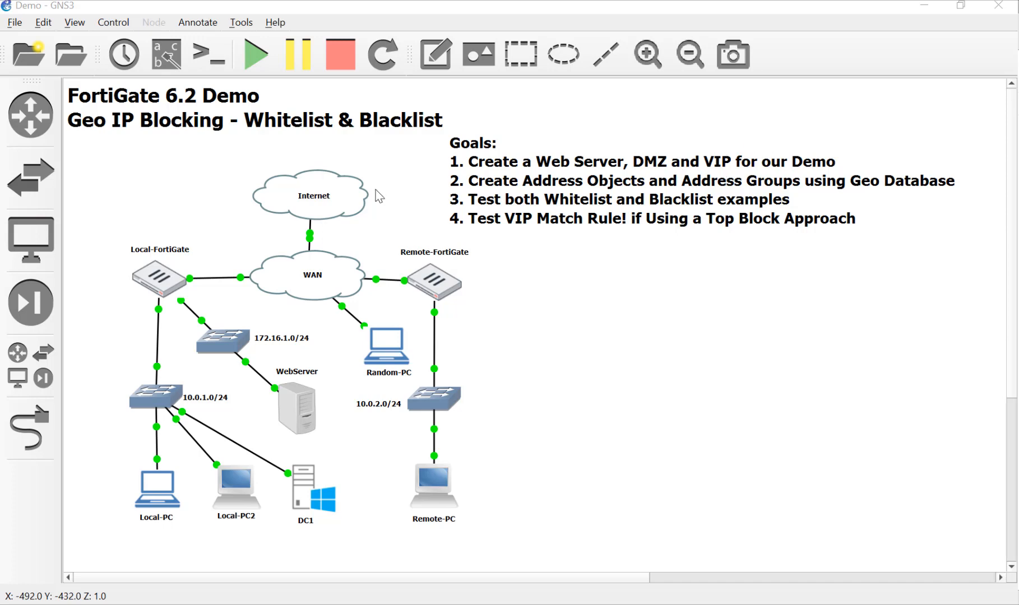
Select the Random-PC host node in the topology to bring up its VNC console
{"action": "left_click", "coordinate": [387, 346]}
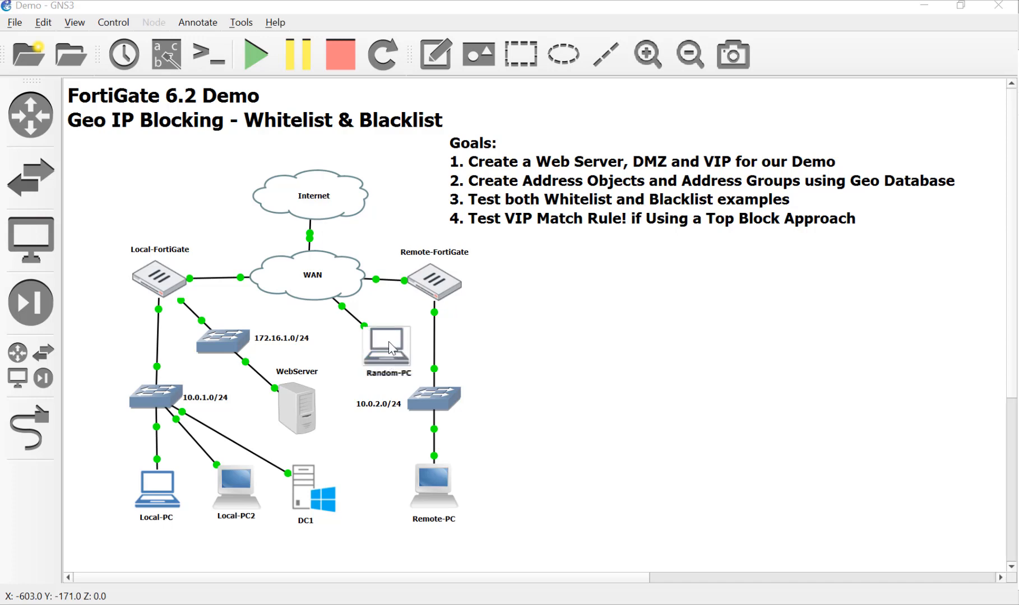
{"action": "mouse_move", "coordinate": [370, 348]}
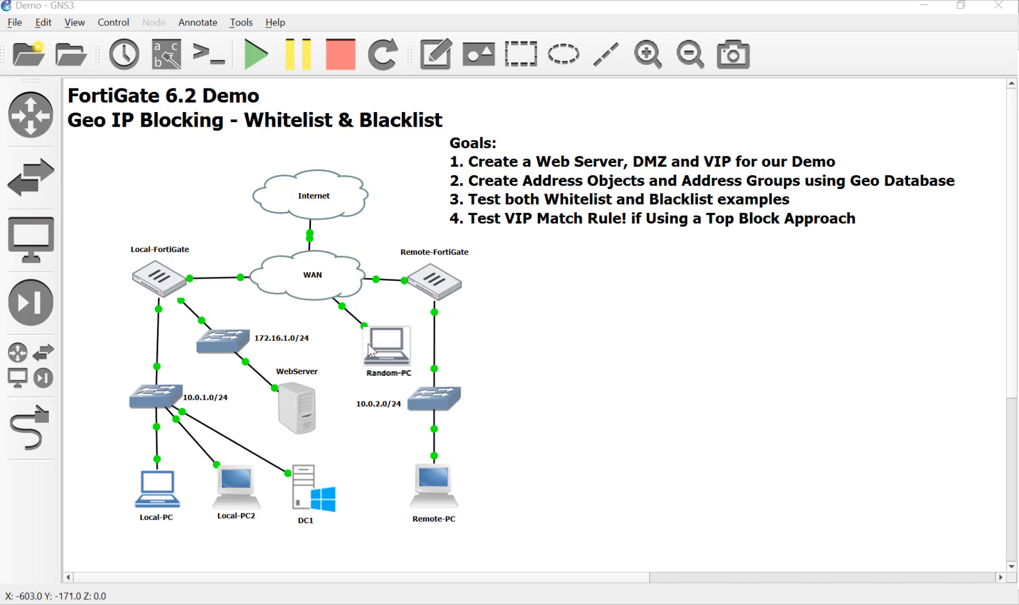
{"action": "mouse_move", "coordinate": [363, 348]}
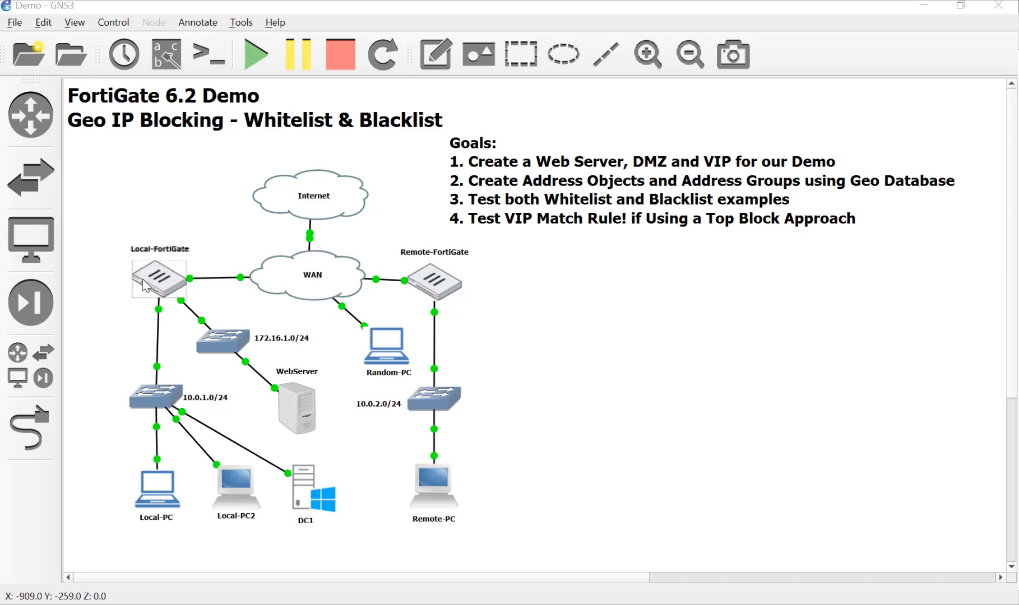
{"action": "mouse_move", "coordinate": [411, 276]}
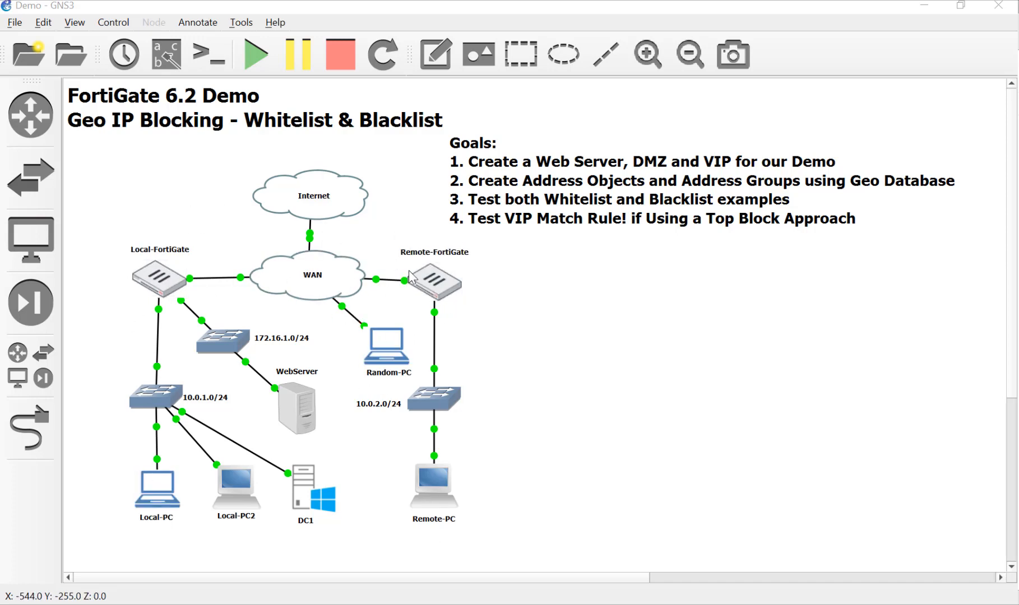
{"action": "mouse_move", "coordinate": [116, 283]}
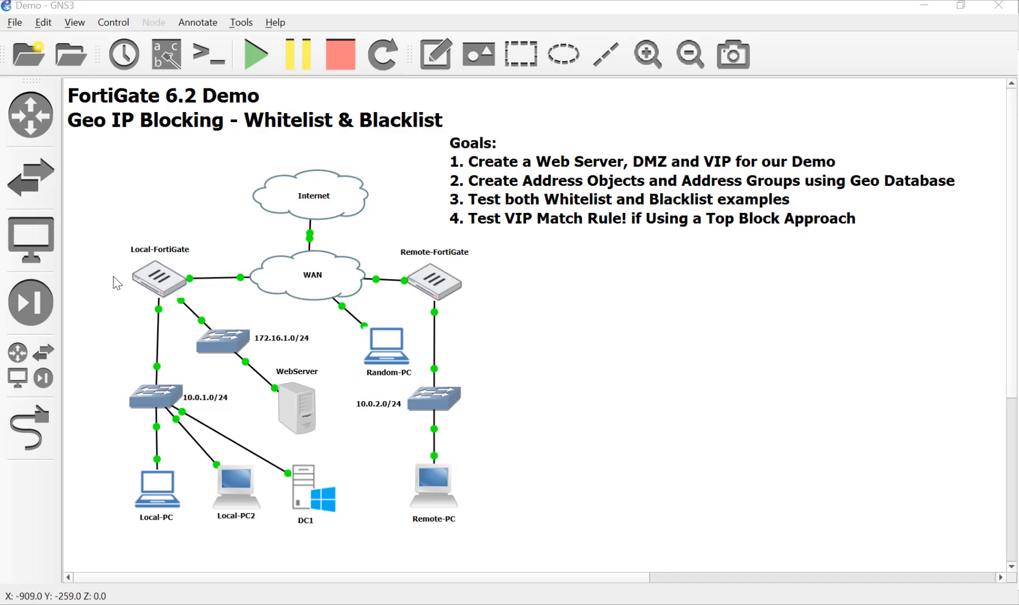
{"action": "left_click", "coordinate": [387, 349]}
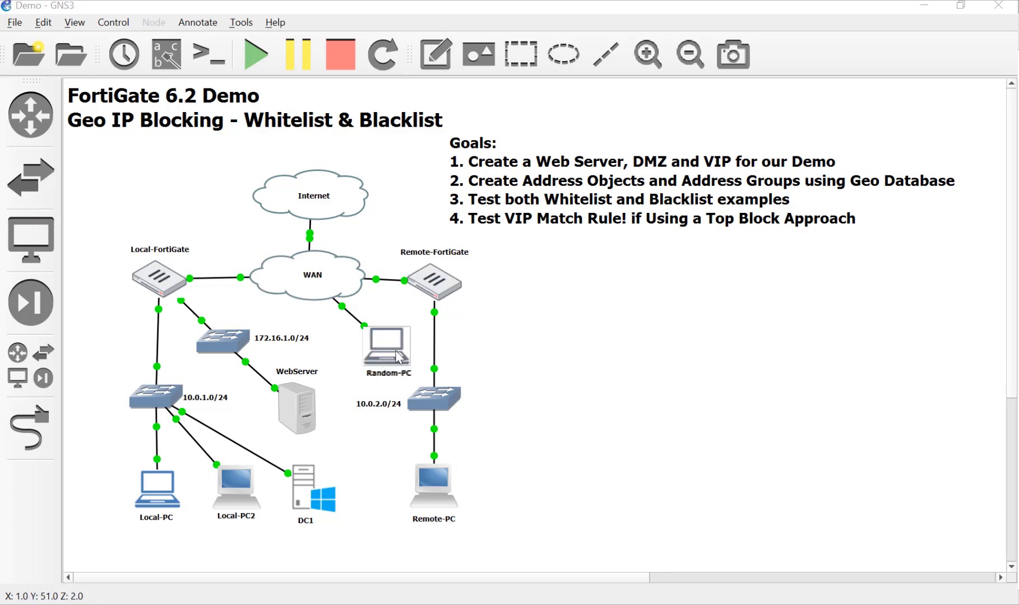
{"action": "mouse_move", "coordinate": [386, 356]}
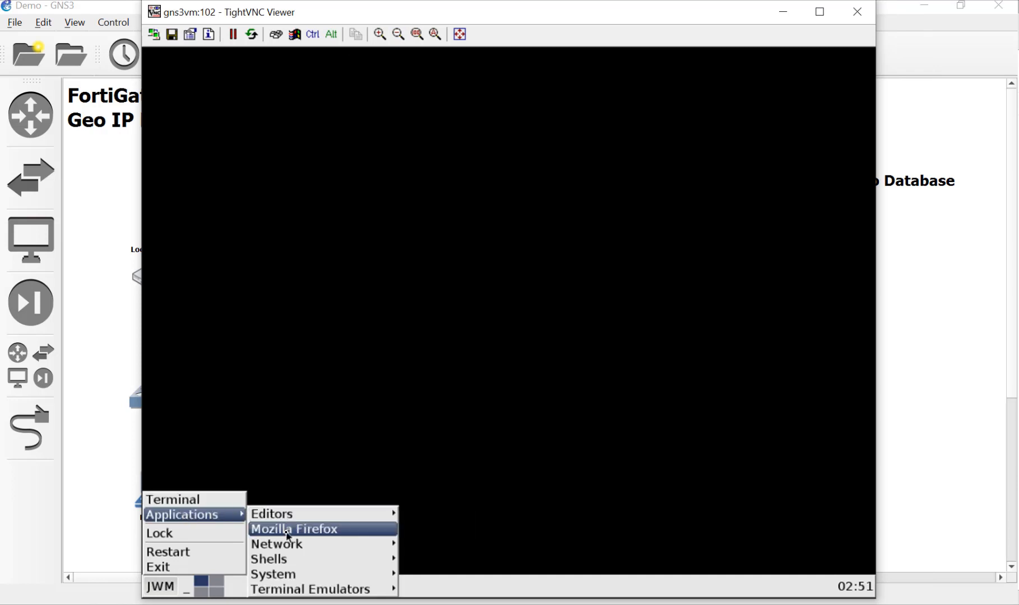
Close the Random-PC TightVNC Viewer window to return to the topology
{"action": "left_click", "coordinate": [293, 528]}
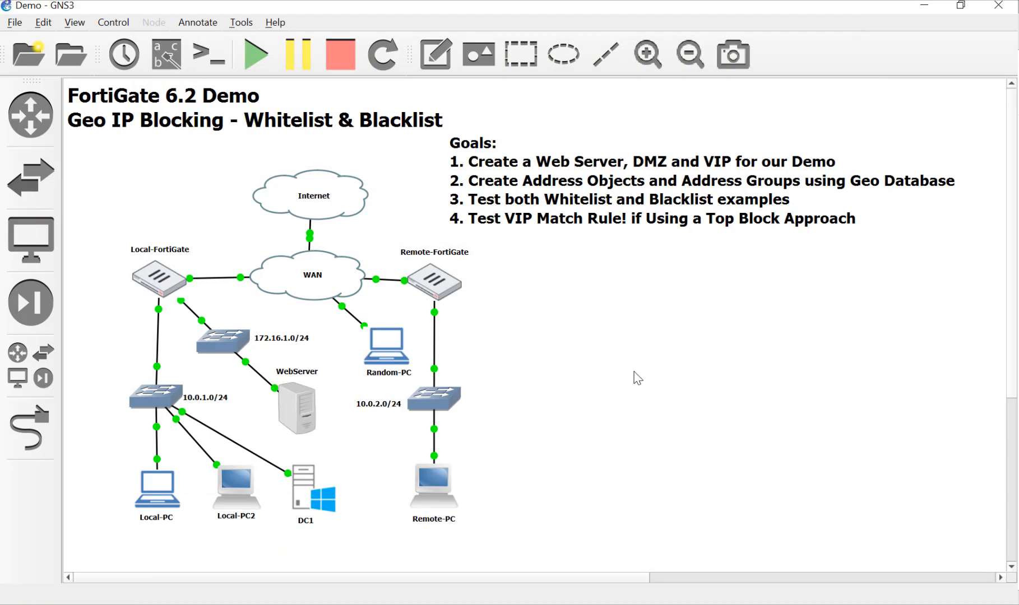
{"action": "mouse_move", "coordinate": [89, 155]}
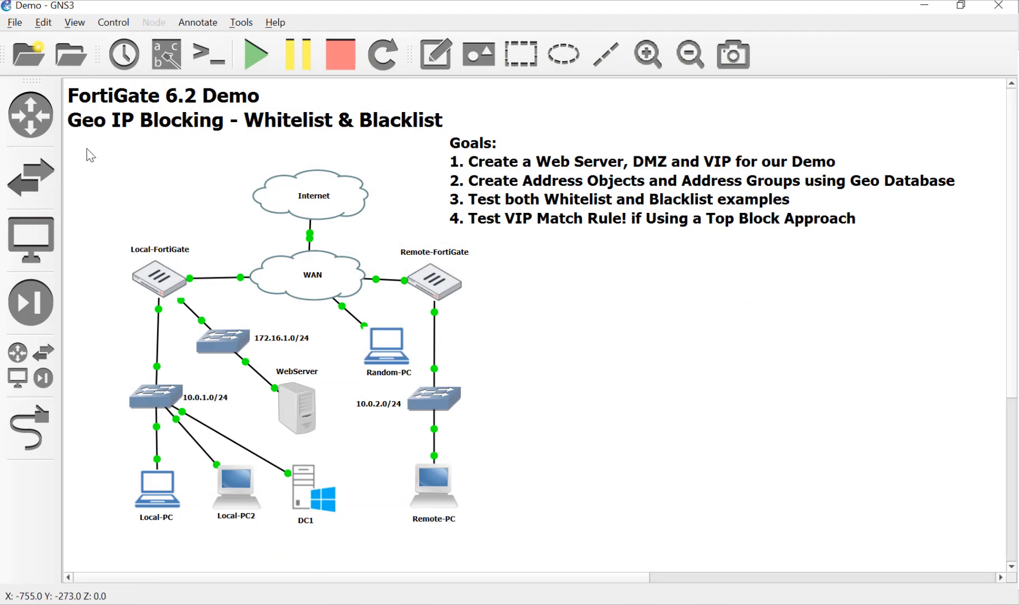
{"action": "mouse_move", "coordinate": [161, 196]}
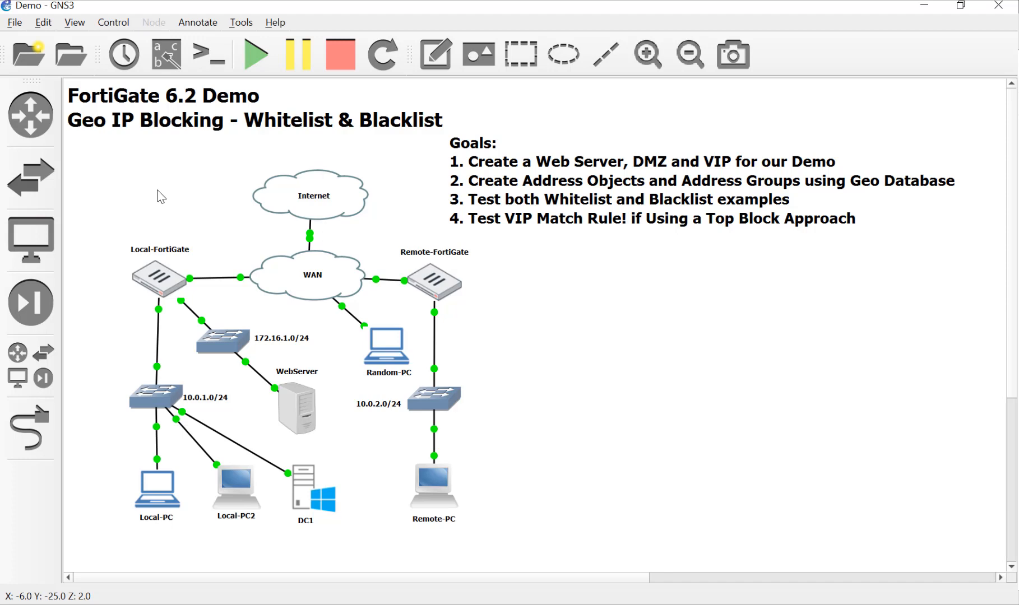
{"action": "mouse_move", "coordinate": [386, 243]}
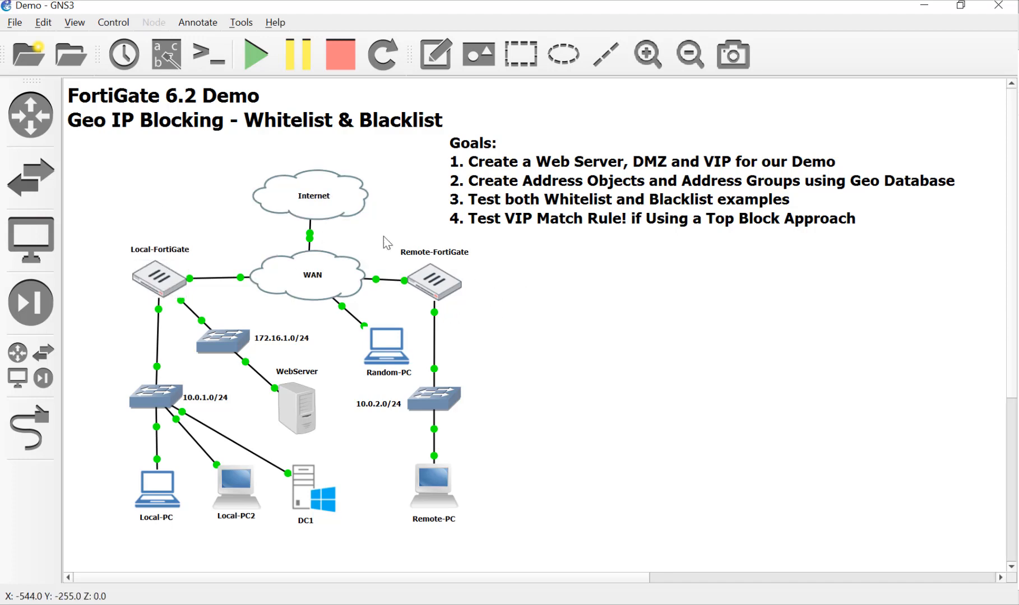
{"action": "mouse_move", "coordinate": [653, 305]}
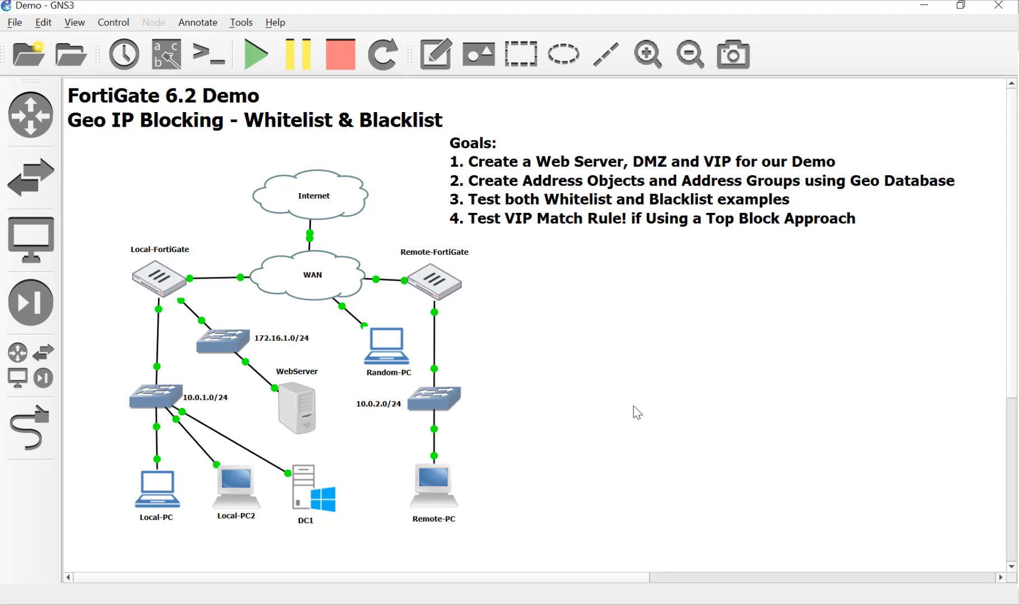
Select the Local-PC node and double-click it to launch its TightVNC console
{"action": "left_click", "coordinate": [155, 492]}
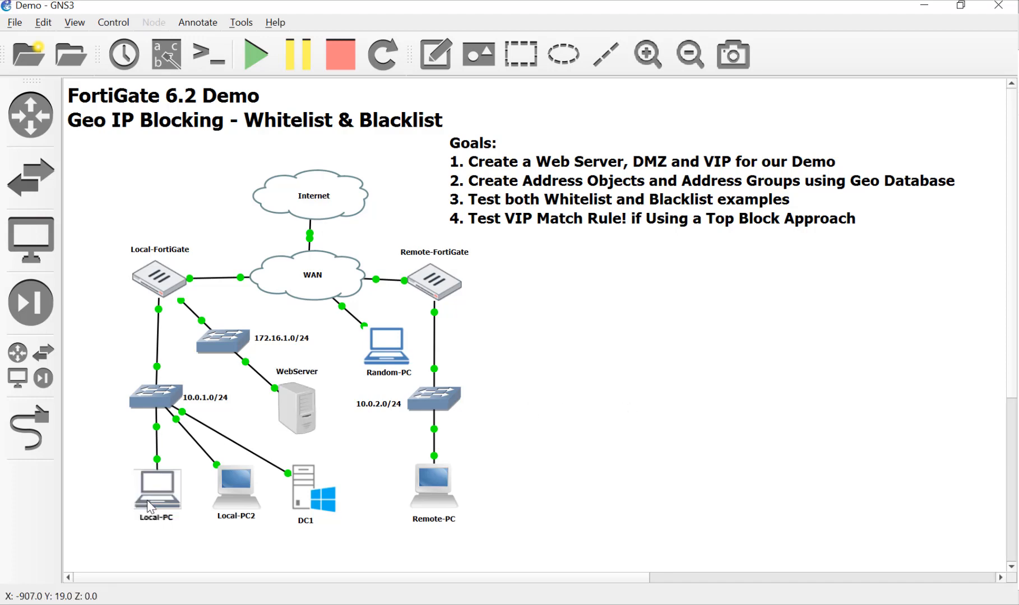
{"action": "double_click", "coordinate": [155, 491]}
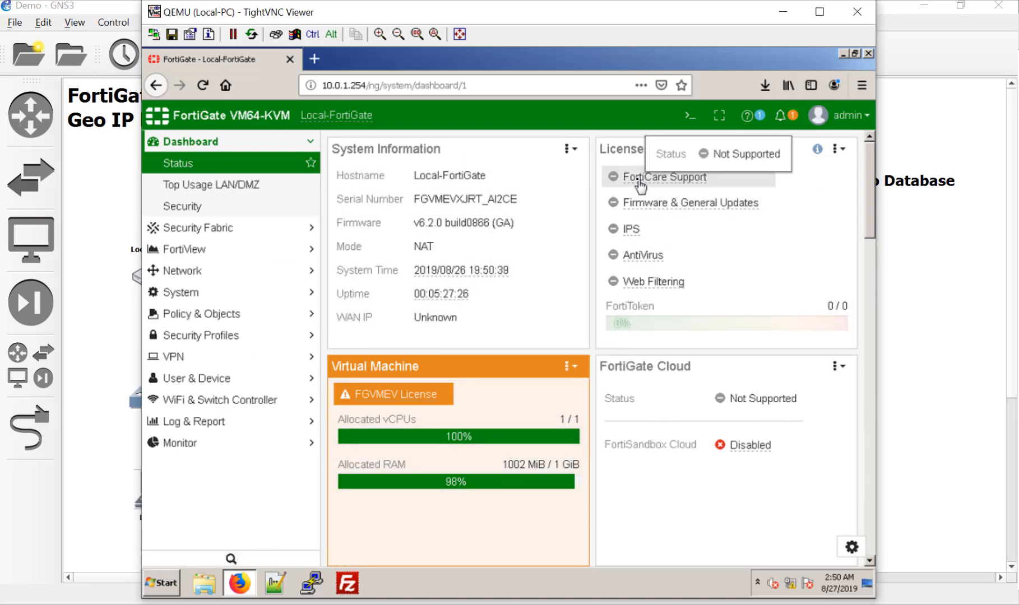
Open the FortiCare Support license details and scroll through the License Information table
{"action": "left_click", "coordinate": [664, 177]}
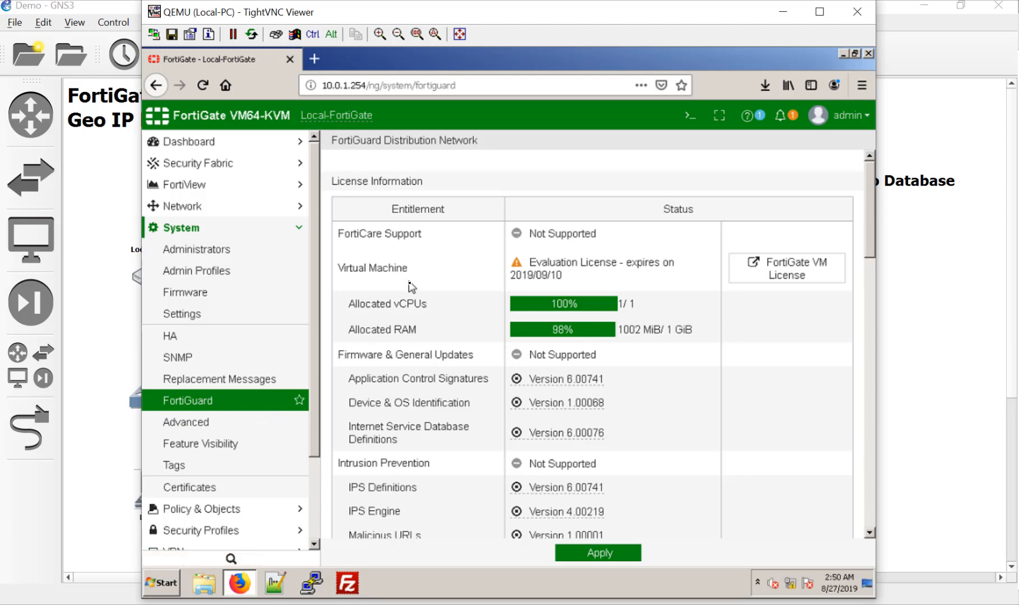
{"action": "mouse_move", "coordinate": [577, 234]}
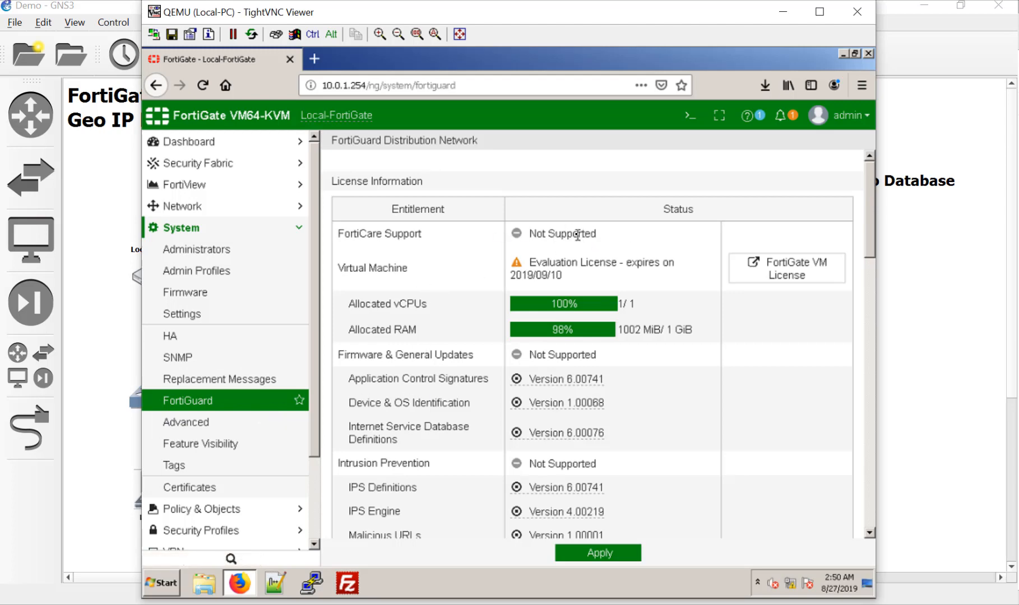
{"action": "scroll", "scroll_direction": "down", "scroll_amount": 3}
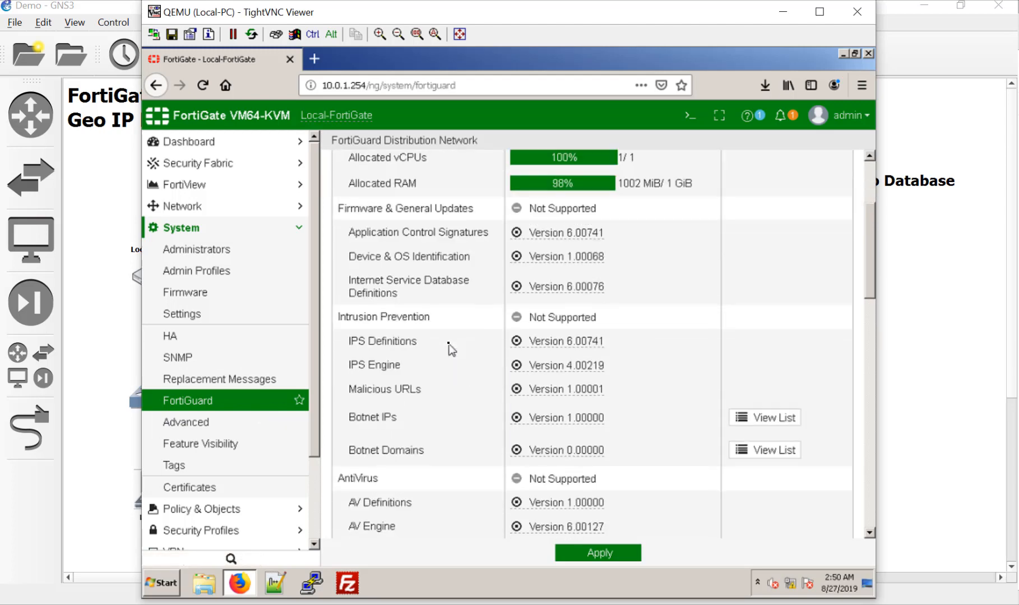
{"action": "scroll", "scroll_direction": "down", "scroll_amount": 3}
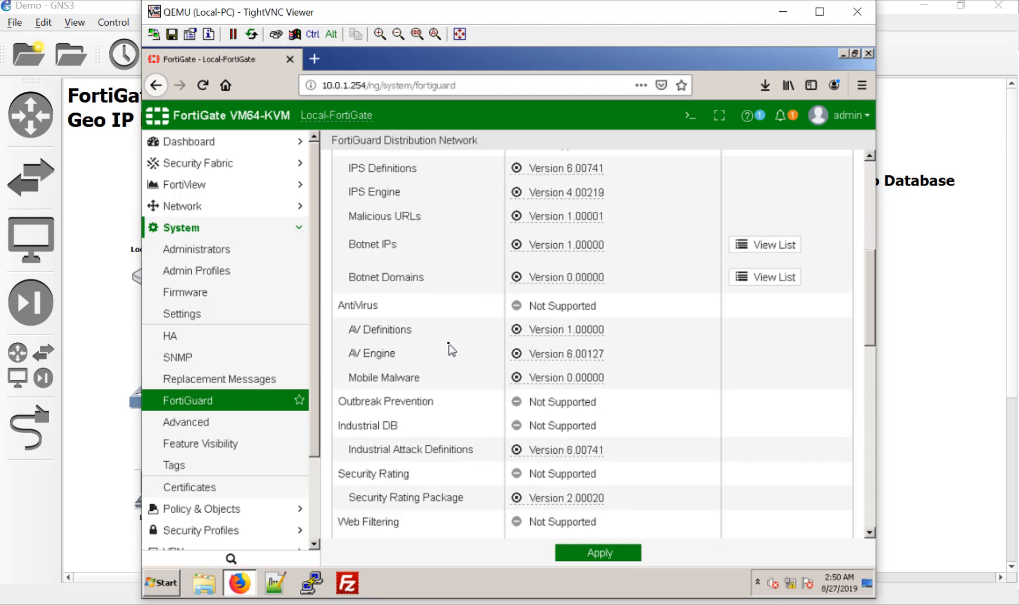
{"action": "scroll", "scroll_direction": "down", "scroll_amount": 3}
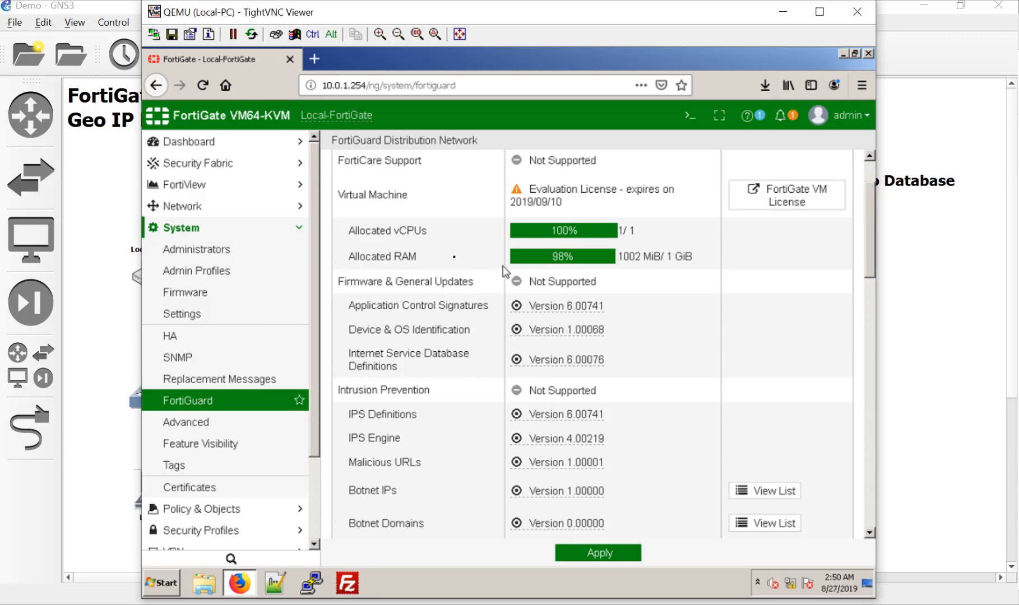
{"action": "mouse_move", "coordinate": [465, 316]}
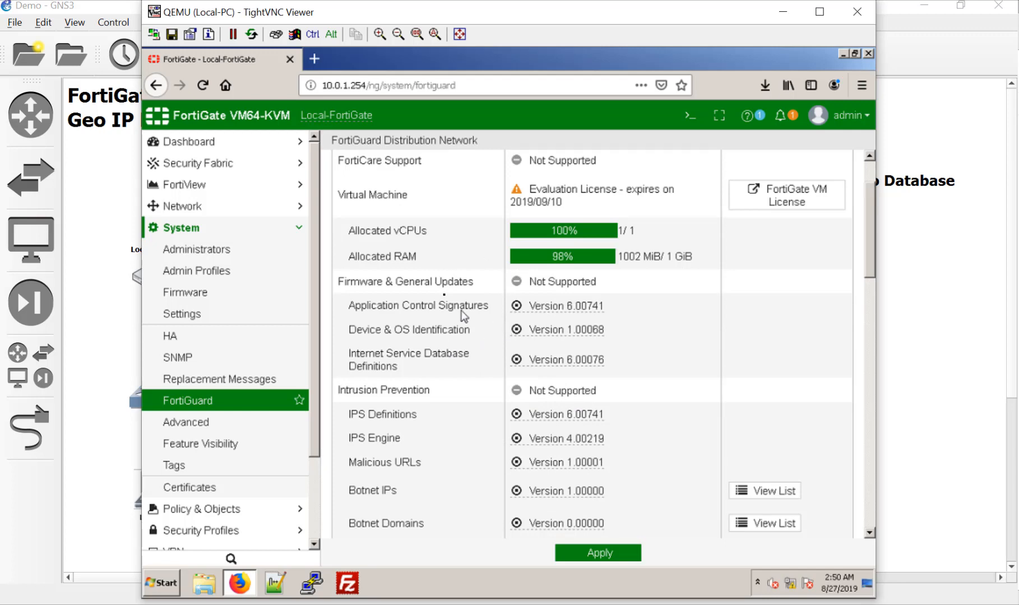
{"action": "mouse_move", "coordinate": [467, 389]}
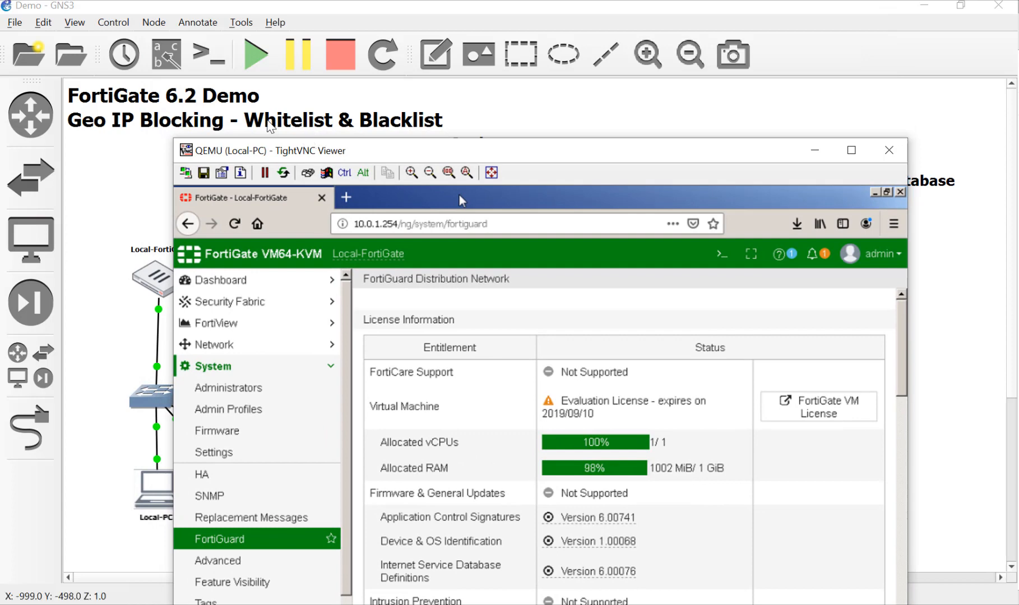
{"action": "mouse_move", "coordinate": [338, 139]}
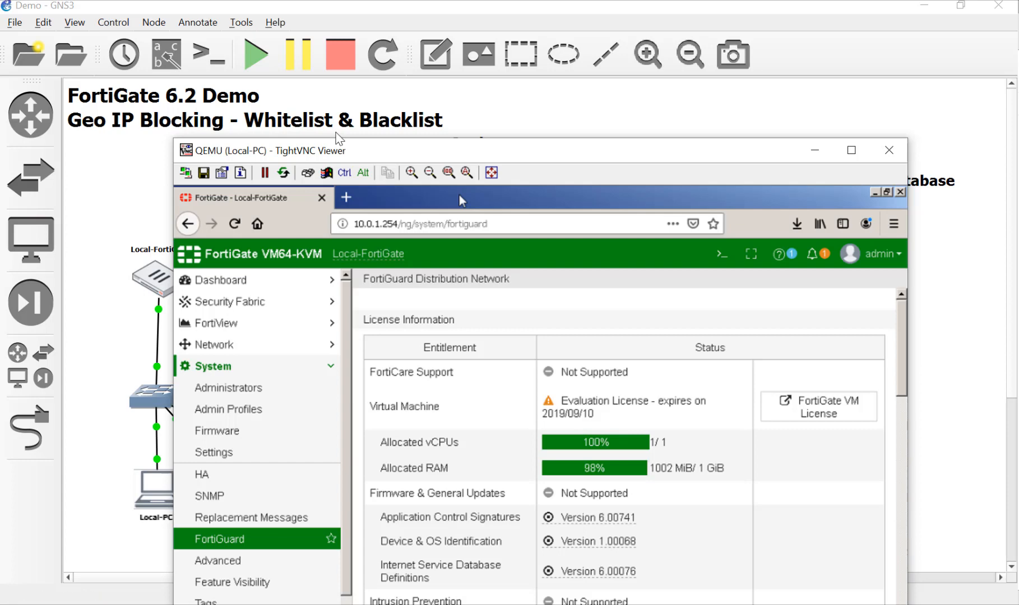
{"action": "mouse_move", "coordinate": [228, 133]}
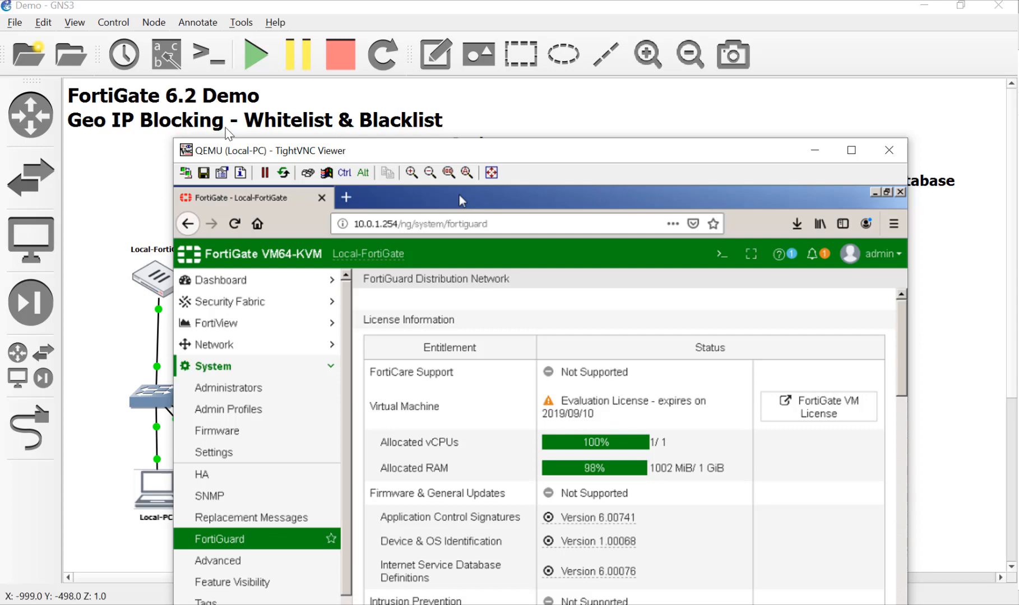
{"action": "mouse_move", "coordinate": [335, 137]}
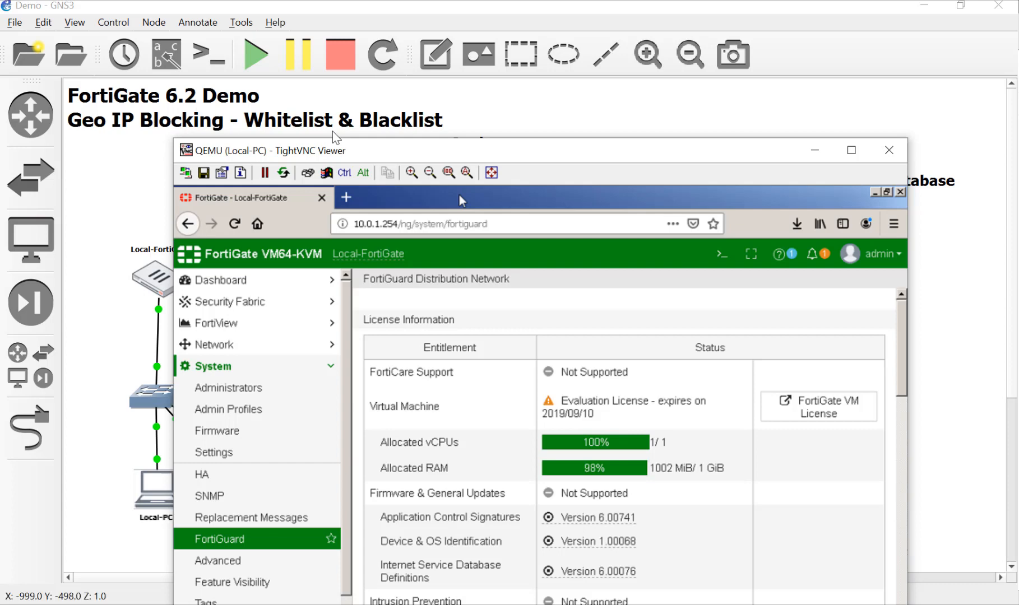
{"action": "mouse_move", "coordinate": [367, 141]}
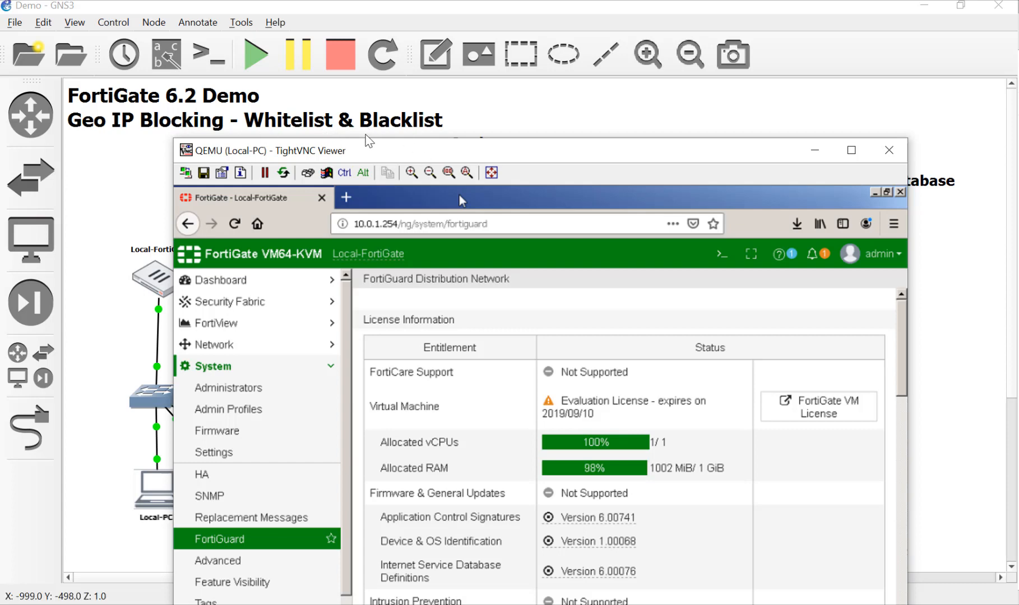
{"action": "mouse_move", "coordinate": [366, 141]}
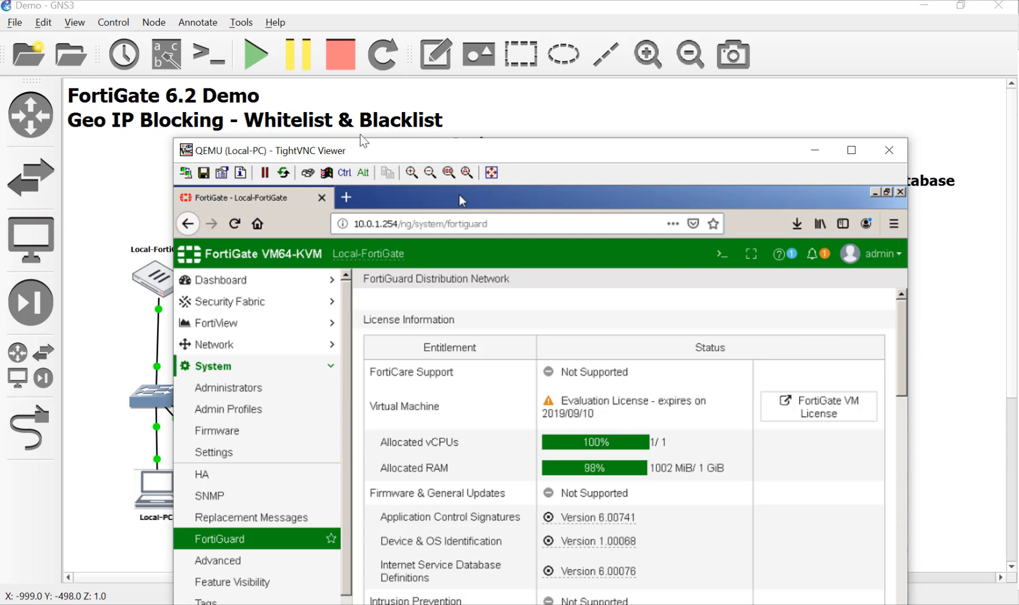
{"action": "mouse_move", "coordinate": [449, 141]}
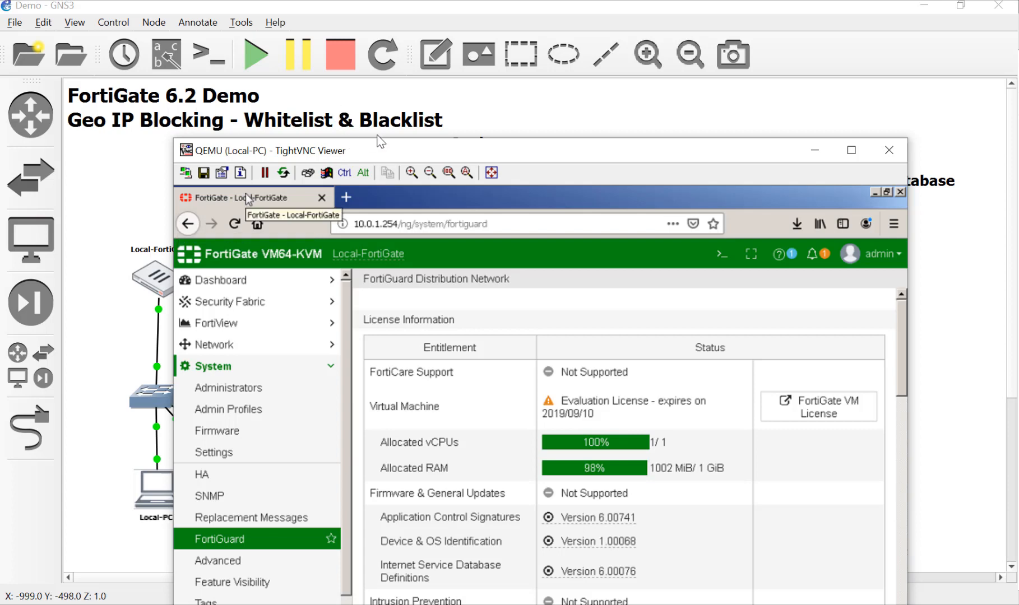
{"action": "mouse_move", "coordinate": [345, 126]}
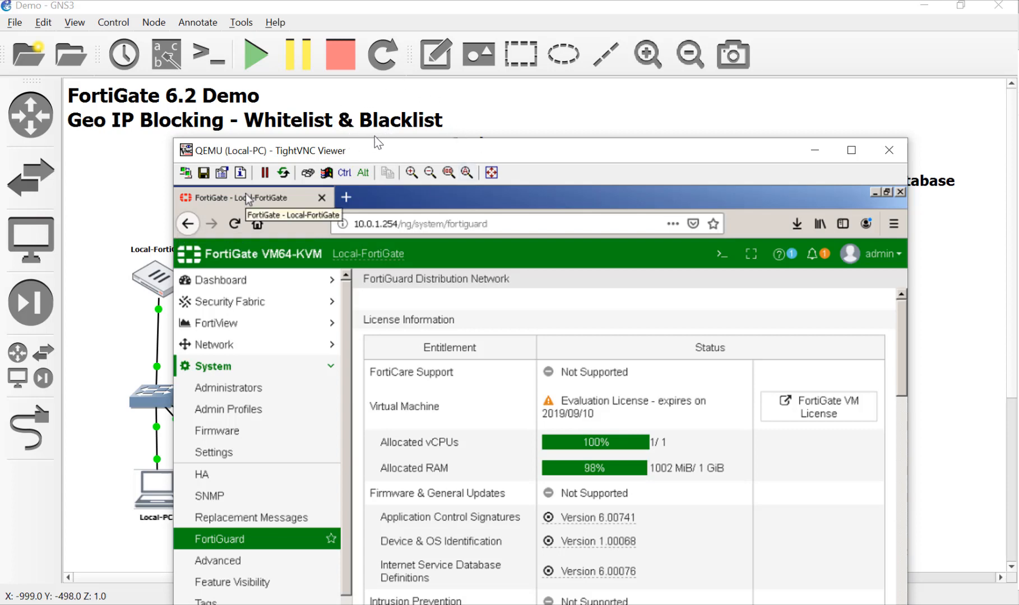
{"action": "mouse_move", "coordinate": [312, 133]}
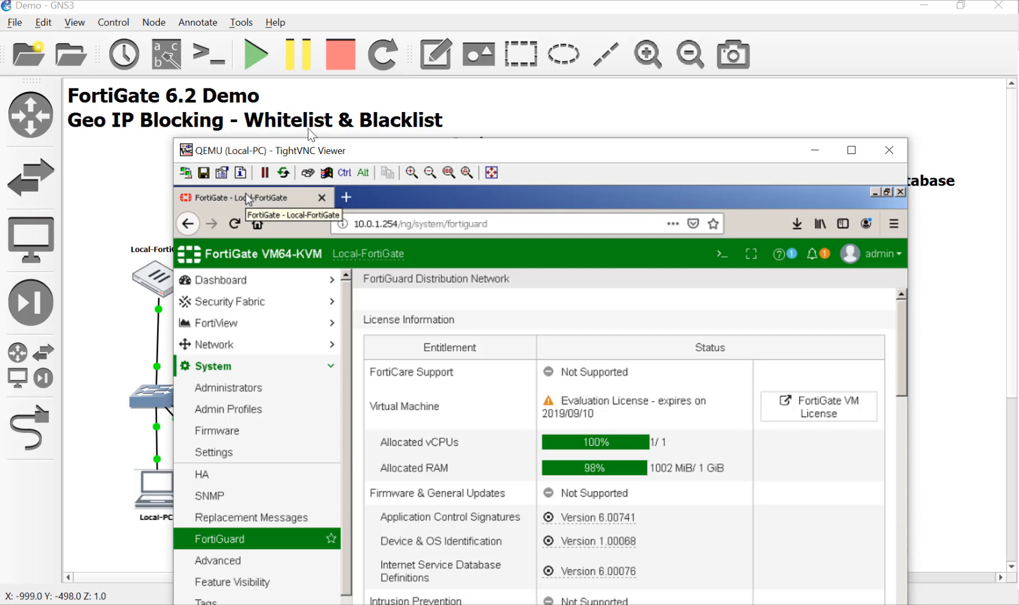
{"action": "mouse_move", "coordinate": [319, 153]}
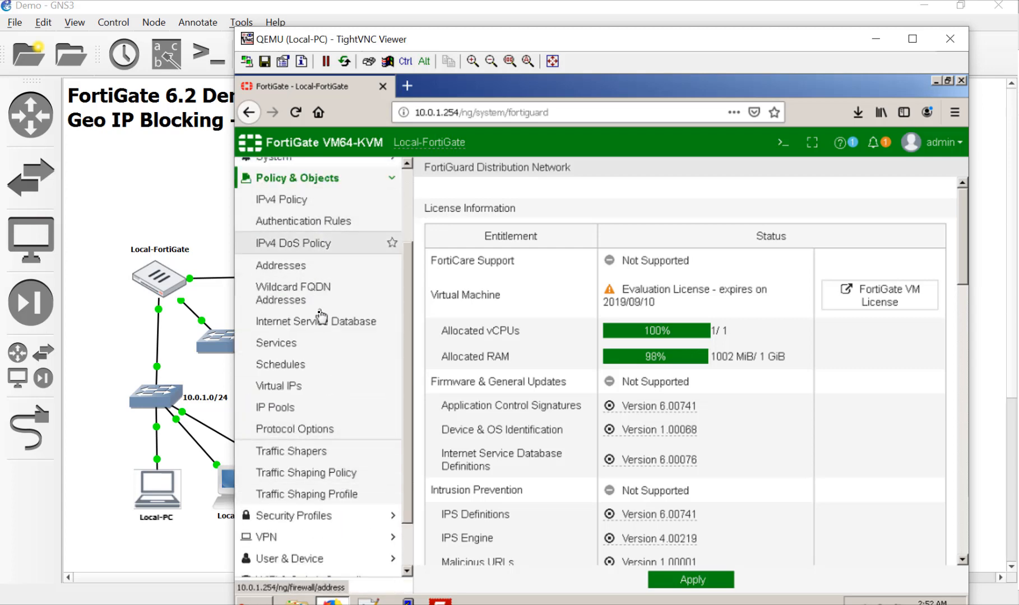
From Policy & Objects > Addresses, choose Create New > Address
{"action": "left_click", "coordinate": [280, 265]}
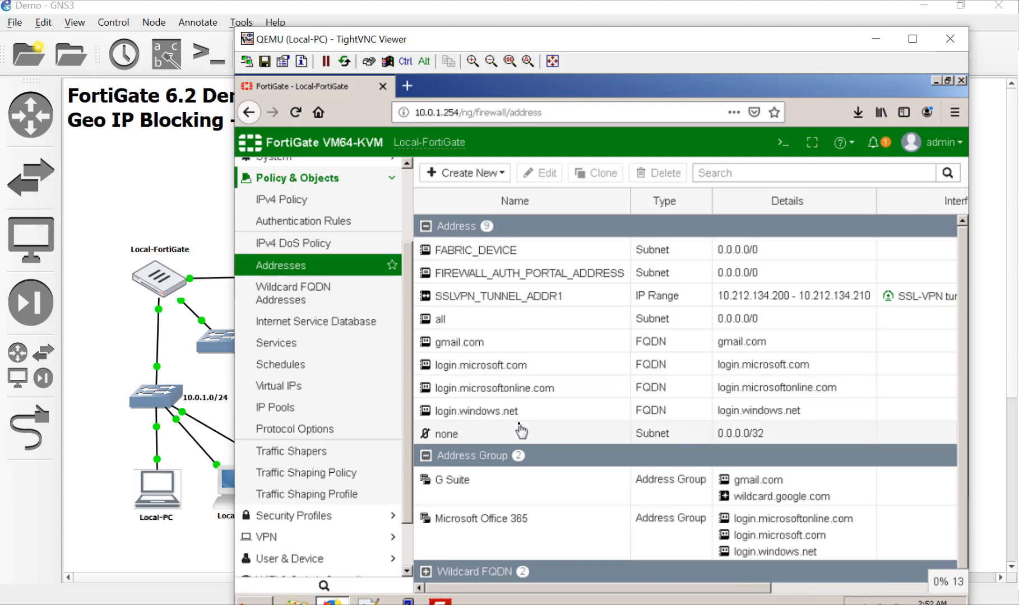
{"action": "mouse_move", "coordinate": [516, 341]}
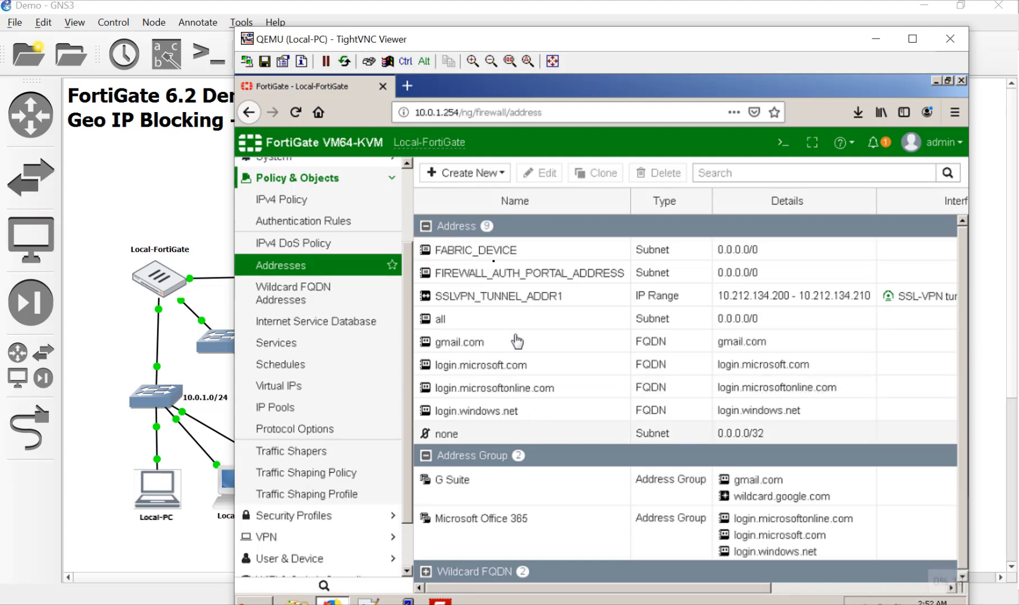
{"action": "left_click", "coordinate": [463, 172]}
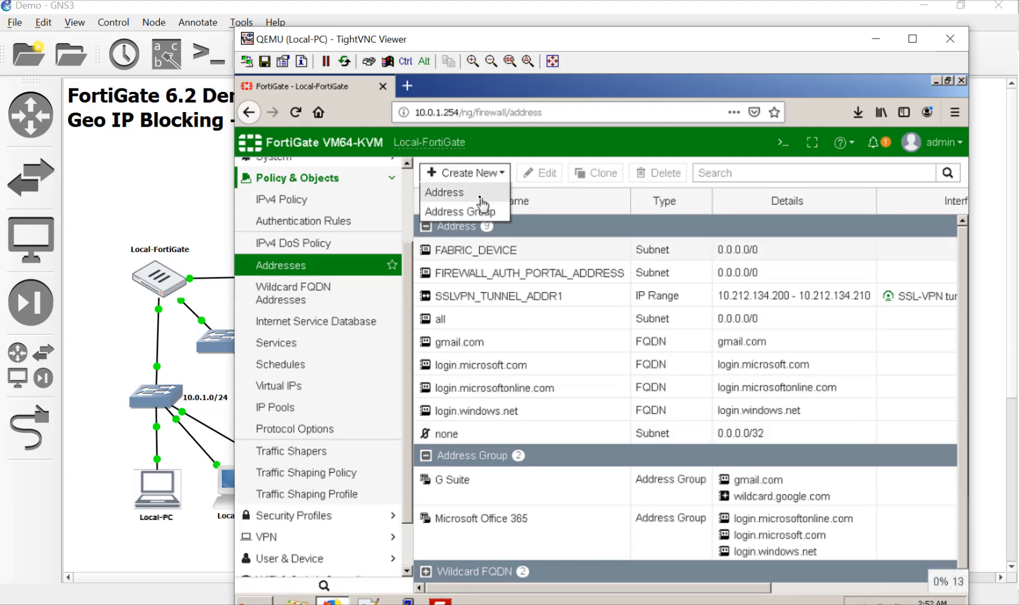
{"action": "left_click", "coordinate": [444, 193]}
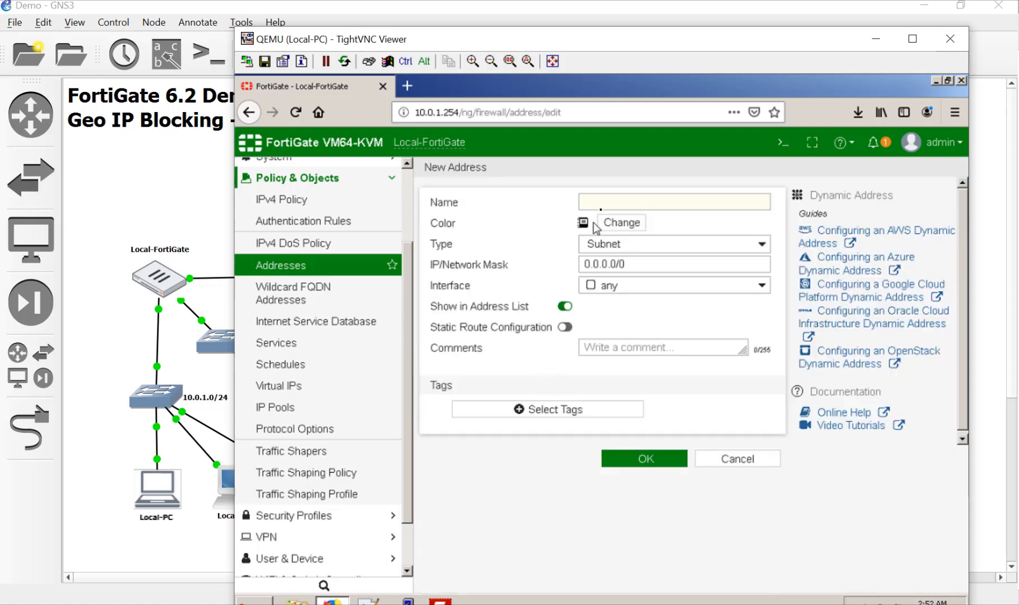
Create a Geography address named 'USA' set to United States
{"action": "left_click", "coordinate": [674, 202]}
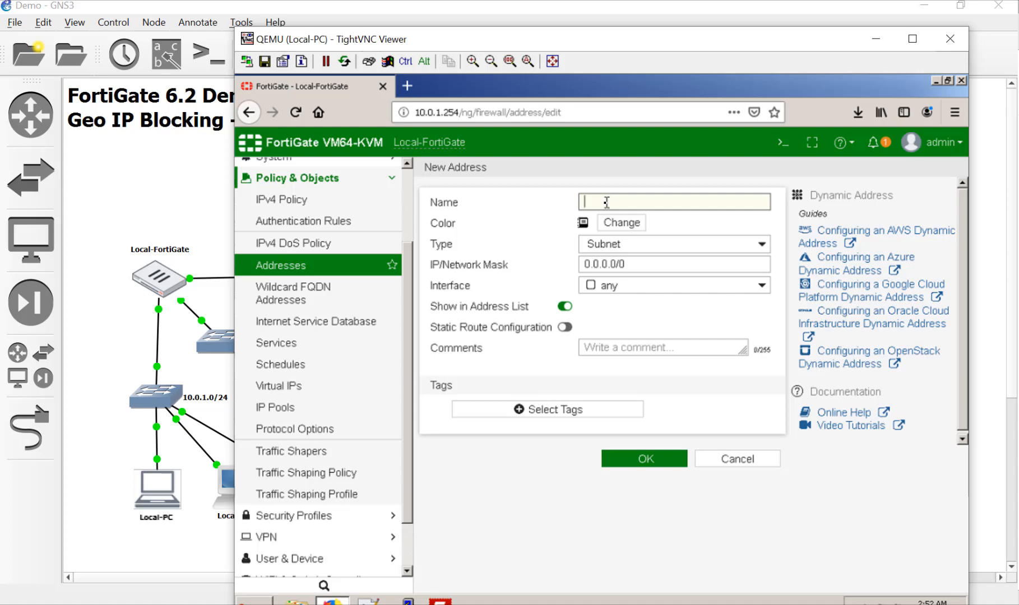
{"action": "type", "text": "USA"}
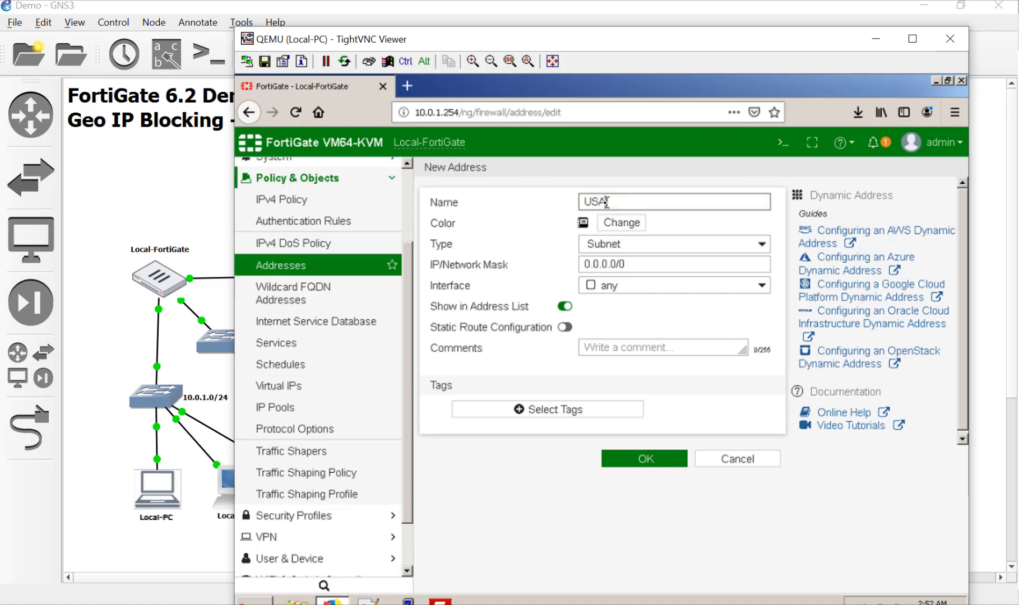
{"action": "left_click", "coordinate": [674, 244]}
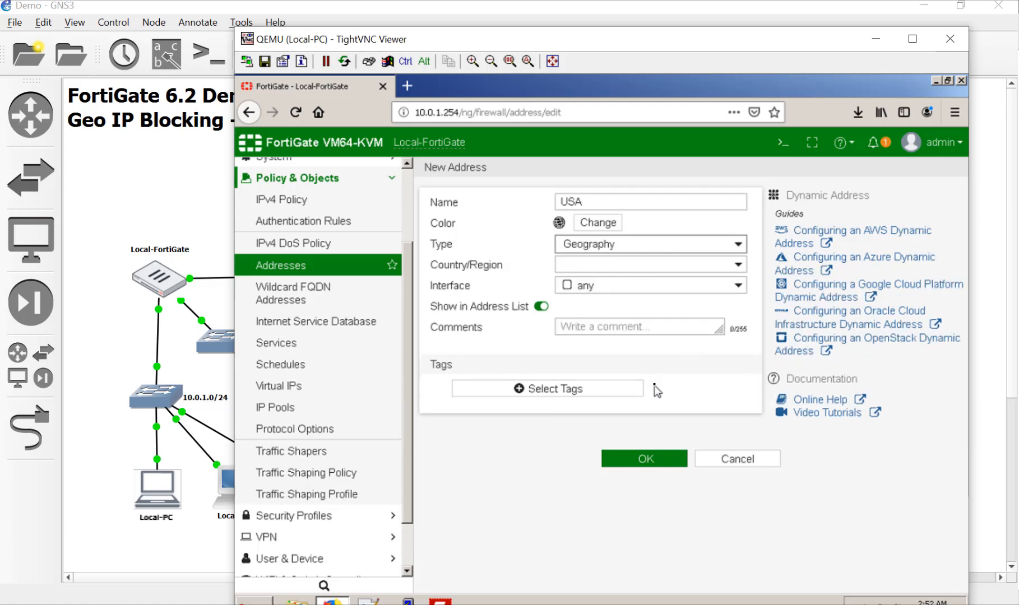
{"action": "left_click", "coordinate": [649, 264]}
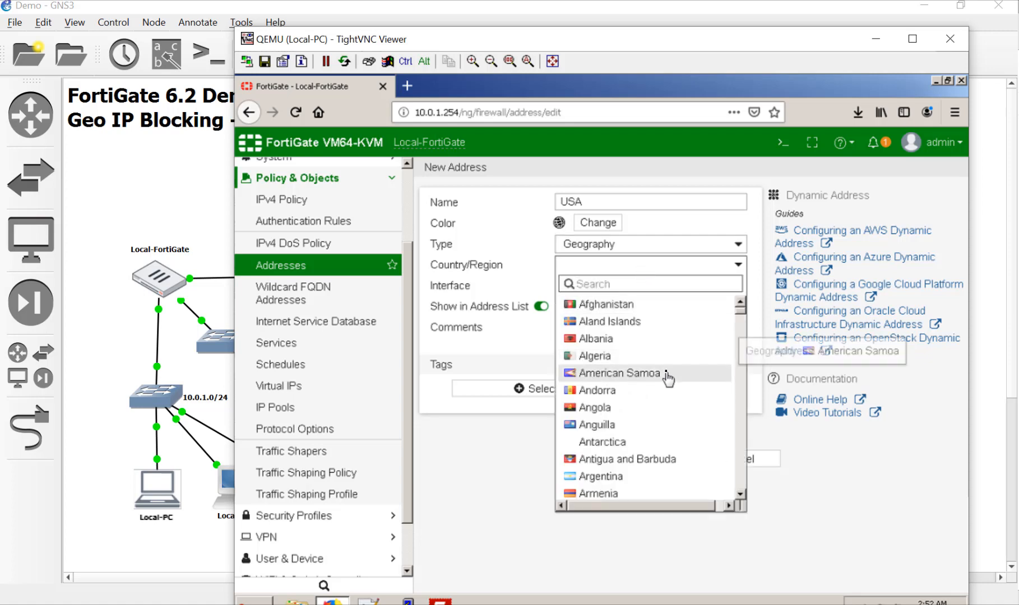
{"action": "scroll", "scroll_direction": "down", "scroll_amount": 3}
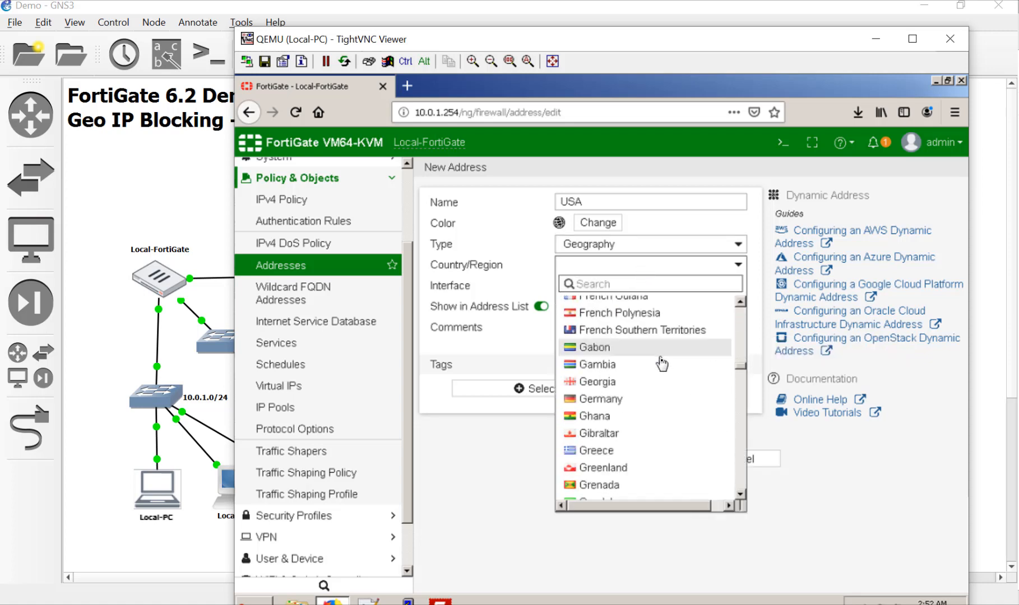
{"action": "scroll", "scroll_direction": "down", "scroll_amount": 3}
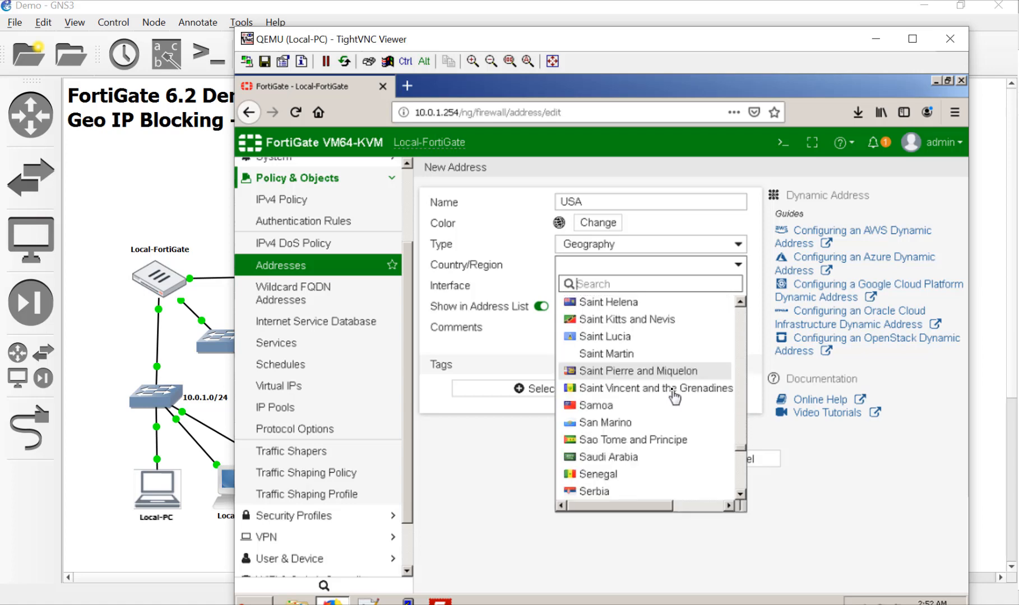
{"action": "scroll", "scroll_direction": "down", "scroll_amount": 3}
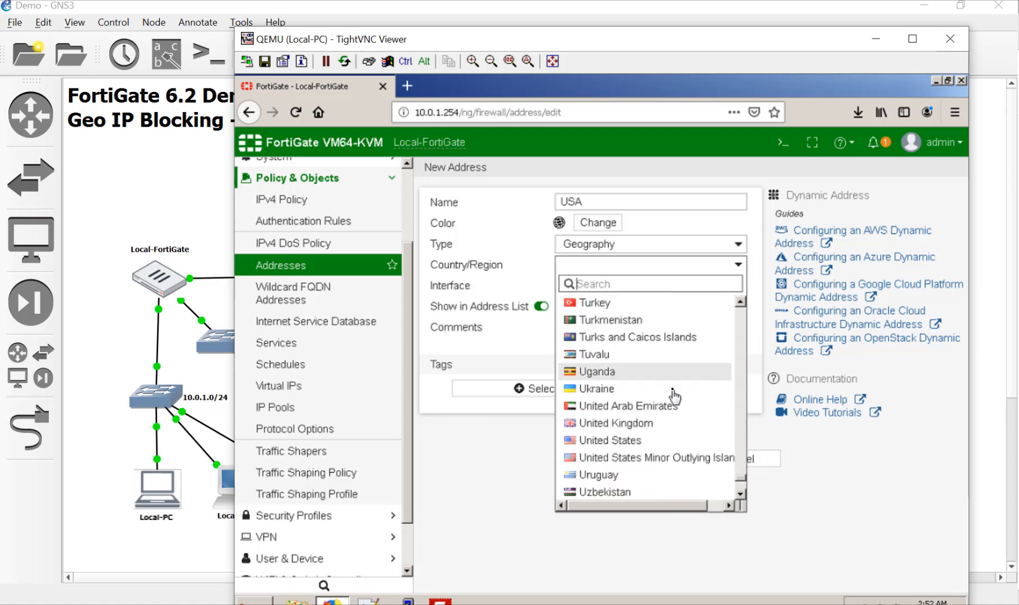
{"action": "left_click", "coordinate": [611, 440]}
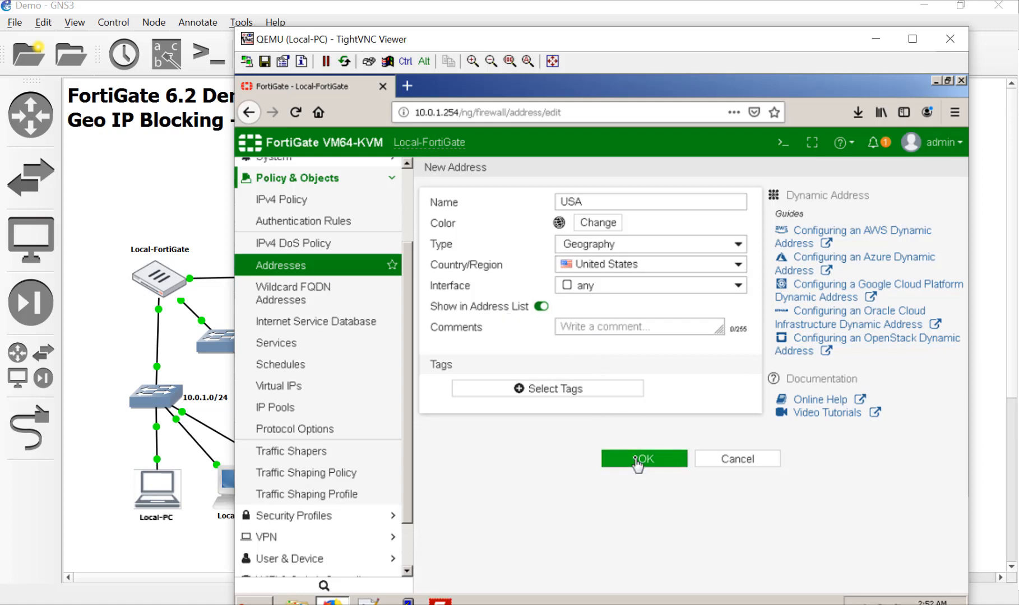
{"action": "left_click", "coordinate": [642, 458]}
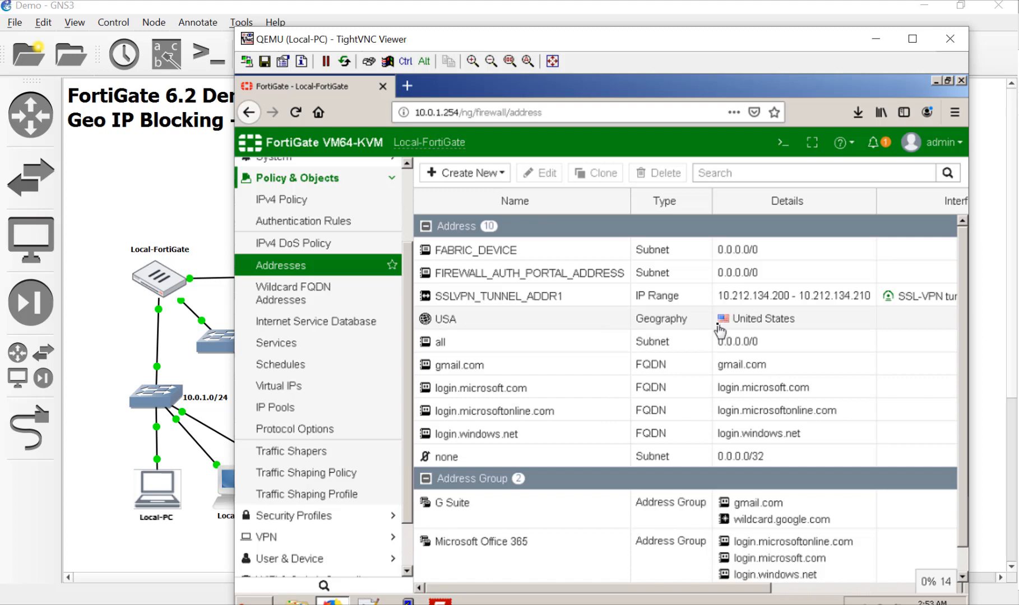
{"action": "mouse_move", "coordinate": [779, 329]}
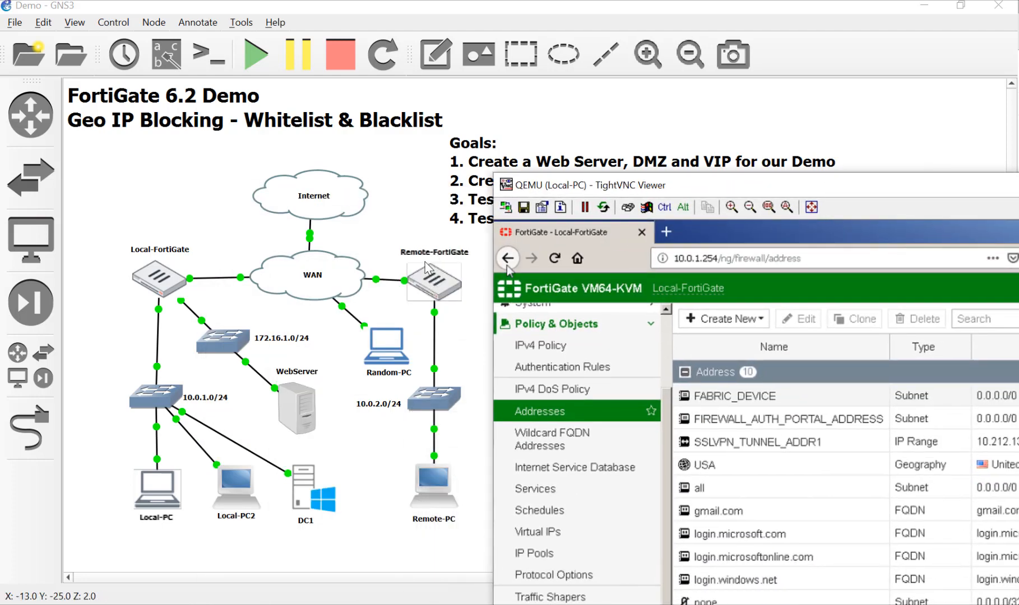
{"action": "mouse_move", "coordinate": [446, 557]}
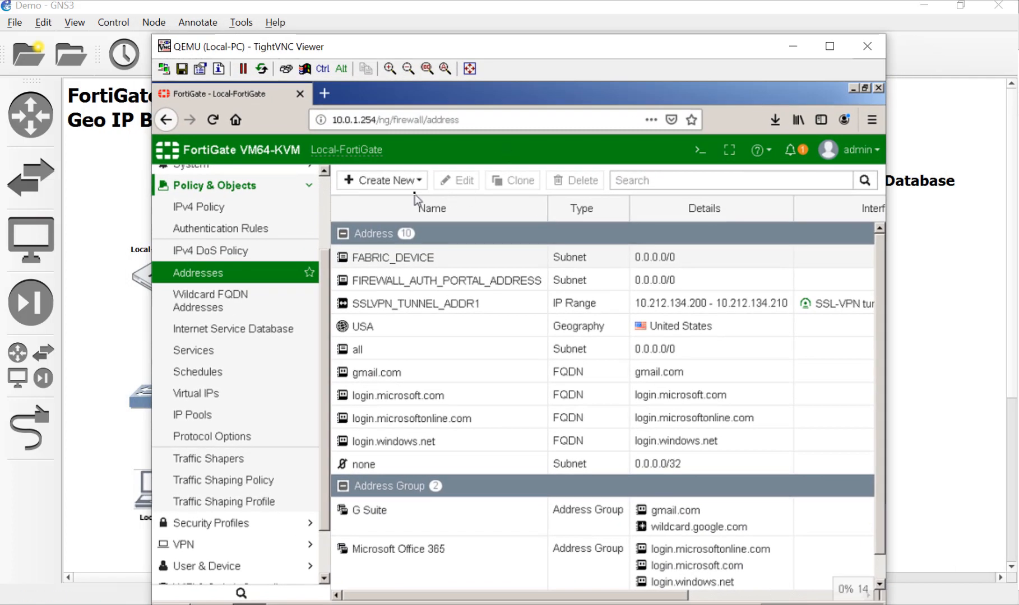
Create a subnet address named 'Devinia' for 10.200.3.0/24
{"action": "left_click", "coordinate": [380, 180]}
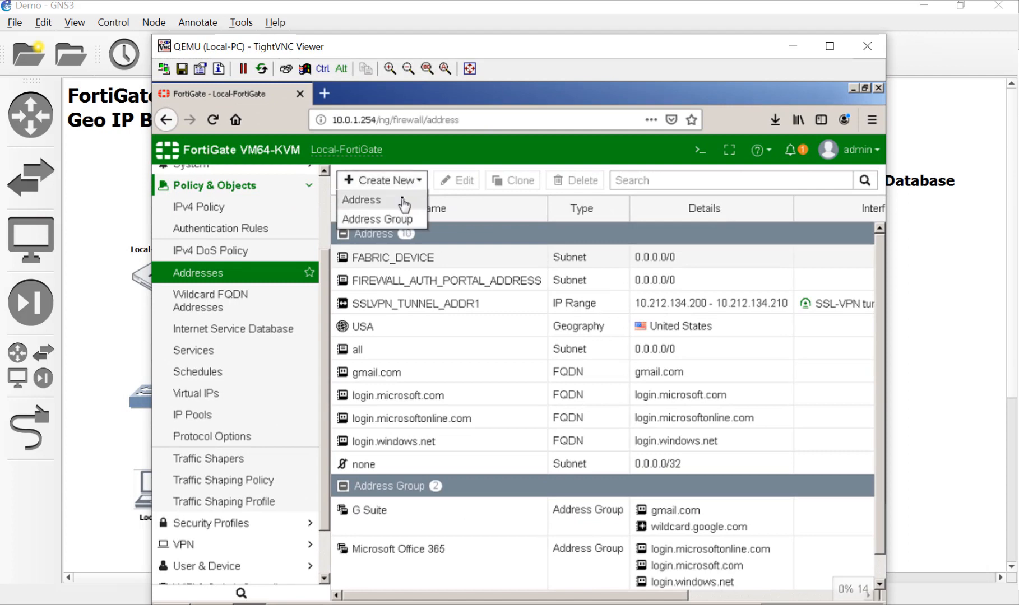
{"action": "left_click", "coordinate": [361, 199]}
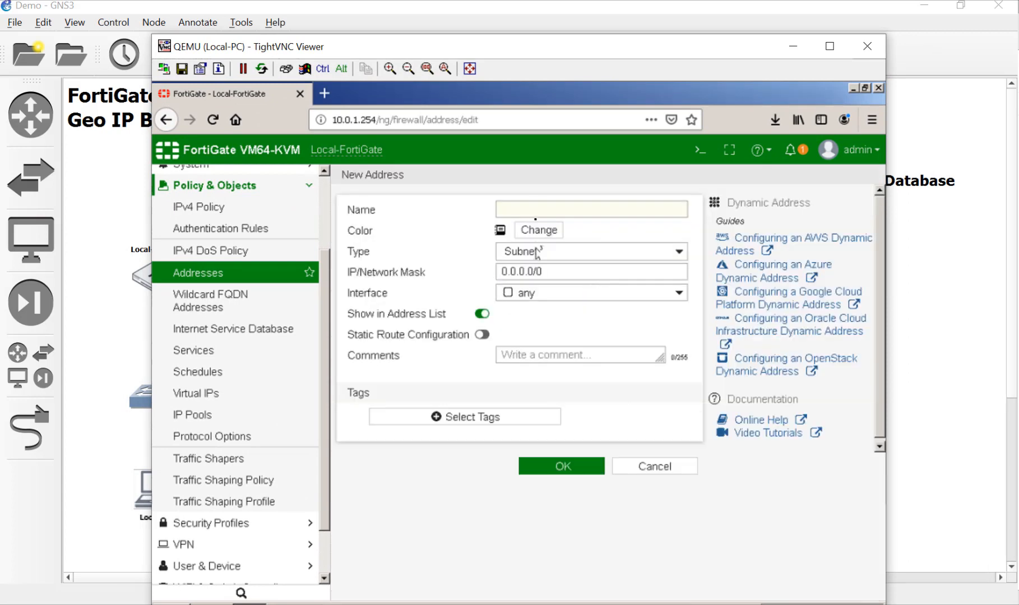
{"action": "type", "text": "D"}
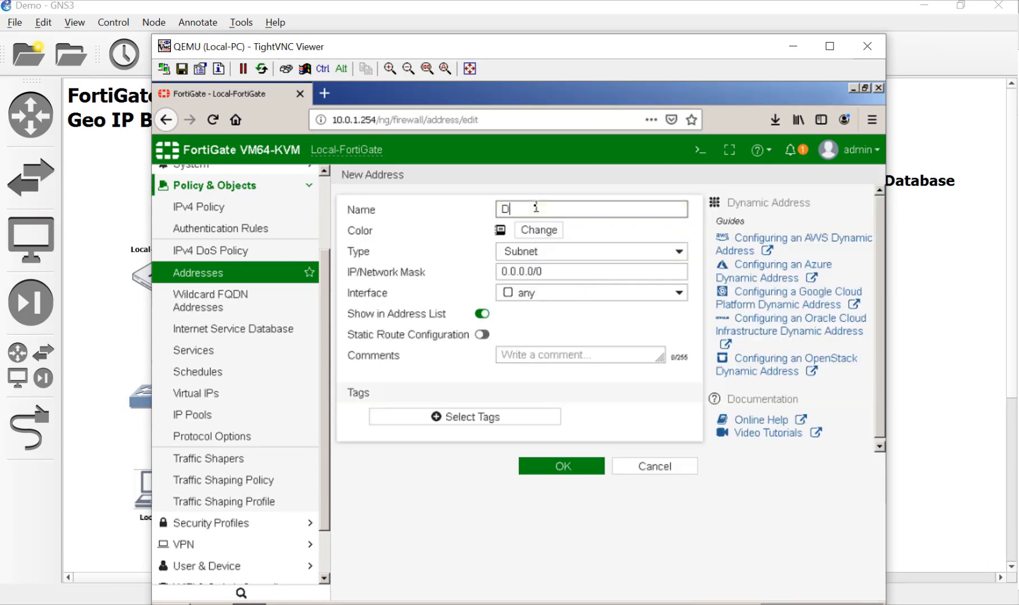
{"action": "type", "text": "evinia"}
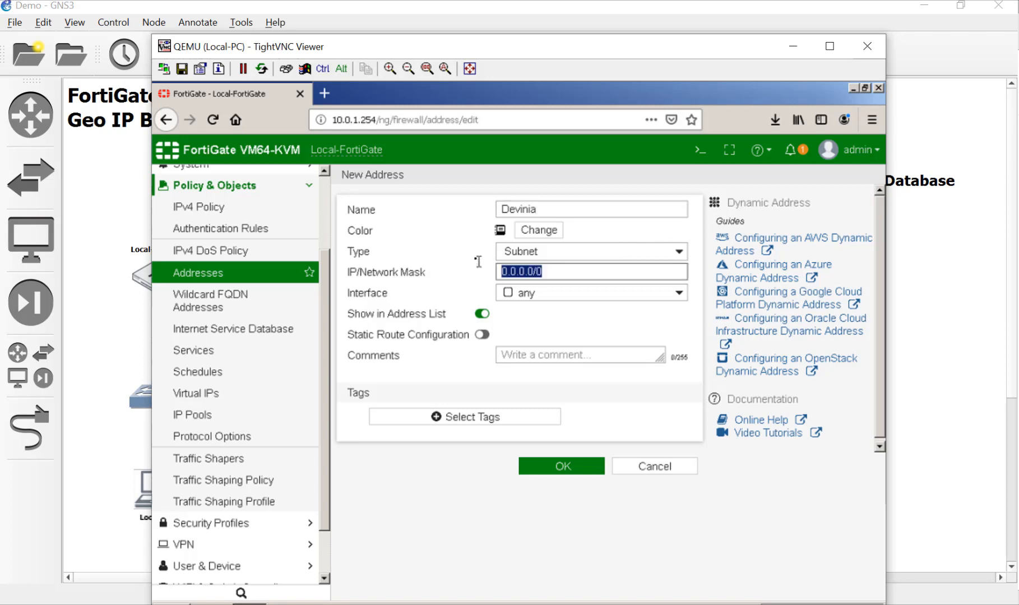
{"action": "type", "text": "10.20"}
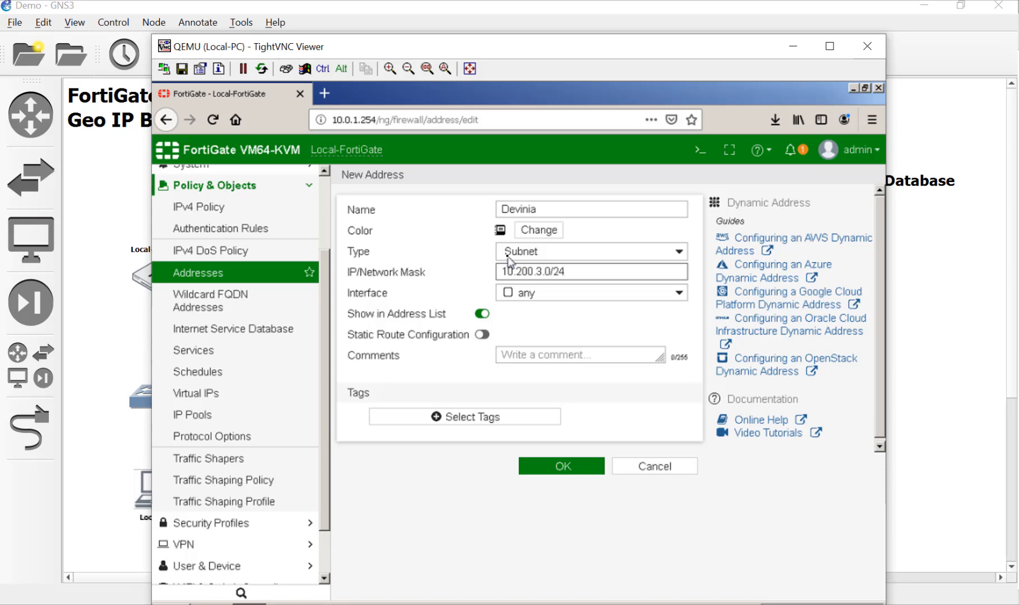
{"action": "mouse_move", "coordinate": [603, 294]}
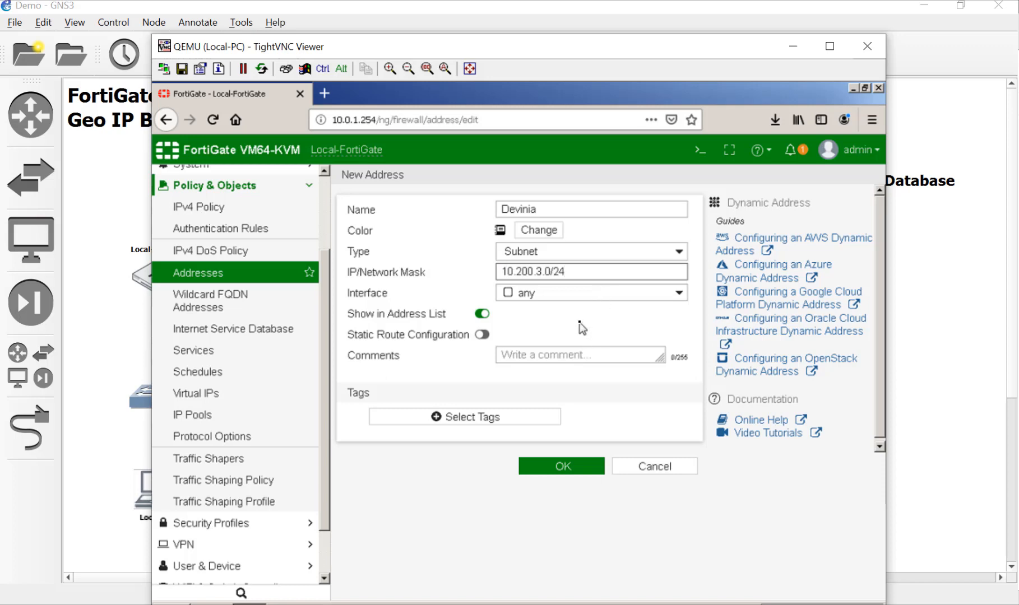
{"action": "mouse_move", "coordinate": [498, 224]}
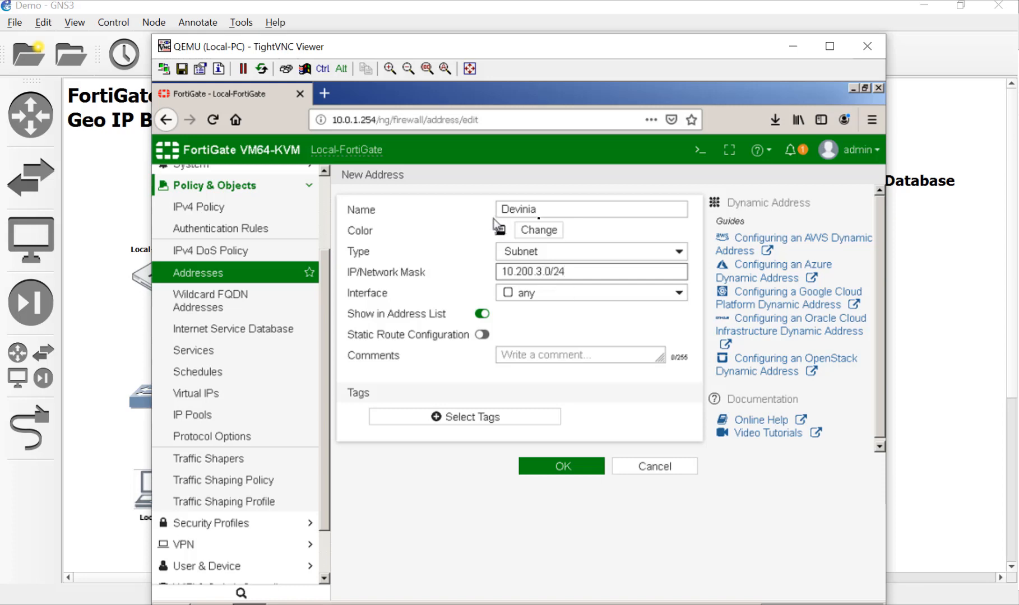
{"action": "left_click", "coordinate": [560, 466]}
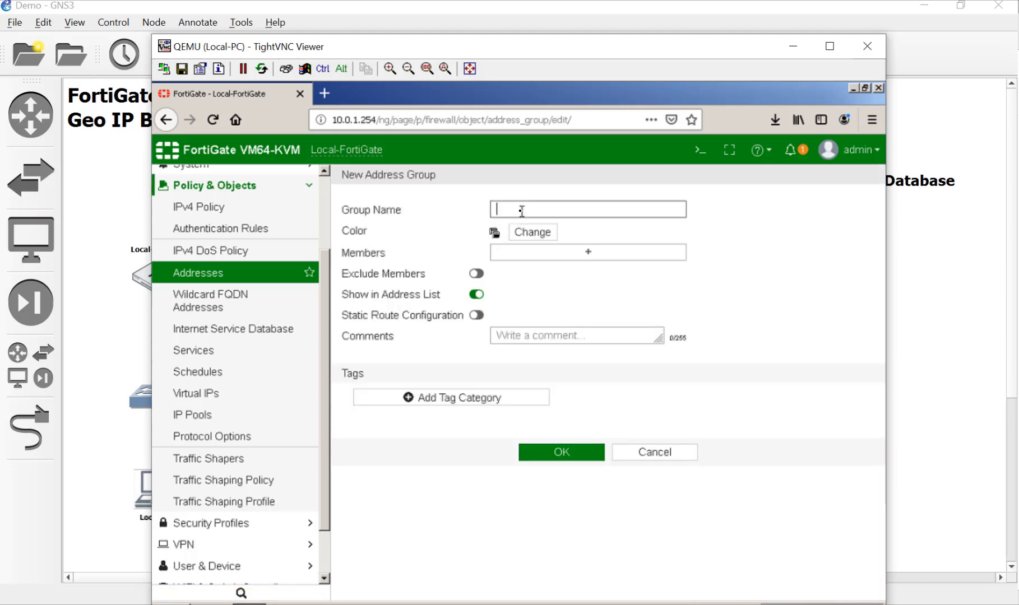
Save a green 'WhiteList' address group with members Devinia and USA
{"action": "type", "text": "WhiteList"}
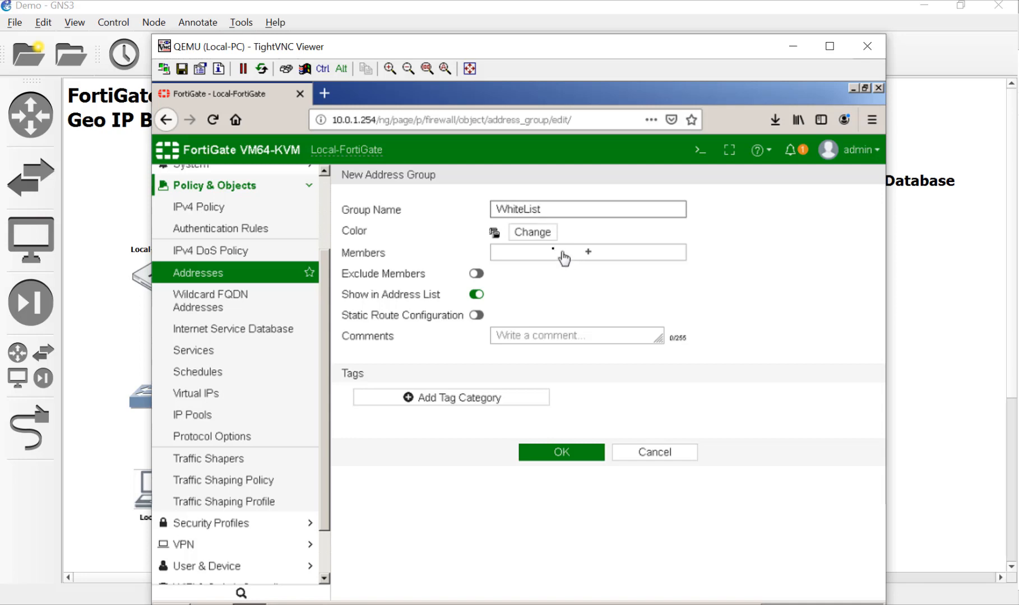
{"action": "left_click", "coordinate": [531, 232]}
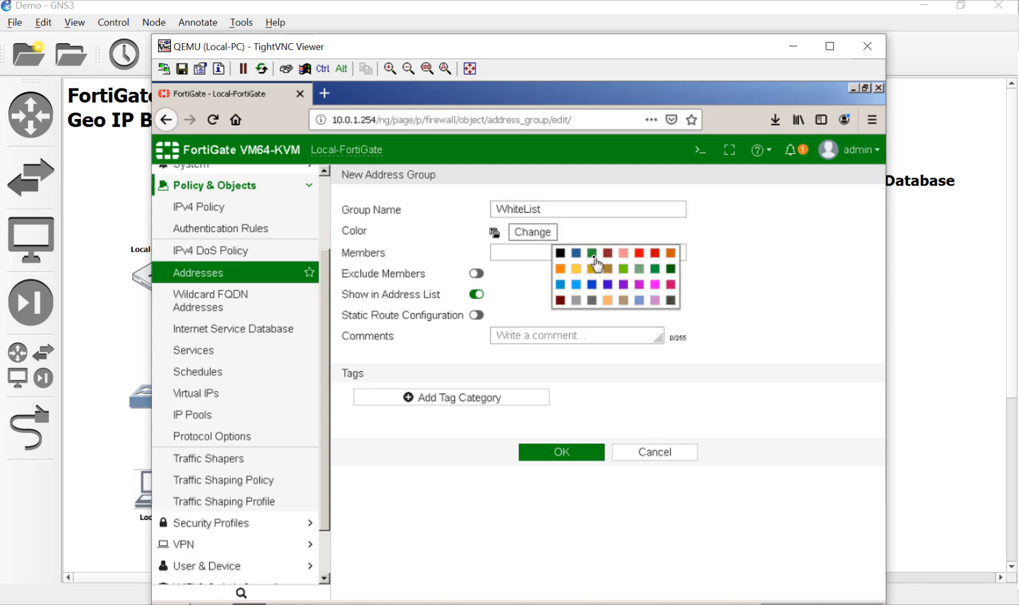
{"action": "left_click", "coordinate": [586, 252]}
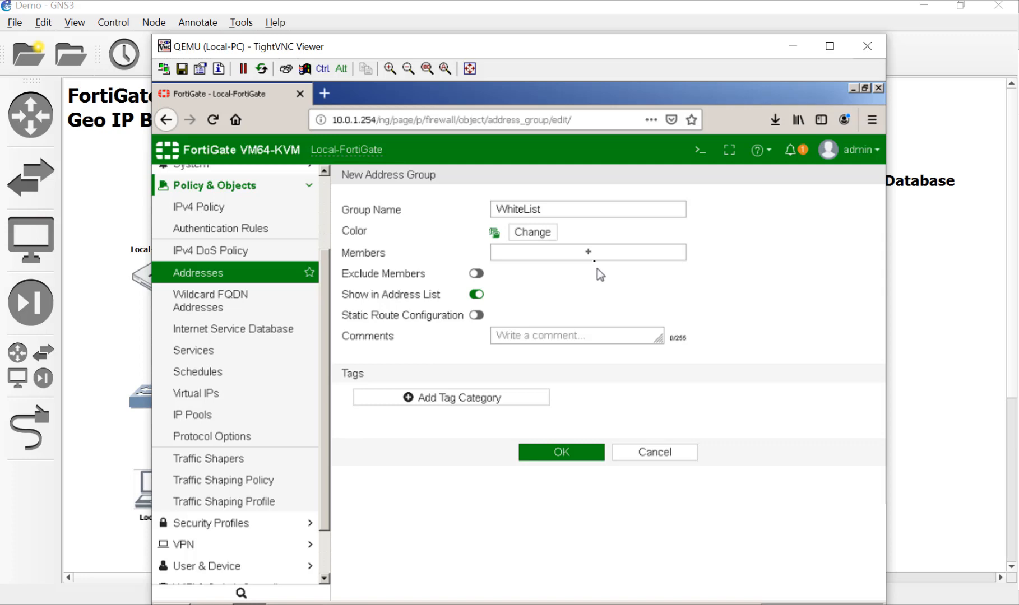
{"action": "left_click", "coordinate": [586, 252]}
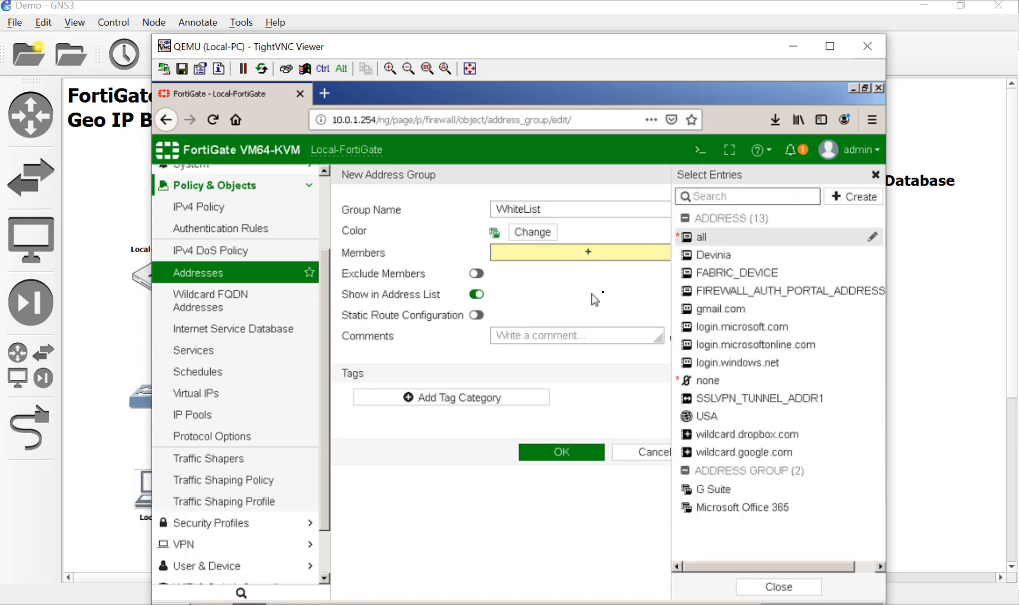
{"action": "left_click", "coordinate": [713, 255]}
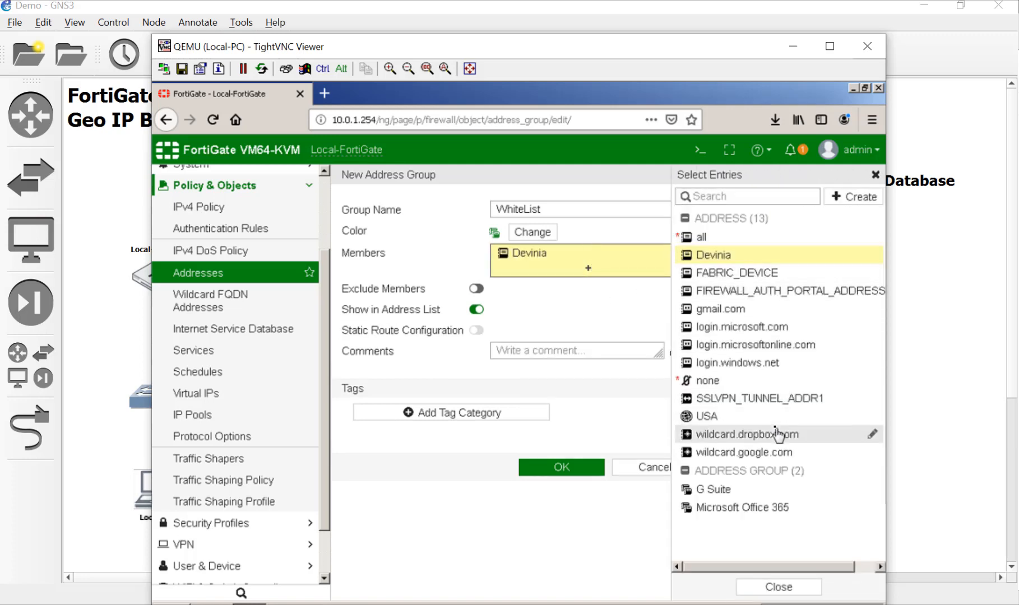
{"action": "left_click", "coordinate": [706, 416]}
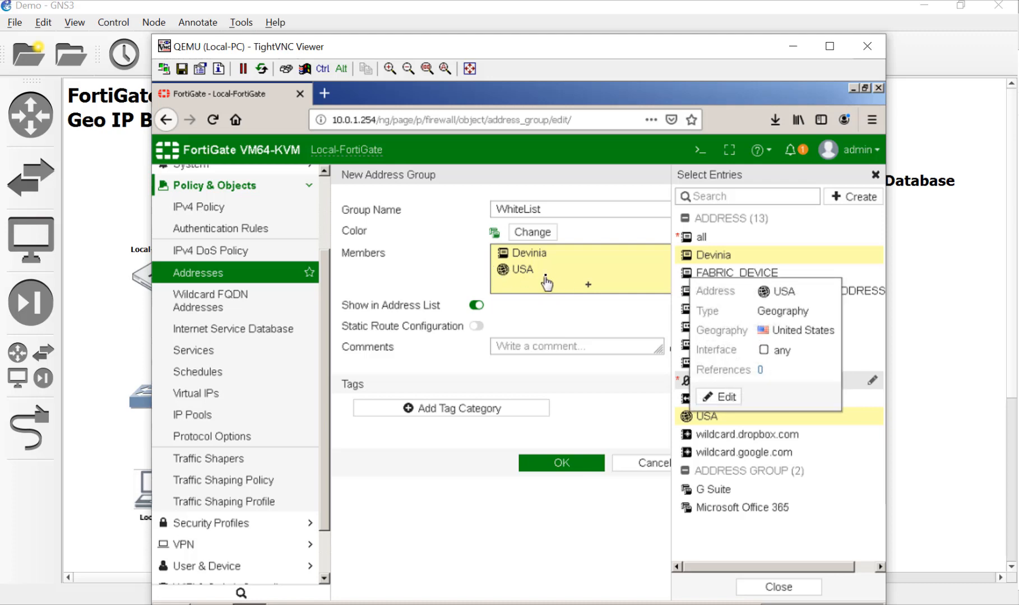
{"action": "mouse_move", "coordinate": [564, 274]}
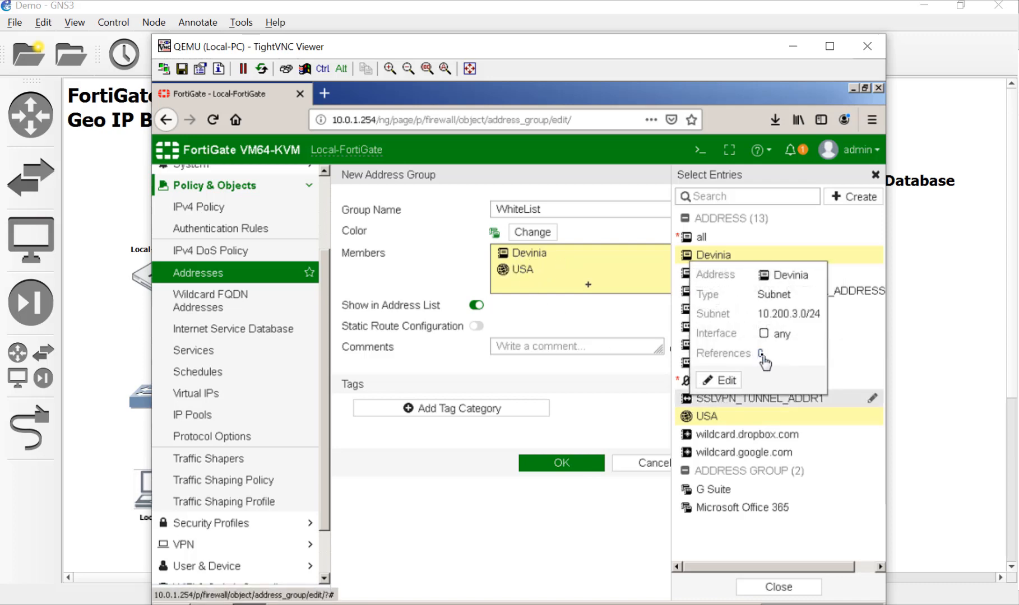
{"action": "mouse_move", "coordinate": [760, 359]}
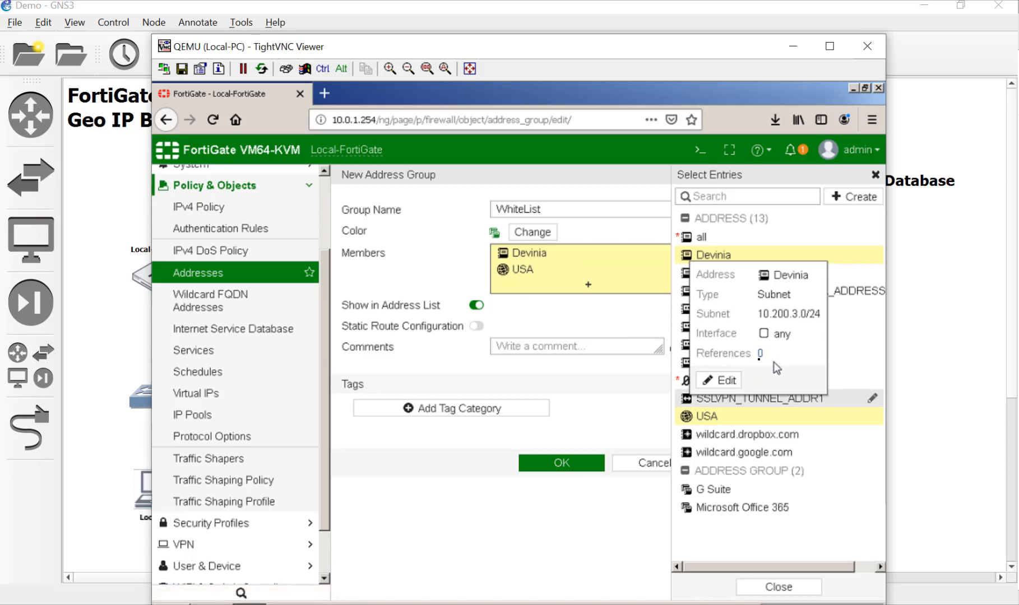
{"action": "left_click", "coordinate": [777, 586]}
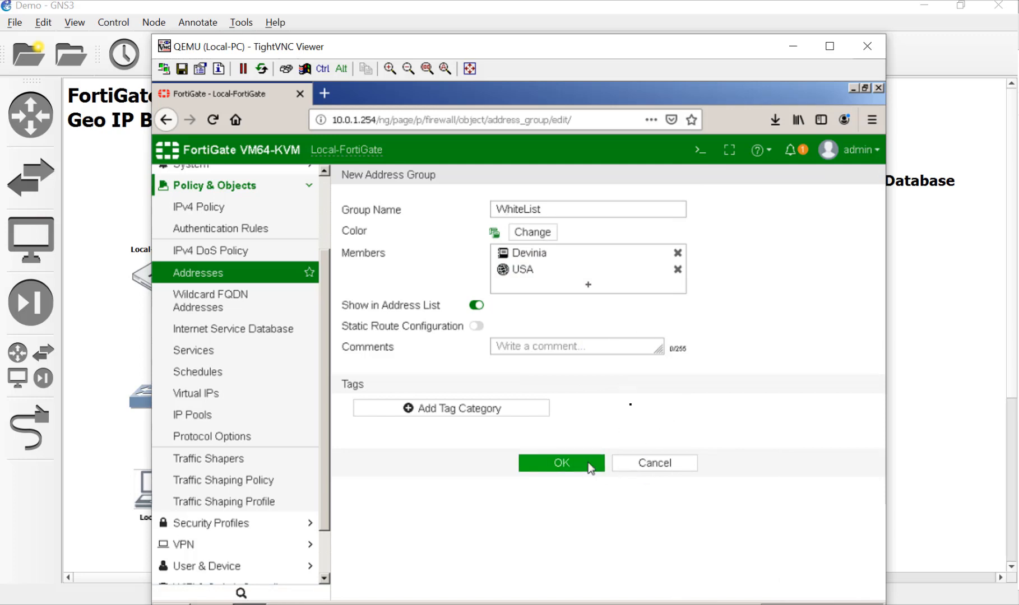
{"action": "left_click", "coordinate": [560, 463]}
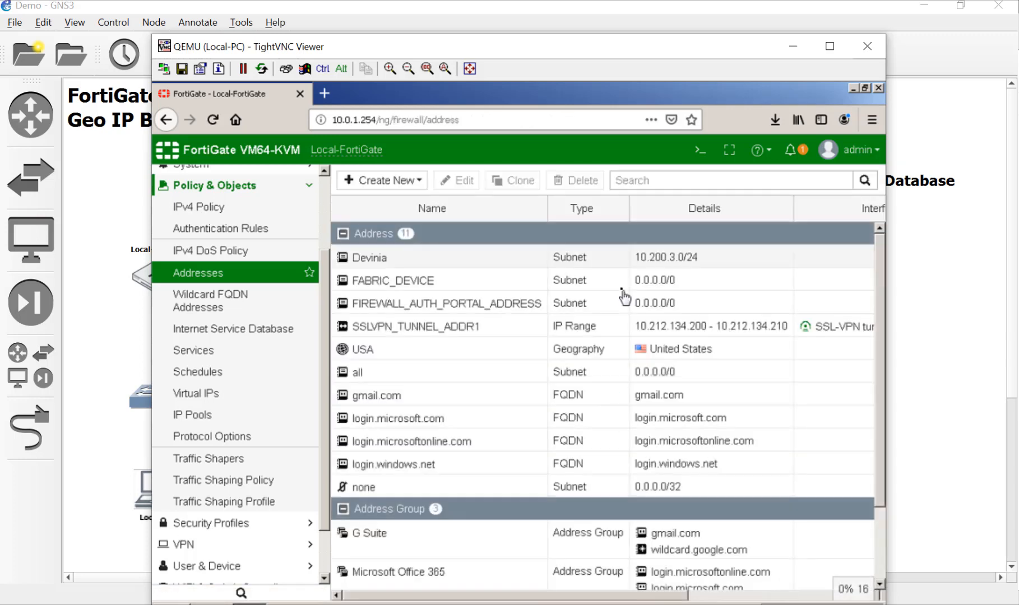
Scroll the Addresses list and choose Create New > Address
{"action": "scroll", "scroll_direction": "down", "scroll_amount": 3}
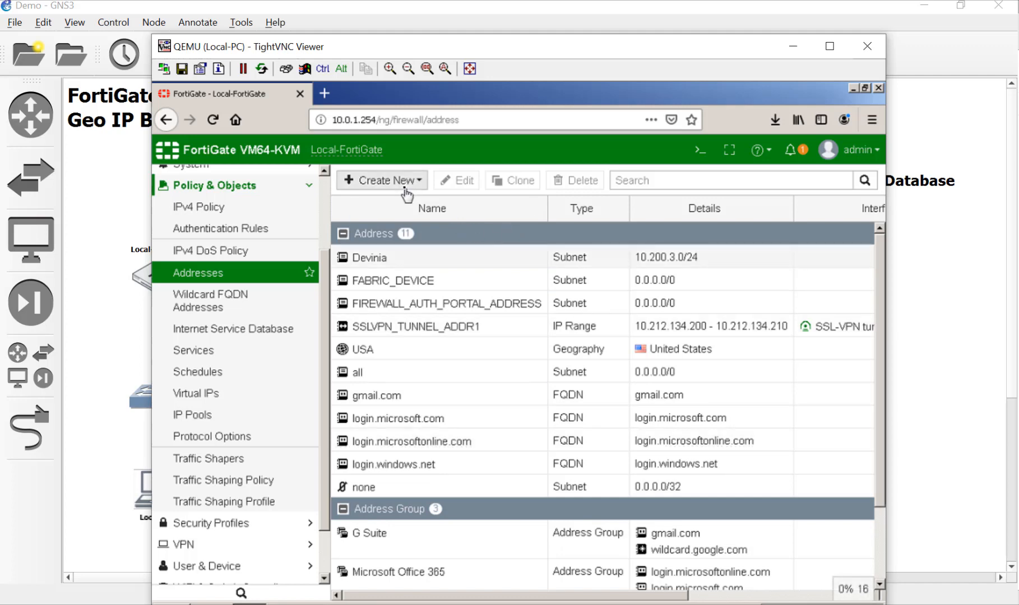
{"action": "left_click", "coordinate": [380, 180]}
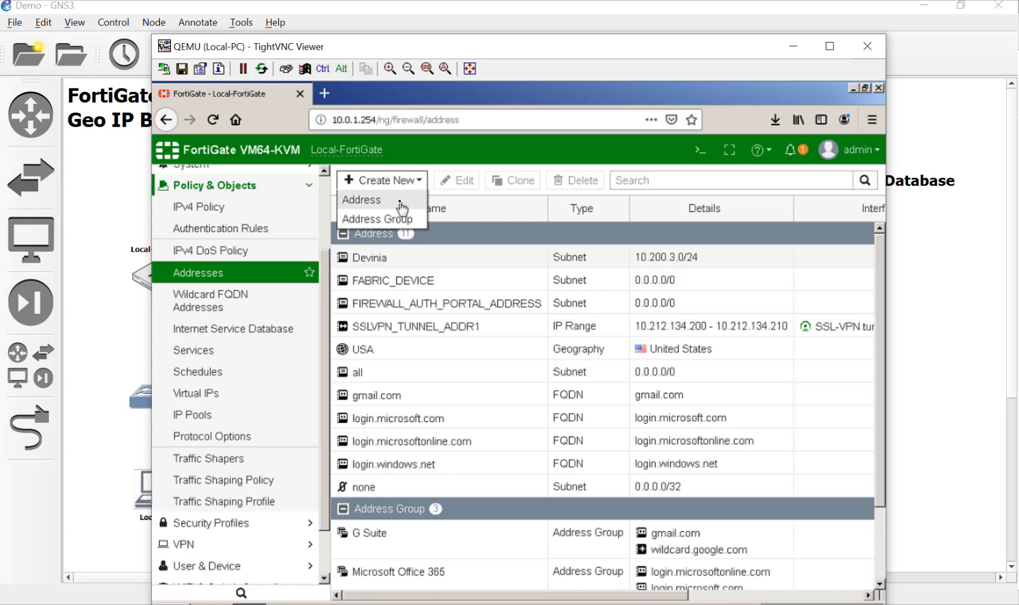
{"action": "left_click", "coordinate": [362, 200]}
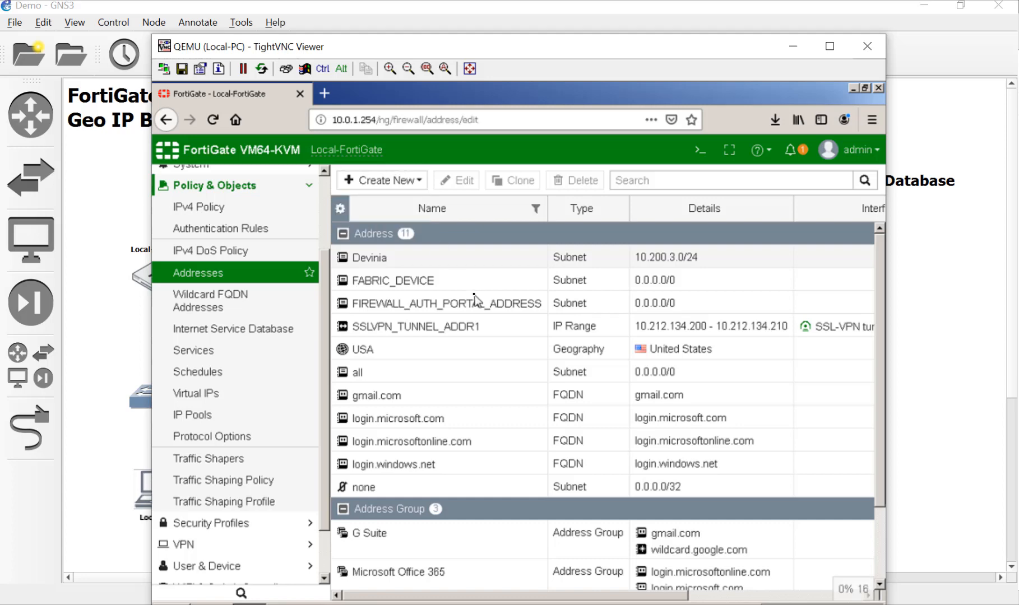
Create a Geography address named 'Russia' set to Russian Federation
{"action": "left_click", "coordinate": [379, 180]}
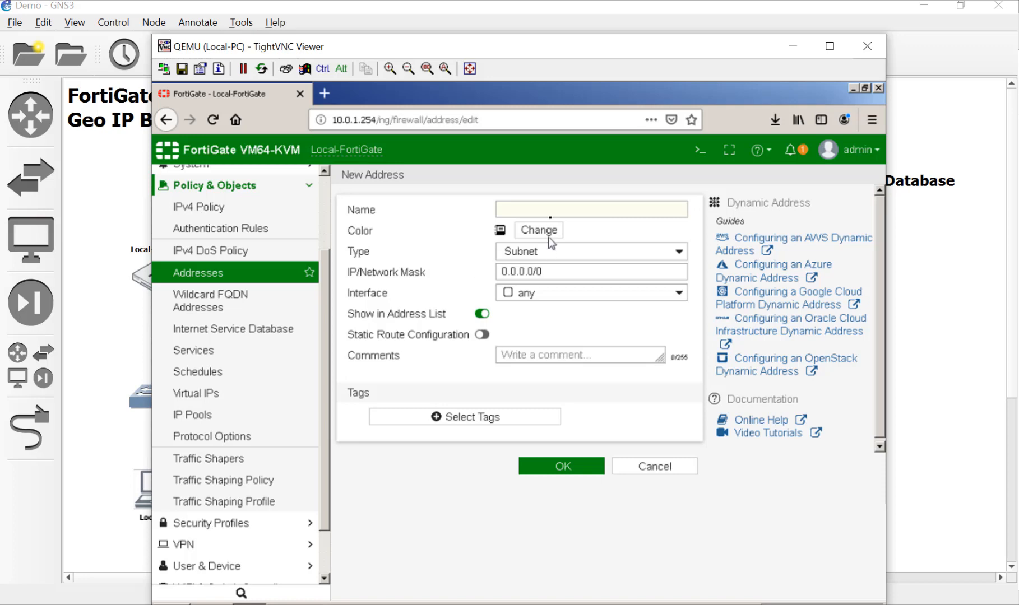
{"action": "left_click", "coordinate": [590, 208]}
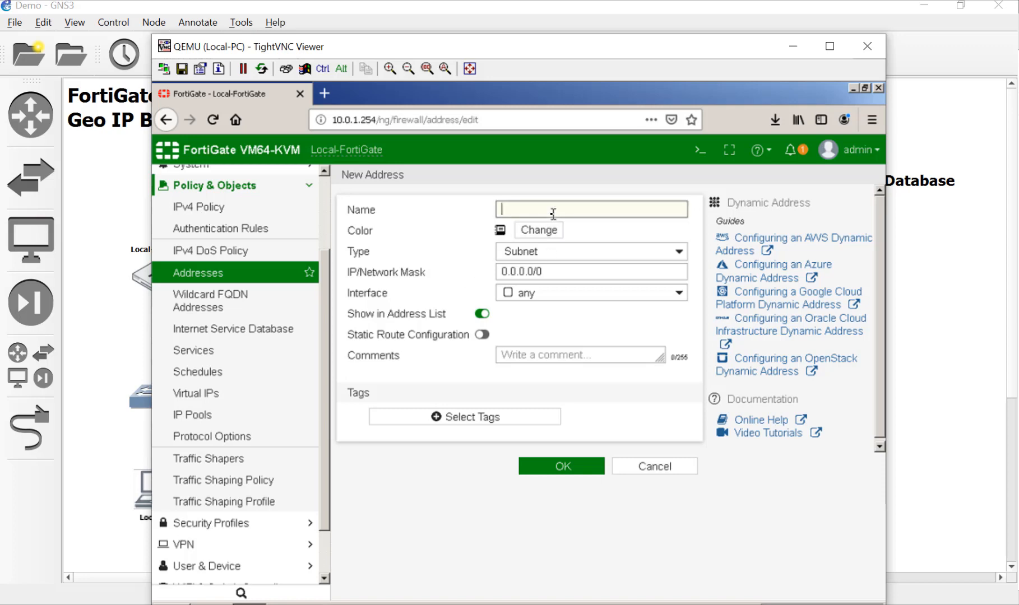
{"action": "type", "text": "Russia"}
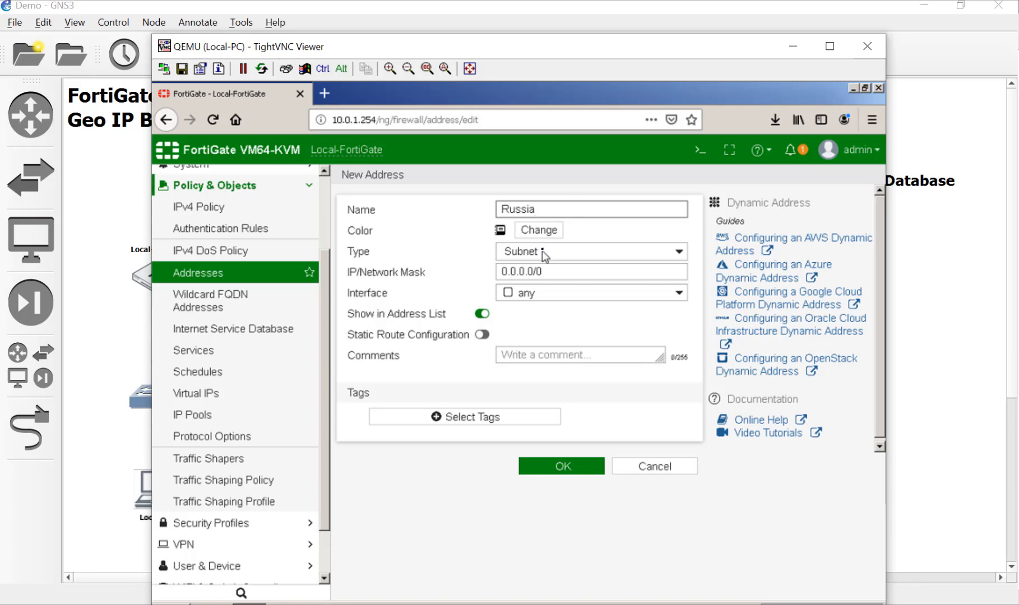
{"action": "left_click", "coordinate": [588, 252]}
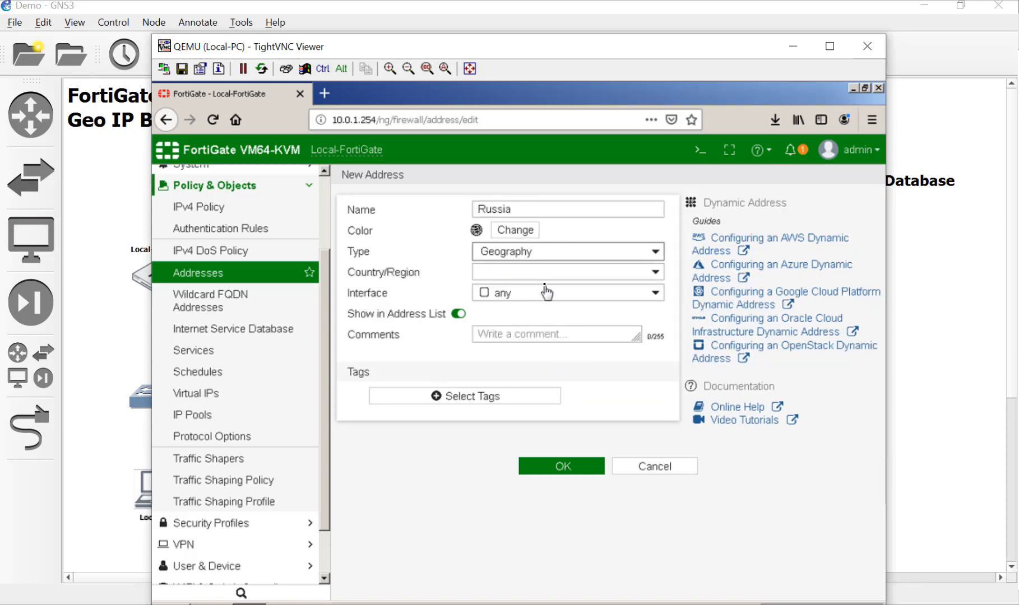
{"action": "left_click", "coordinate": [565, 272]}
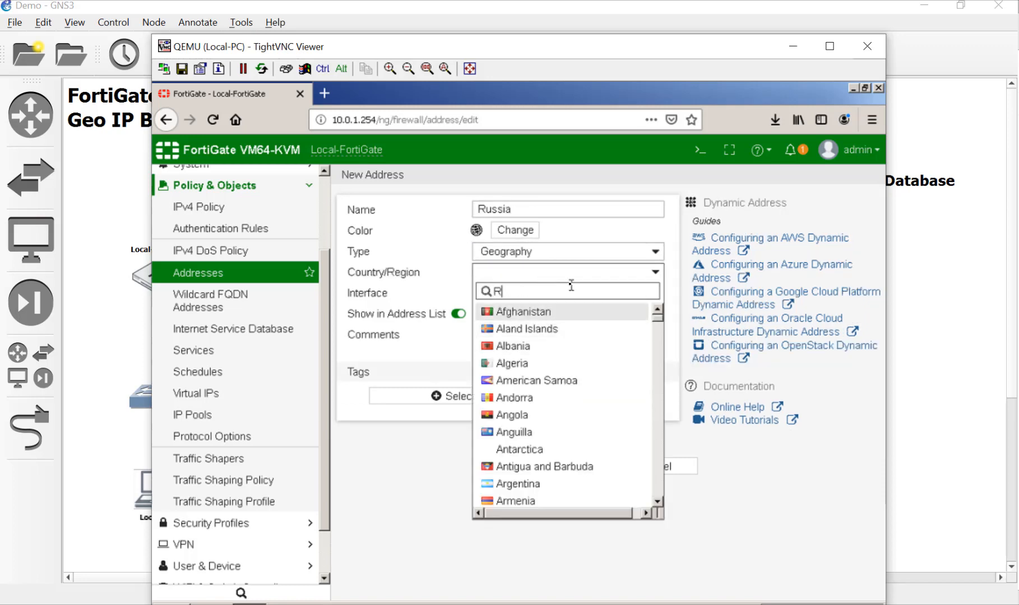
{"action": "type", "text": "uss"}
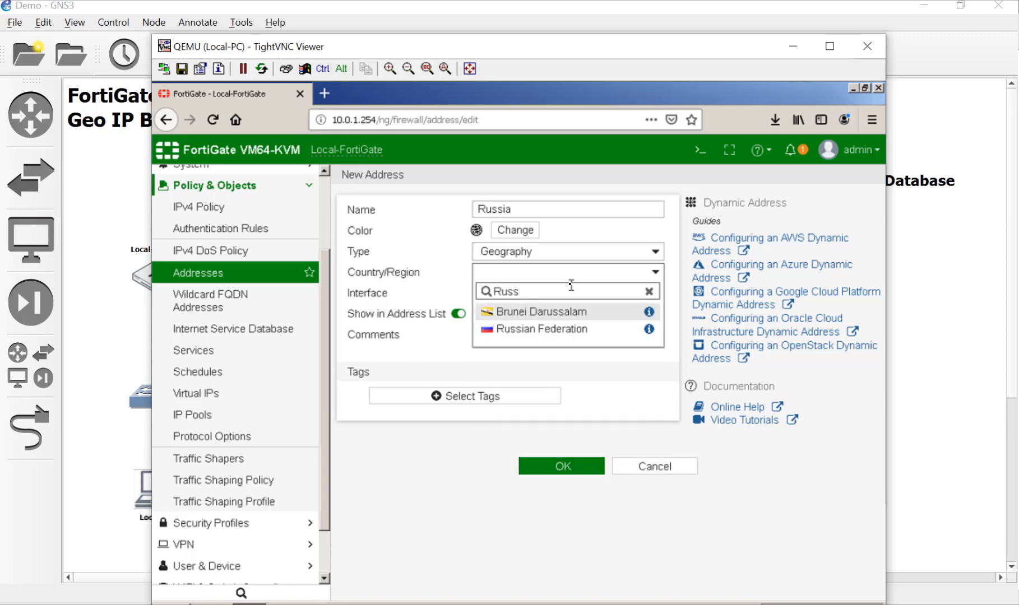
{"action": "left_click", "coordinate": [543, 330]}
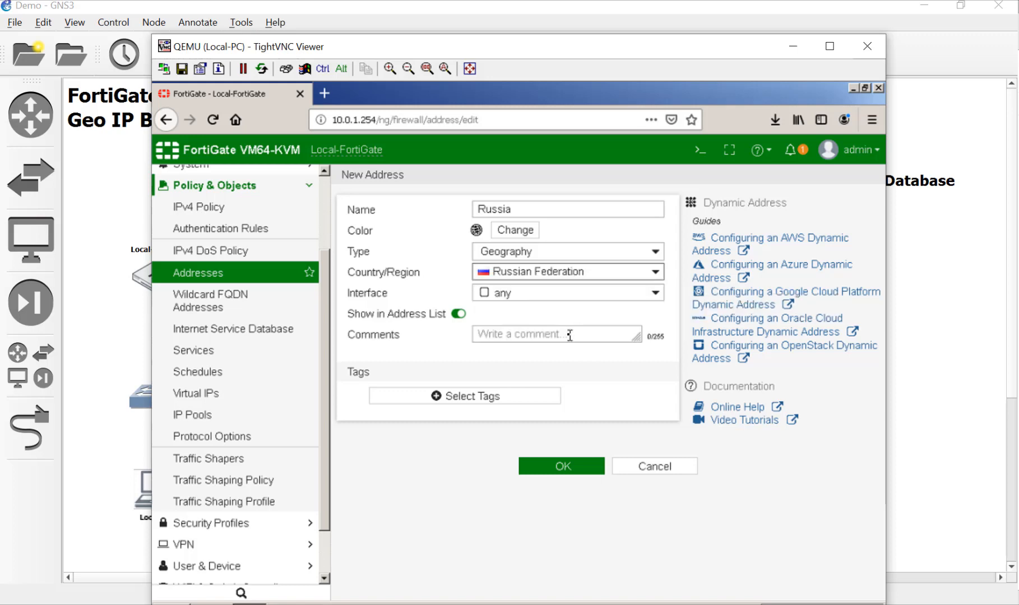
{"action": "mouse_move", "coordinate": [472, 362]}
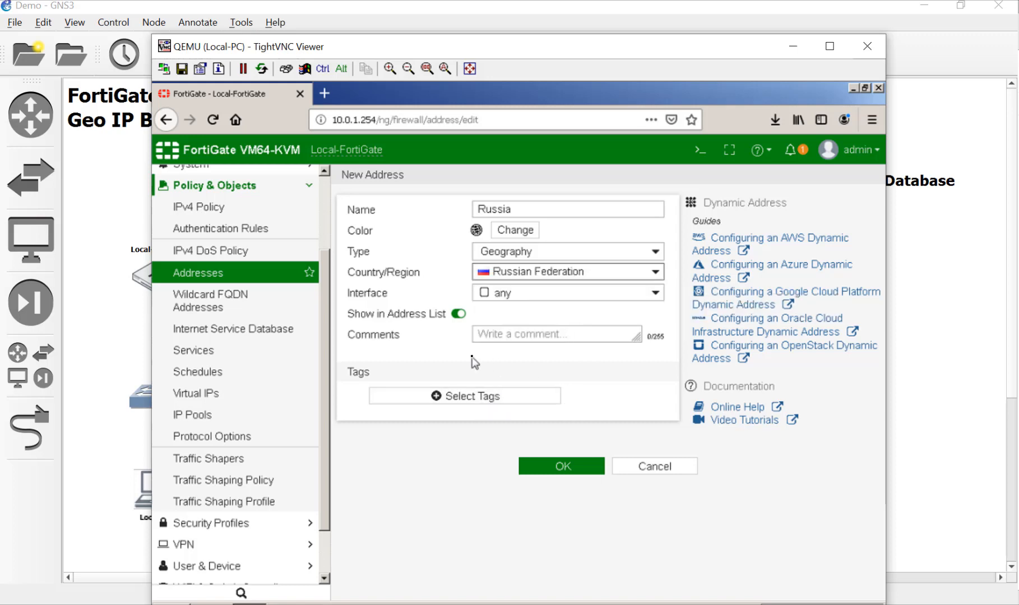
{"action": "left_click", "coordinate": [561, 466]}
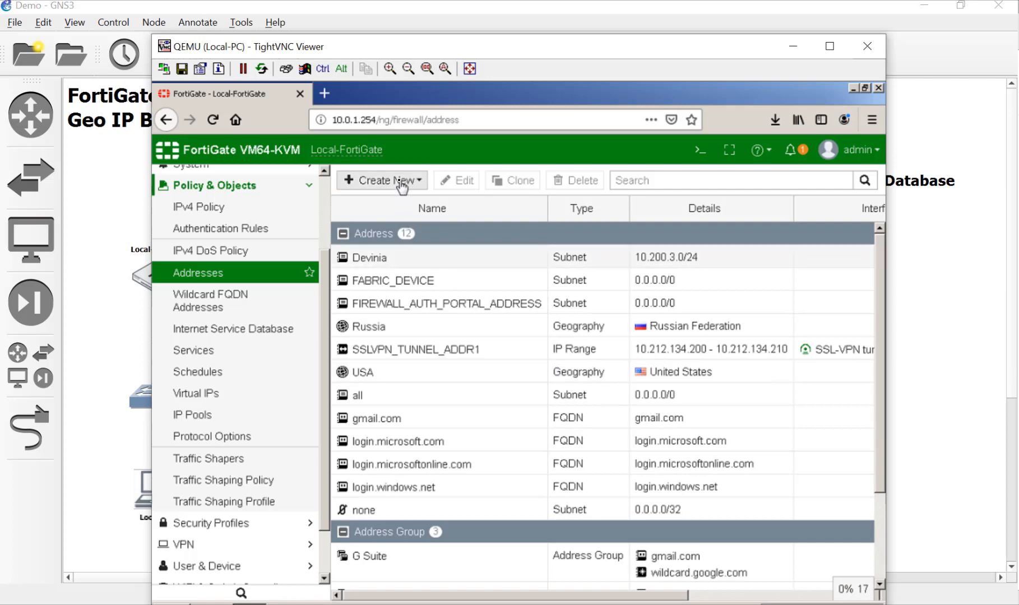
Add address group 'BlackList' in red with members Russia and Devinia, and save it
{"action": "left_click", "coordinate": [380, 180]}
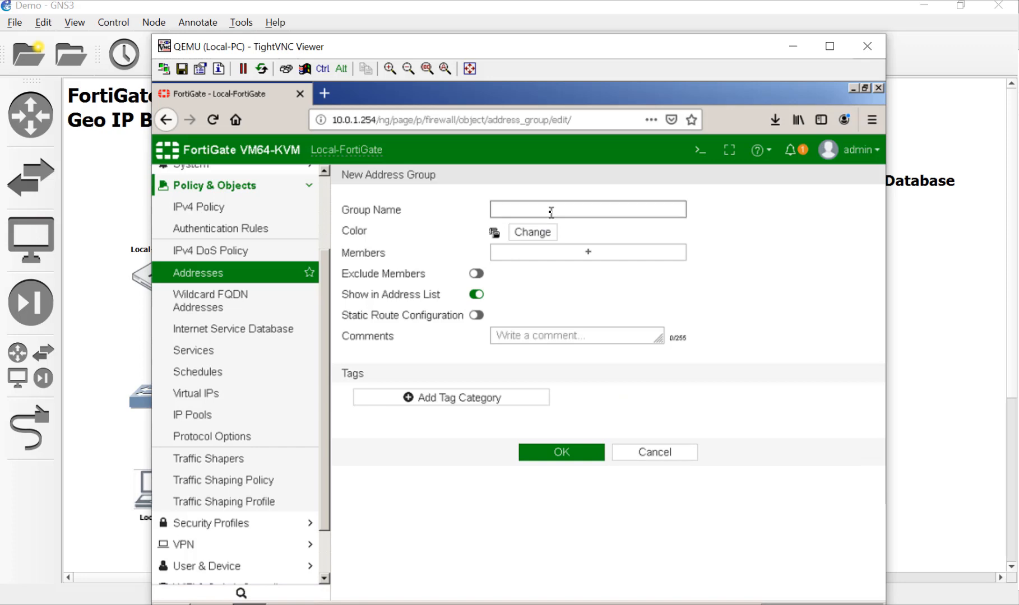
{"action": "type", "text": "Black"}
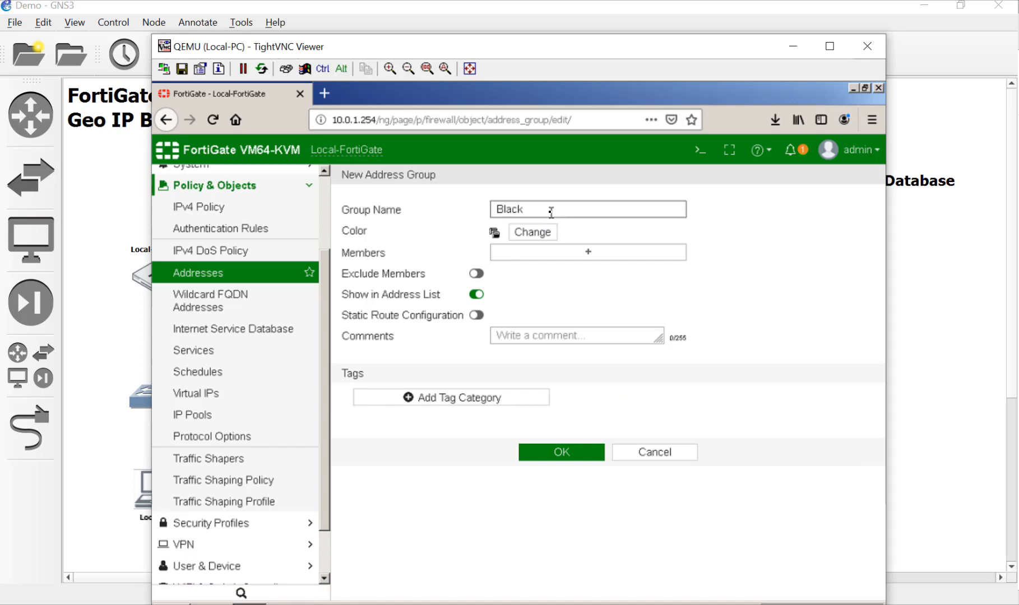
{"action": "type", "text": "List"}
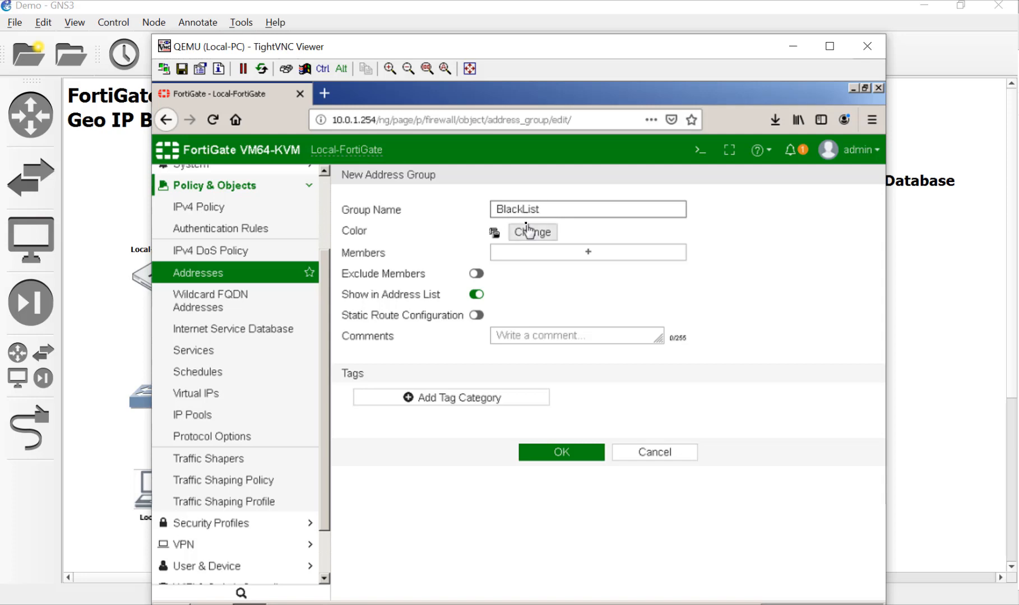
{"action": "left_click", "coordinate": [532, 232]}
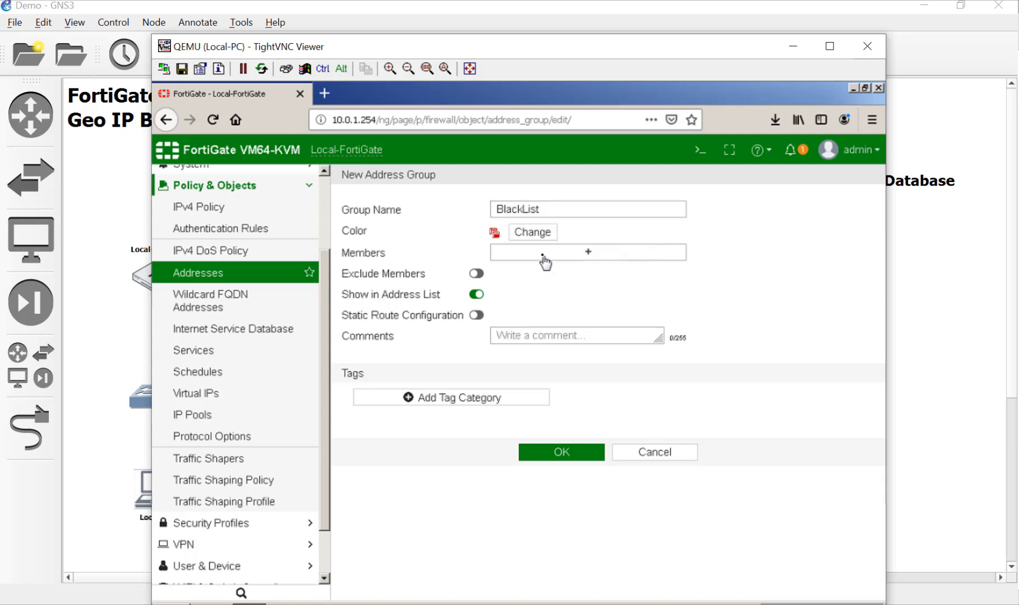
{"action": "left_click", "coordinate": [587, 253]}
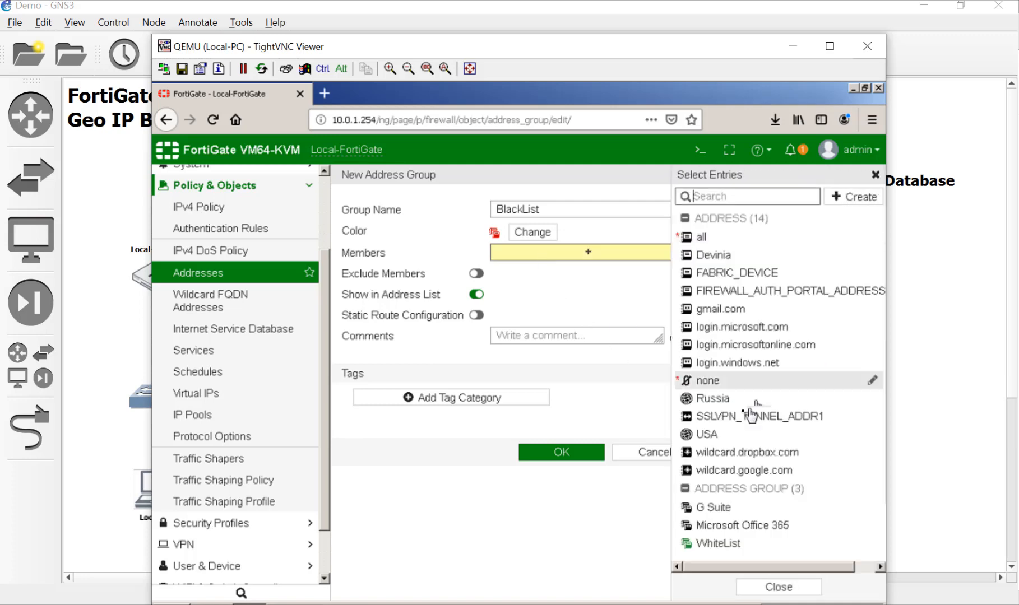
{"action": "left_click", "coordinate": [709, 398]}
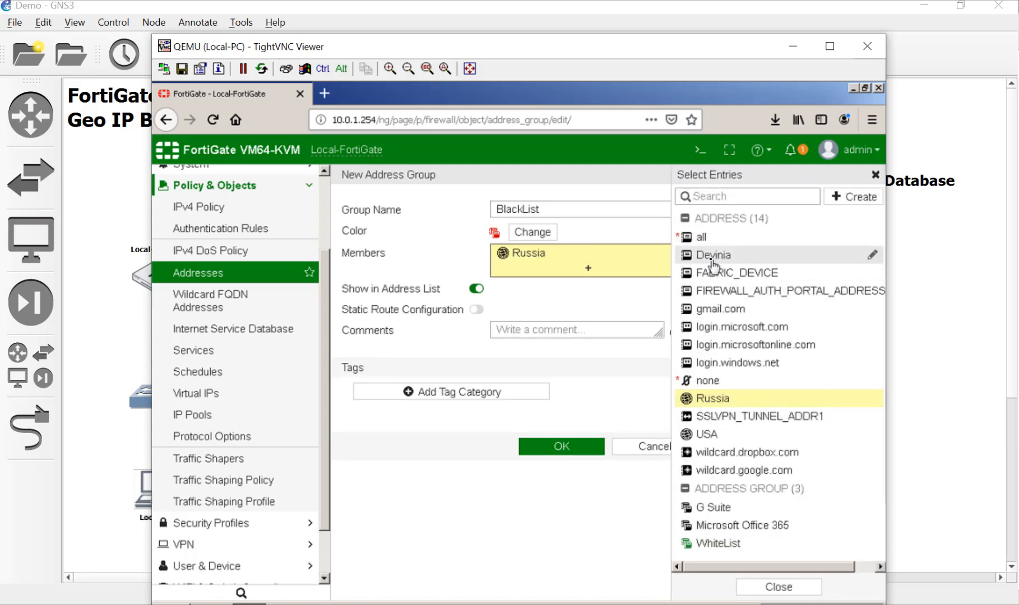
{"action": "left_click", "coordinate": [714, 255]}
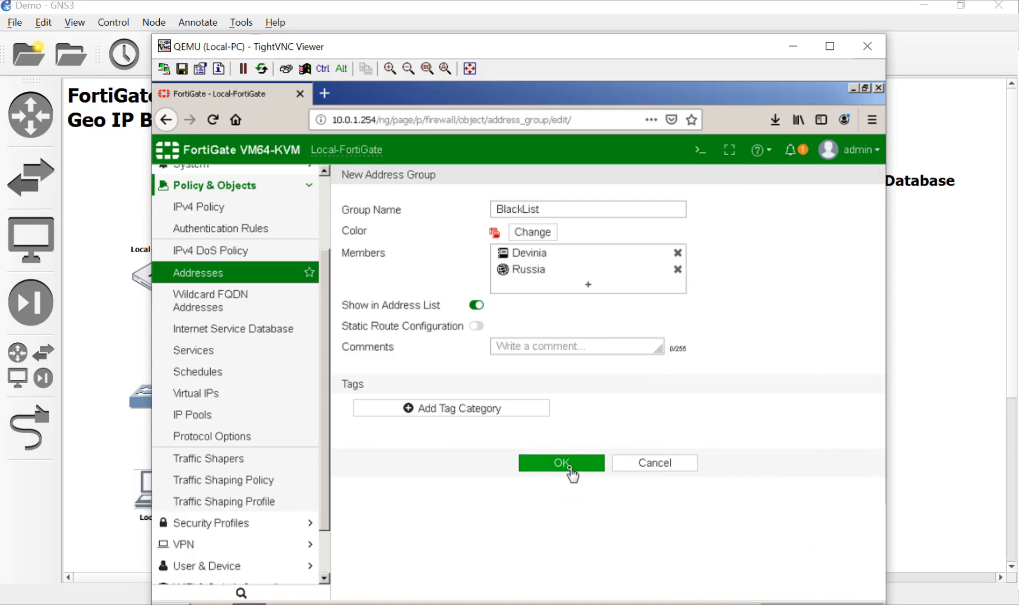
{"action": "left_click", "coordinate": [560, 463]}
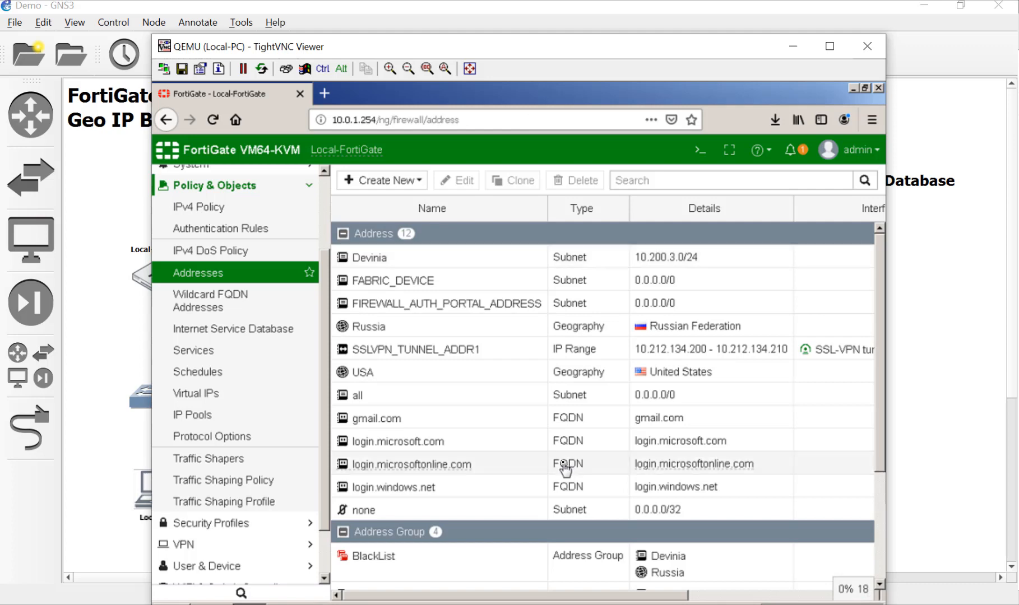
{"action": "scroll", "scroll_direction": "down", "scroll_amount": 3}
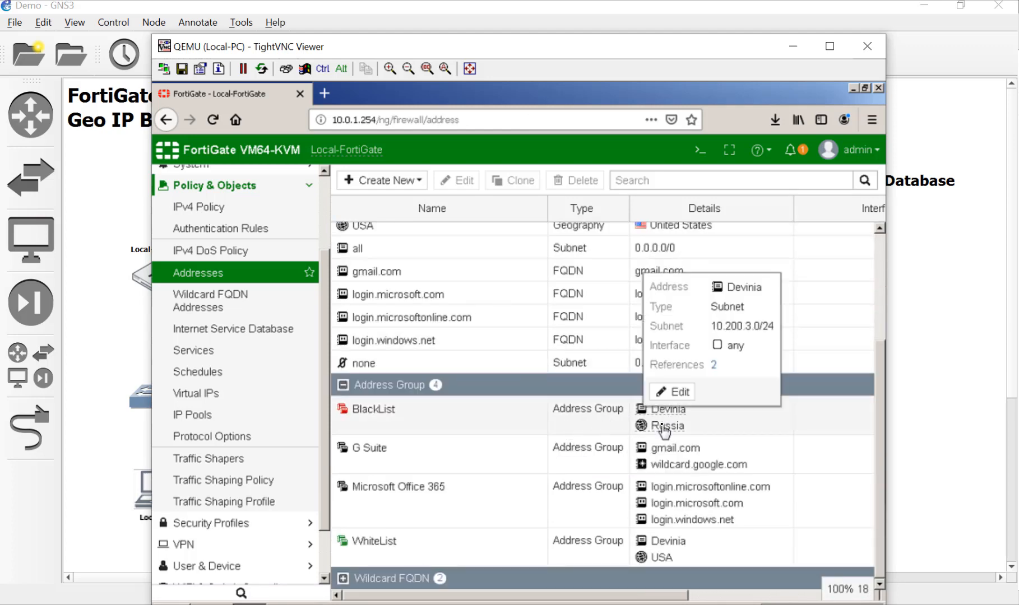
{"action": "mouse_move", "coordinate": [674, 545]}
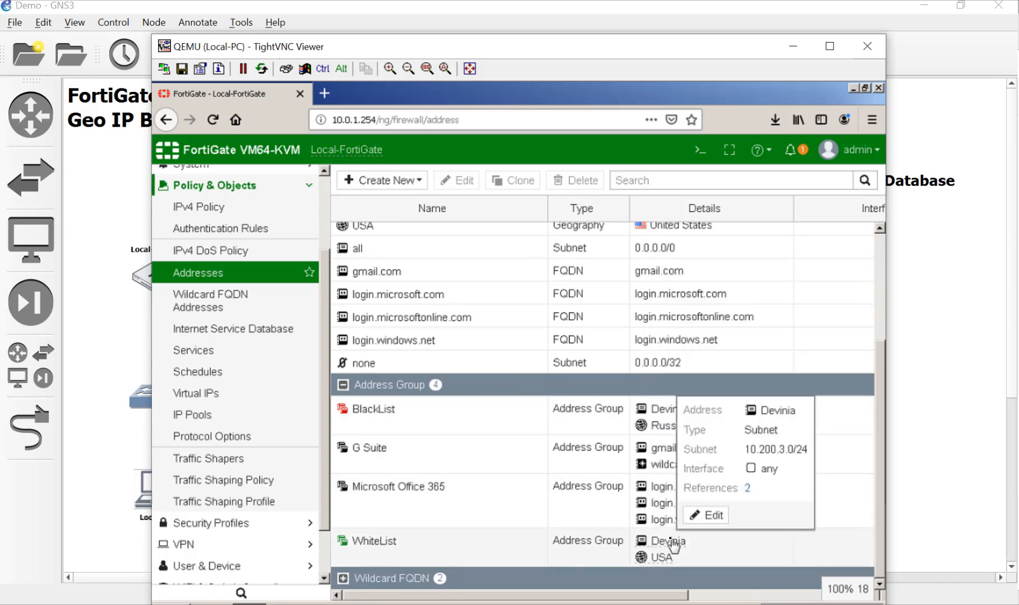
{"action": "mouse_move", "coordinate": [663, 557]}
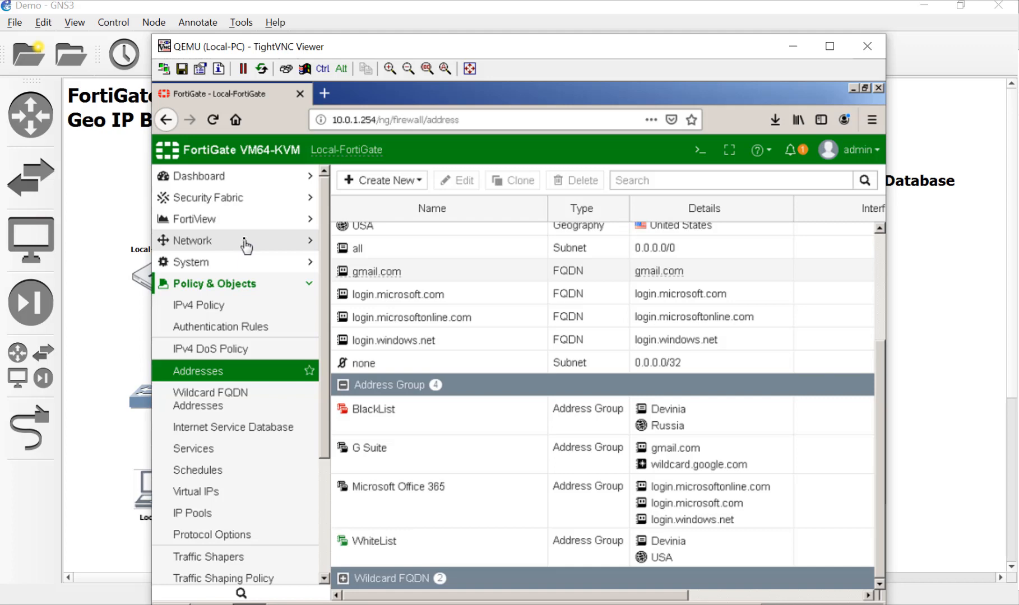
Go to IPv4 Policy and set the WebServer policy's source to the WhiteList group
{"action": "left_click", "coordinate": [196, 240]}
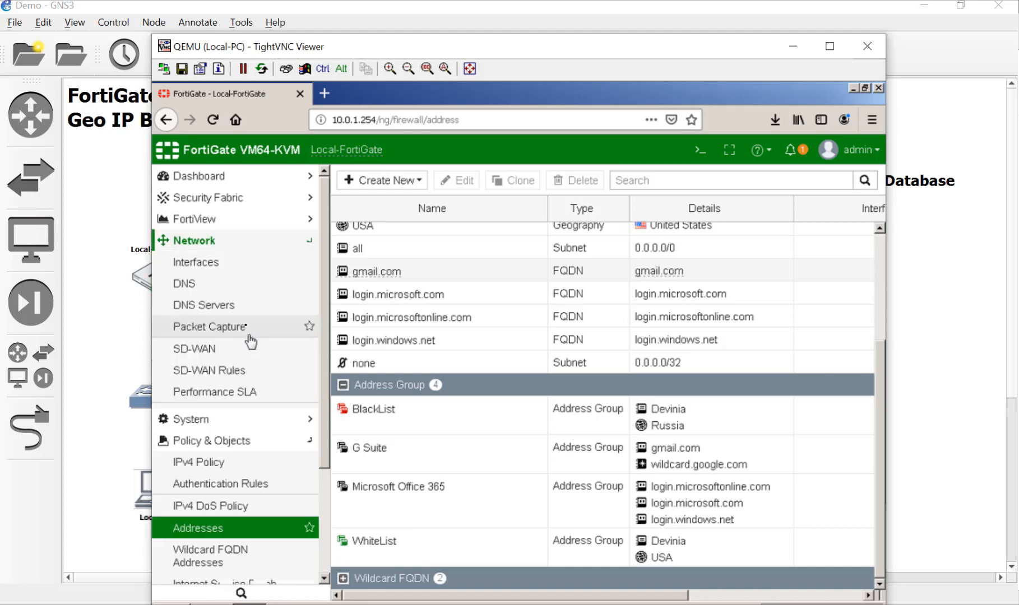
{"action": "left_click", "coordinate": [195, 240]}
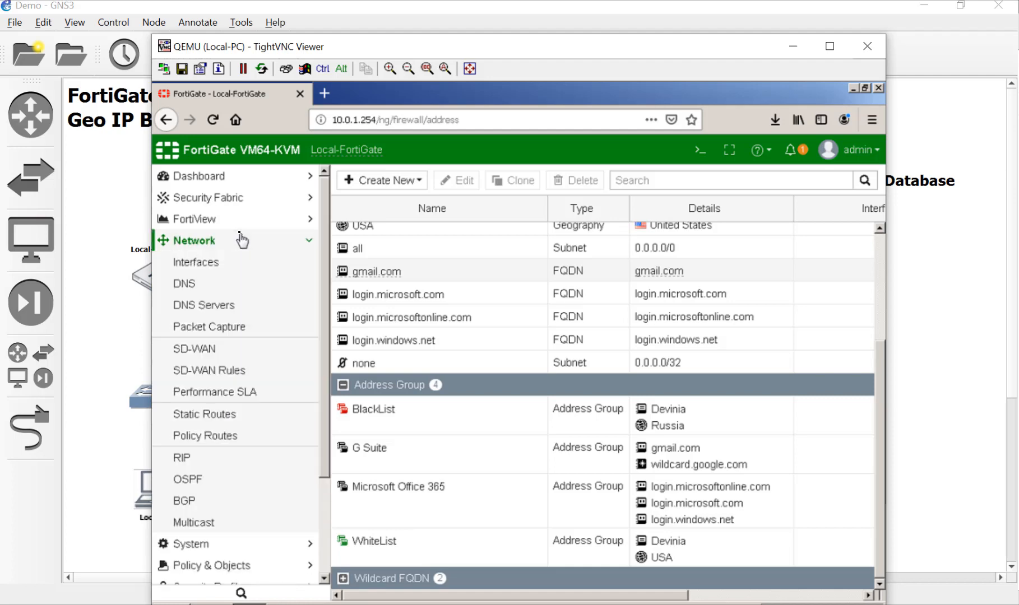
{"action": "left_click", "coordinate": [210, 283]}
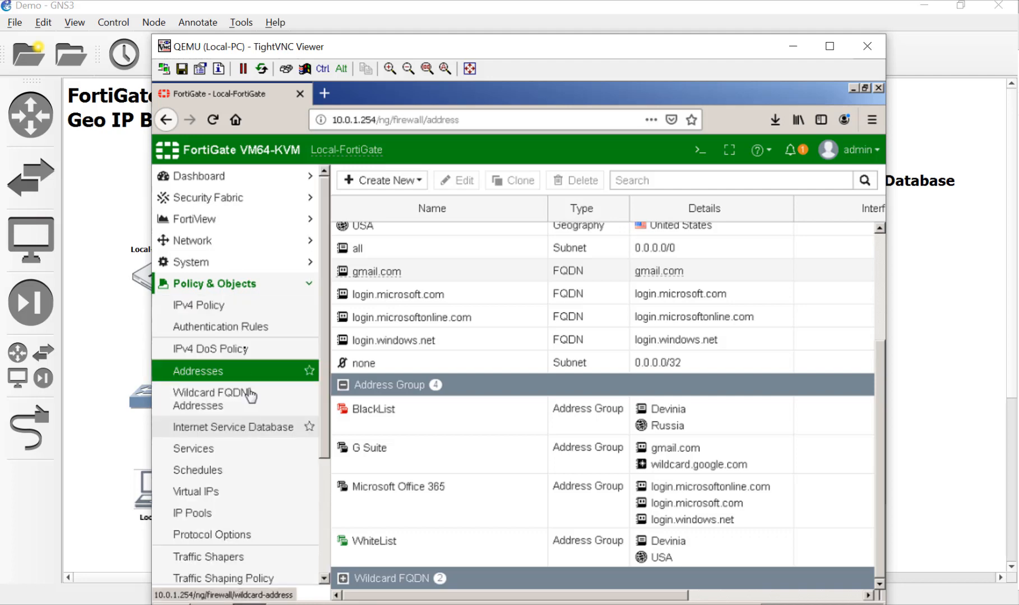
{"action": "left_click", "coordinate": [198, 304]}
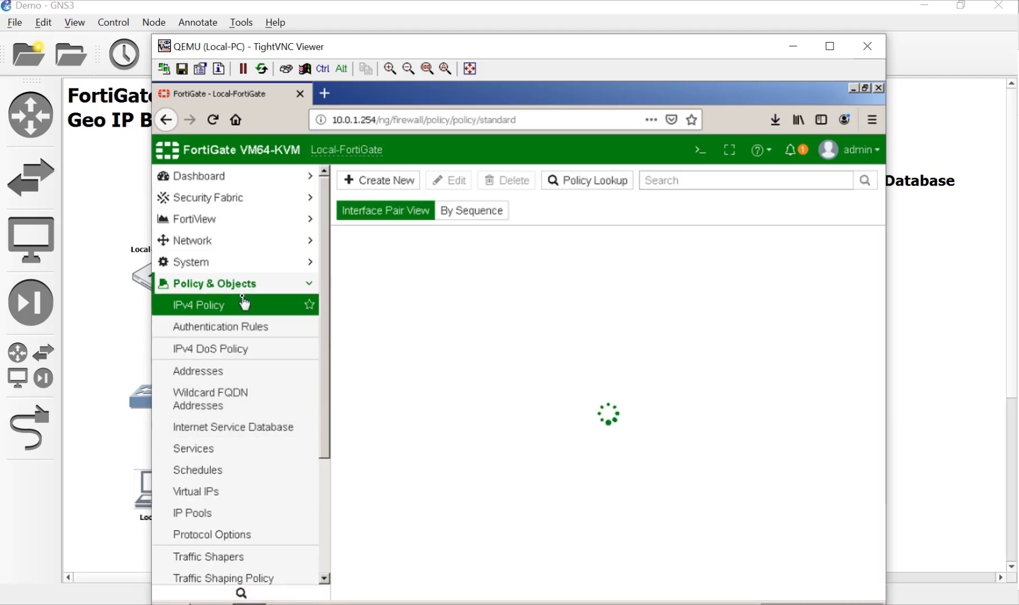
{"action": "left_click", "coordinate": [198, 304]}
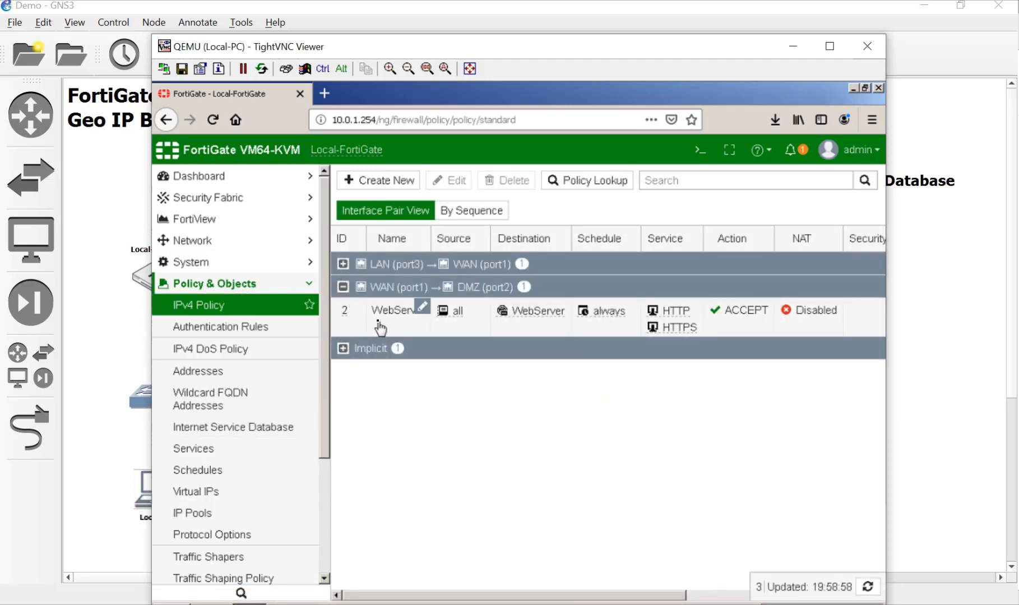
{"action": "mouse_move", "coordinate": [461, 330]}
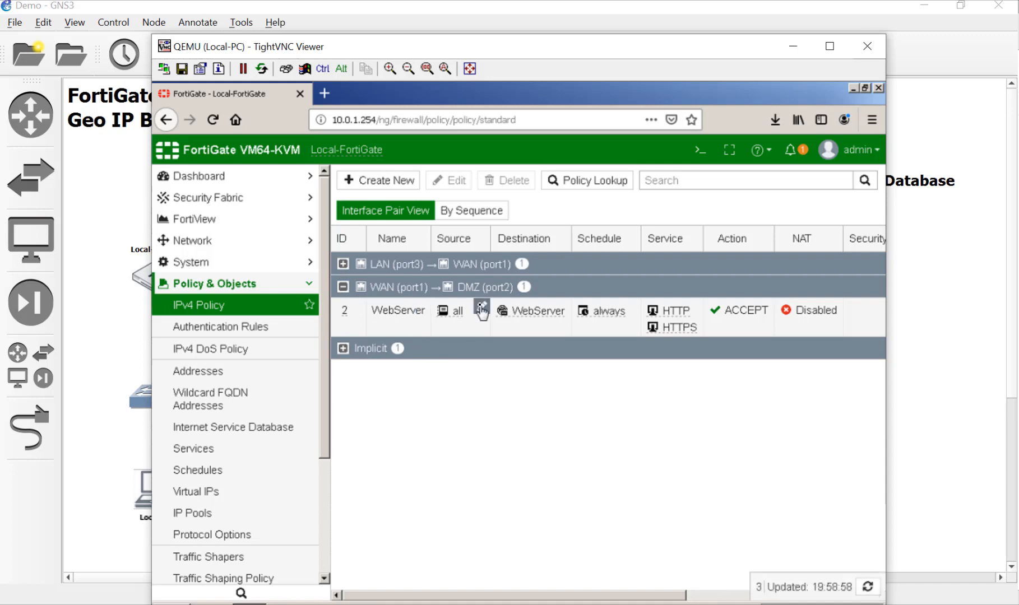
{"action": "left_click", "coordinate": [480, 311]}
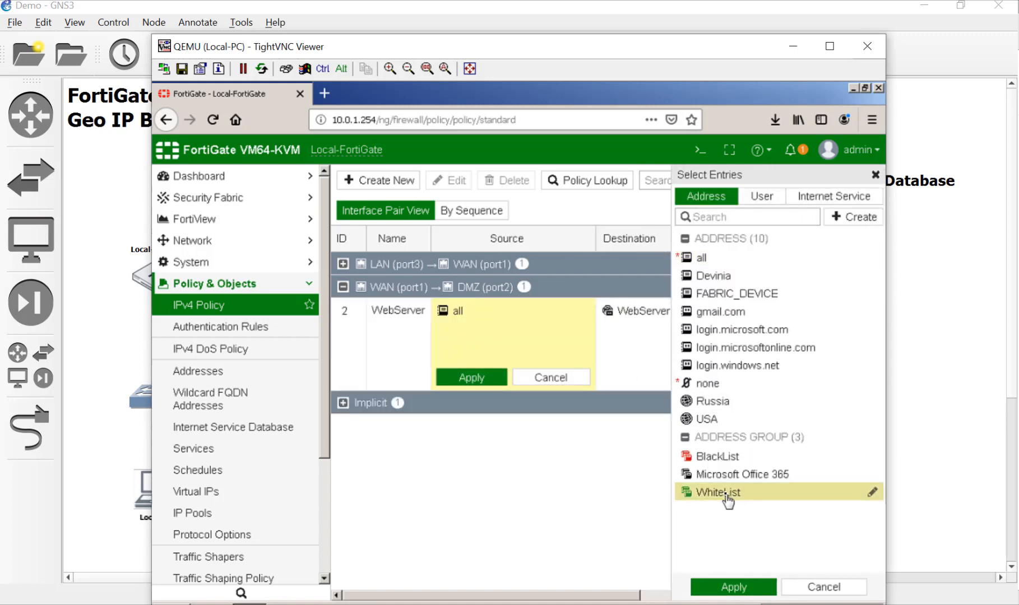
{"action": "left_click", "coordinate": [732, 587]}
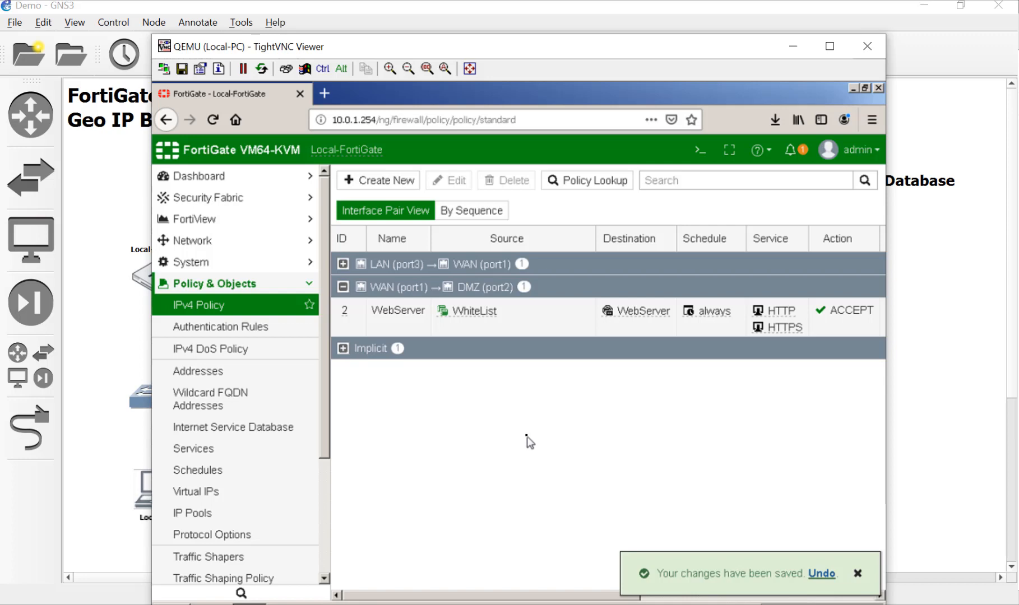
{"action": "mouse_move", "coordinate": [975, 419]}
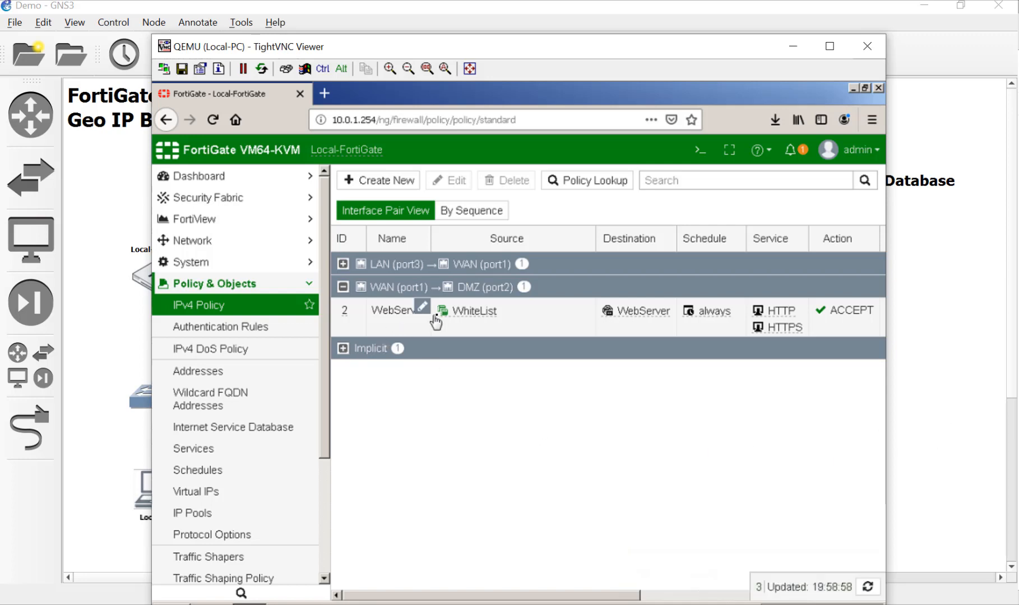
{"action": "mouse_move", "coordinate": [443, 334]}
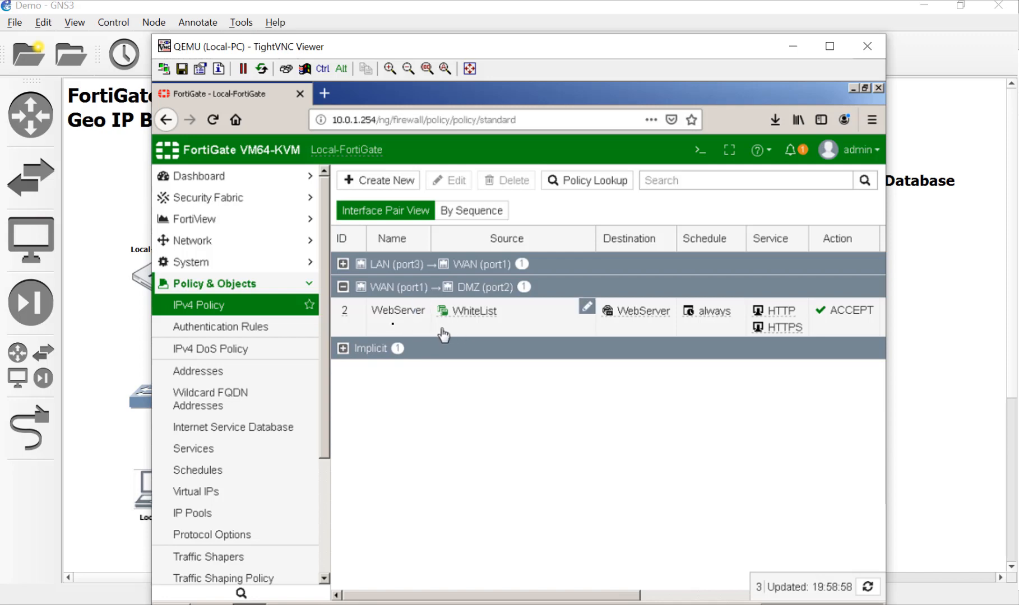
{"action": "mouse_move", "coordinate": [485, 335]}
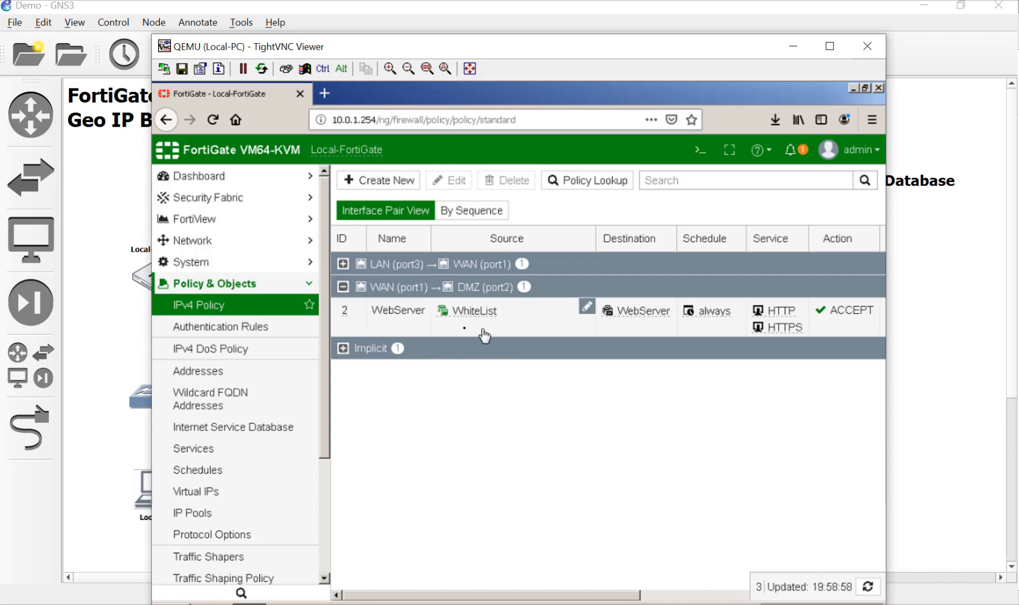
{"action": "mouse_move", "coordinate": [442, 330]}
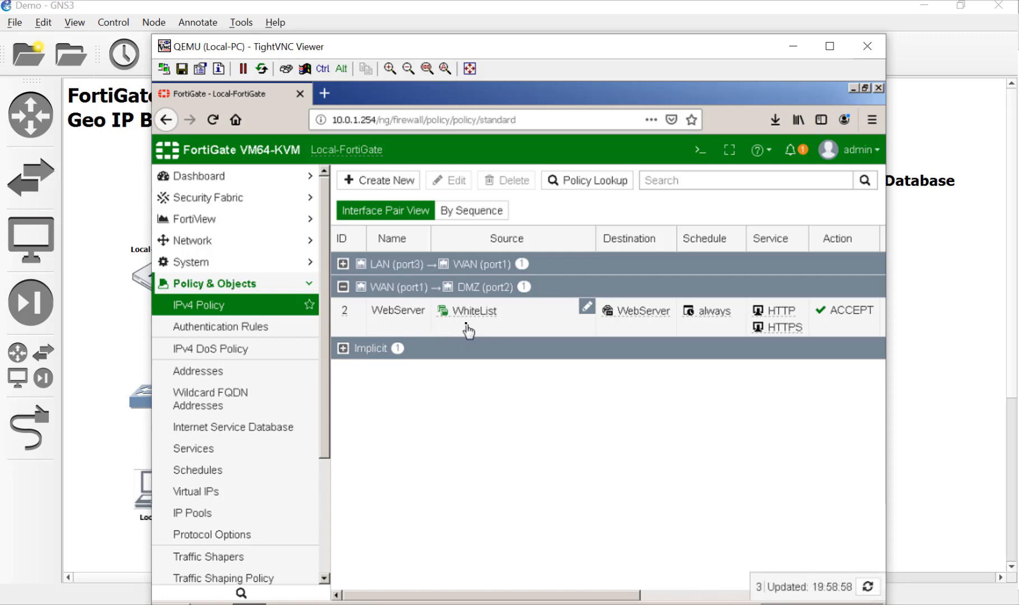
{"action": "mouse_move", "coordinate": [990, 362]}
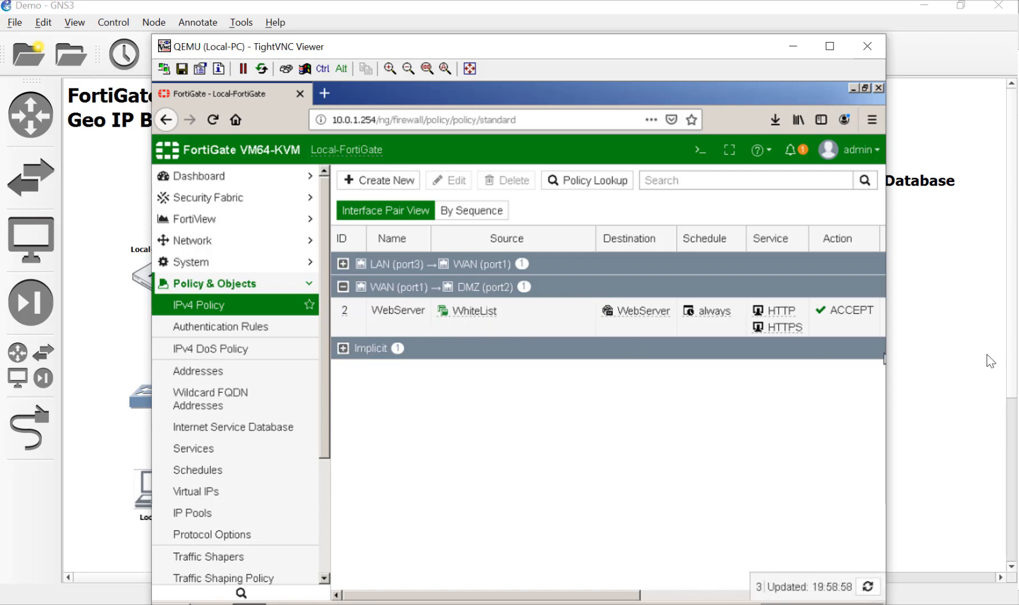
Clear Firefox's history, cookies and cache with the time range set to Everything
{"action": "left_click", "coordinate": [867, 46]}
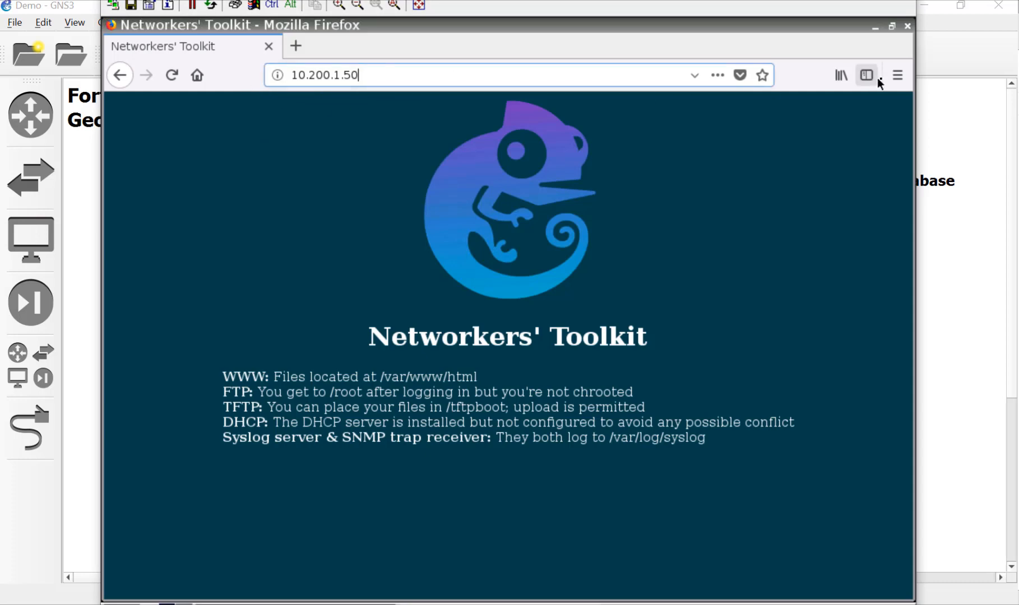
{"action": "left_click", "coordinate": [897, 74]}
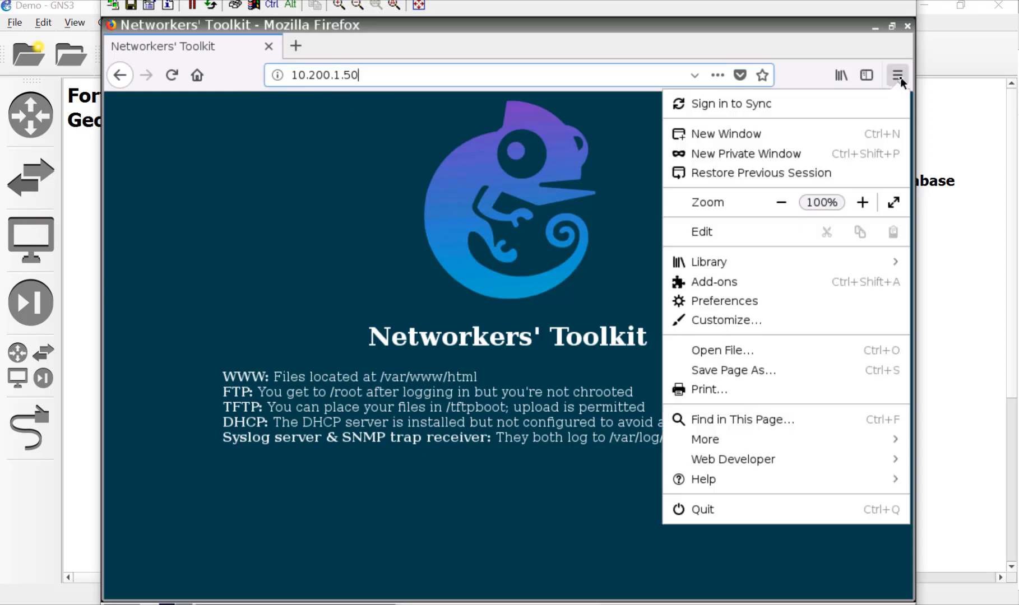
{"action": "mouse_move", "coordinate": [810, 274]}
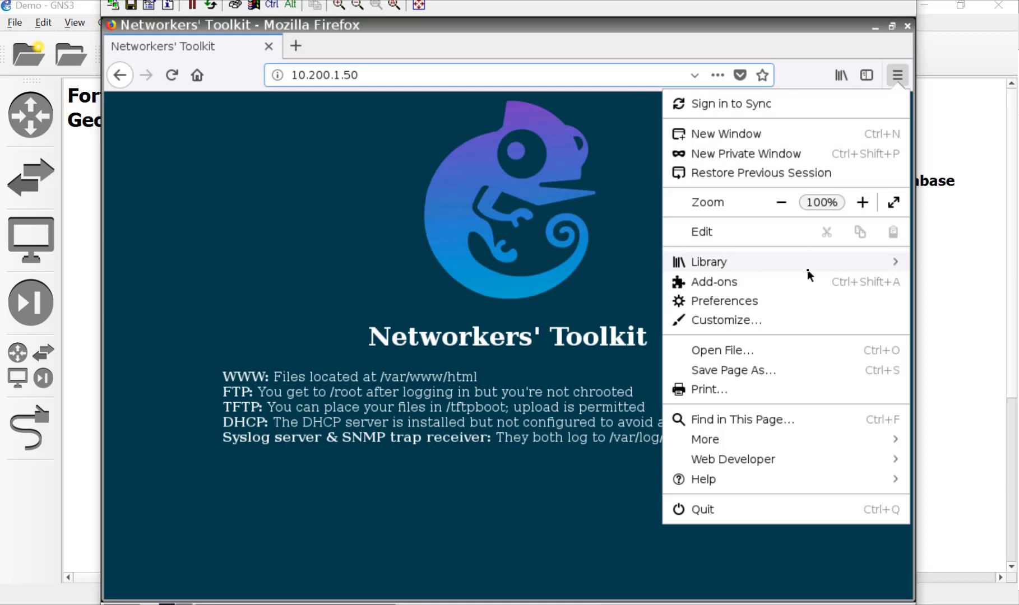
{"action": "left_click", "coordinate": [707, 261]}
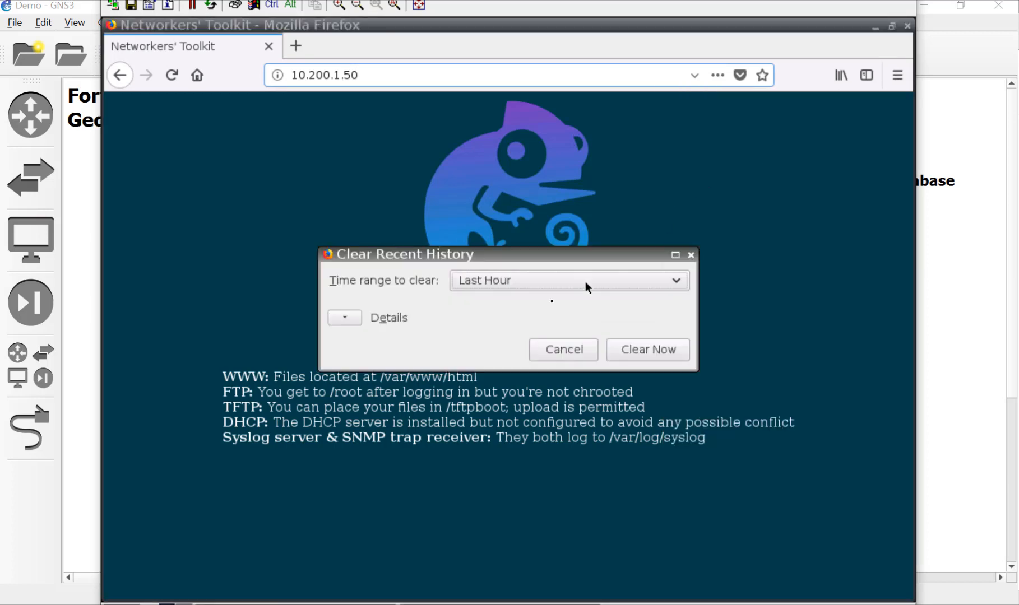
{"action": "left_click", "coordinate": [569, 281]}
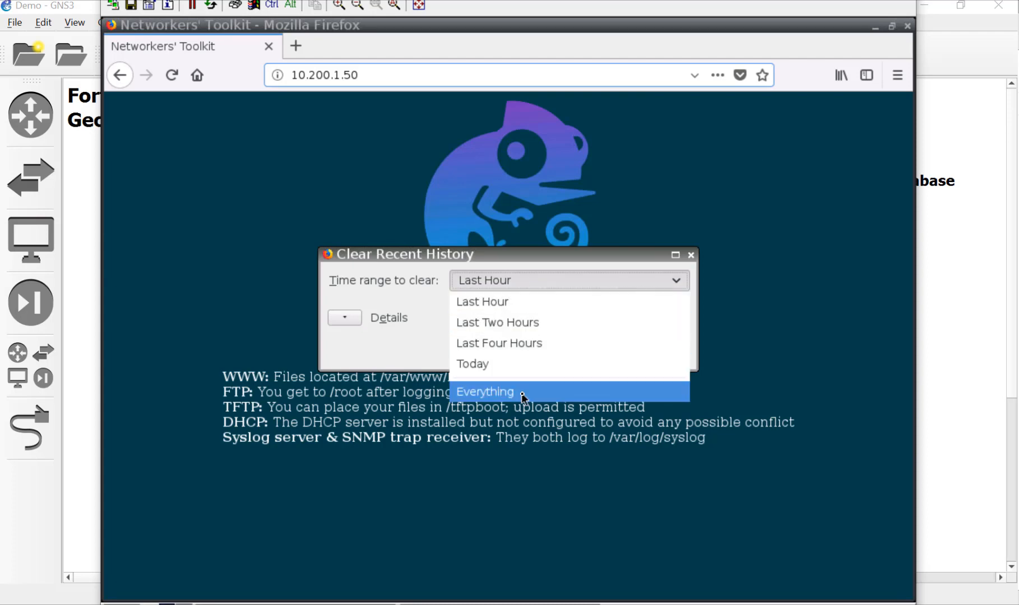
{"action": "left_click", "coordinate": [484, 391]}
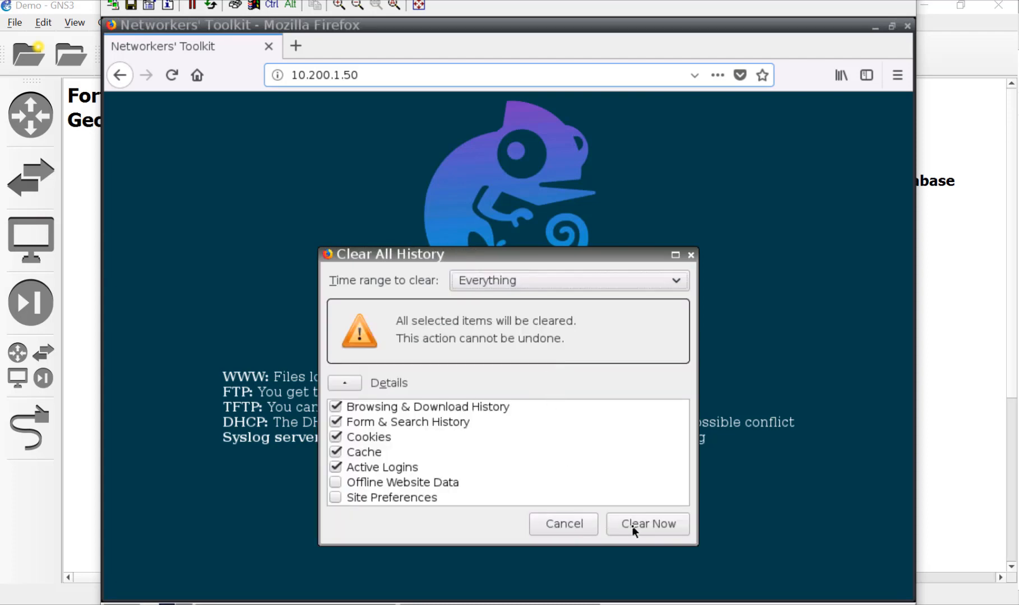
{"action": "left_click", "coordinate": [647, 524]}
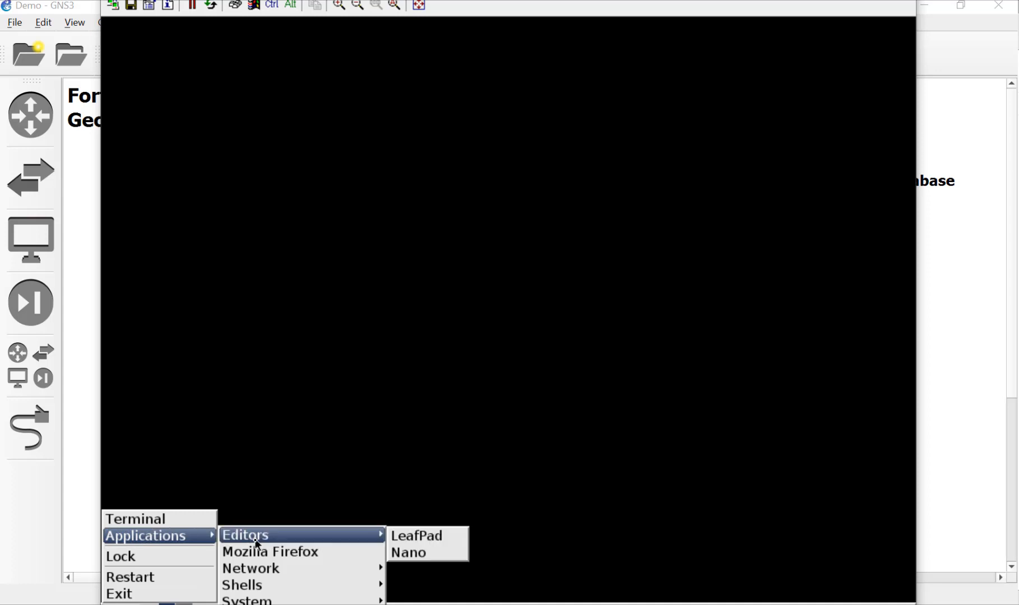
Relaunch Firefox and start typing the server address '10.2'
{"action": "left_click", "coordinate": [270, 551]}
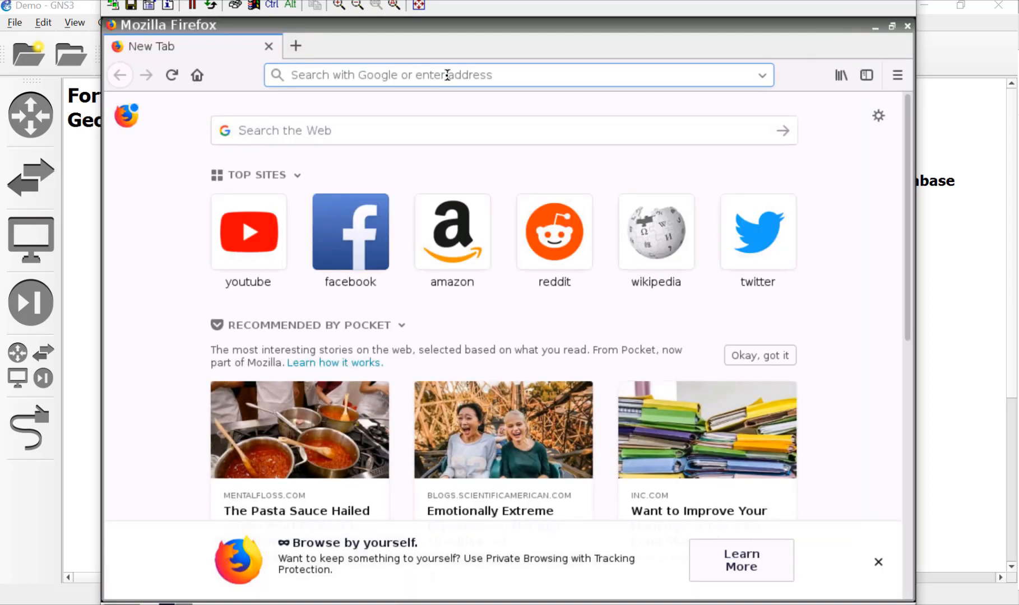
{"action": "type", "text": "10.2"}
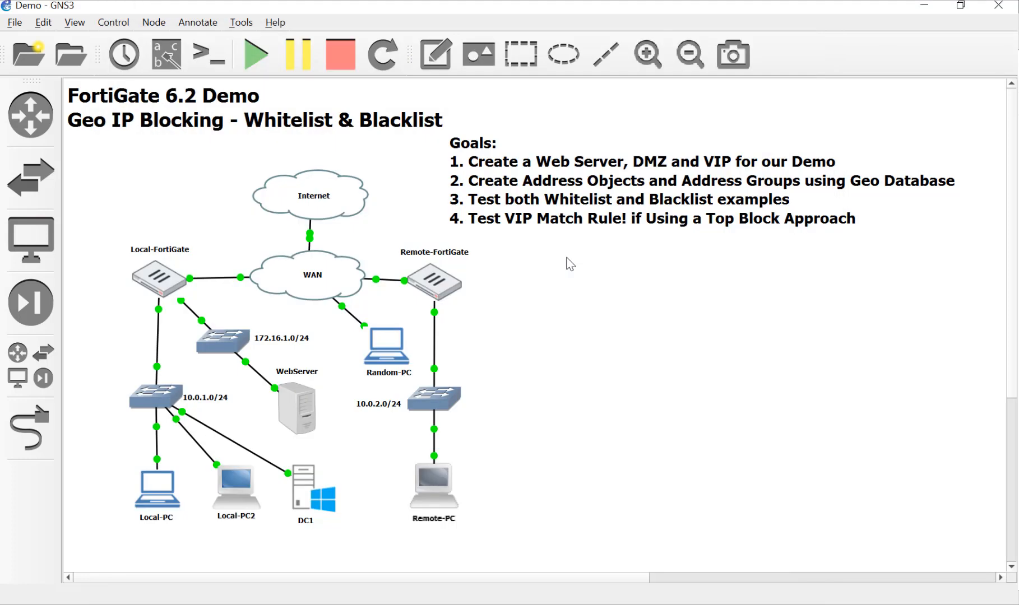
{"action": "mouse_move", "coordinate": [336, 300]}
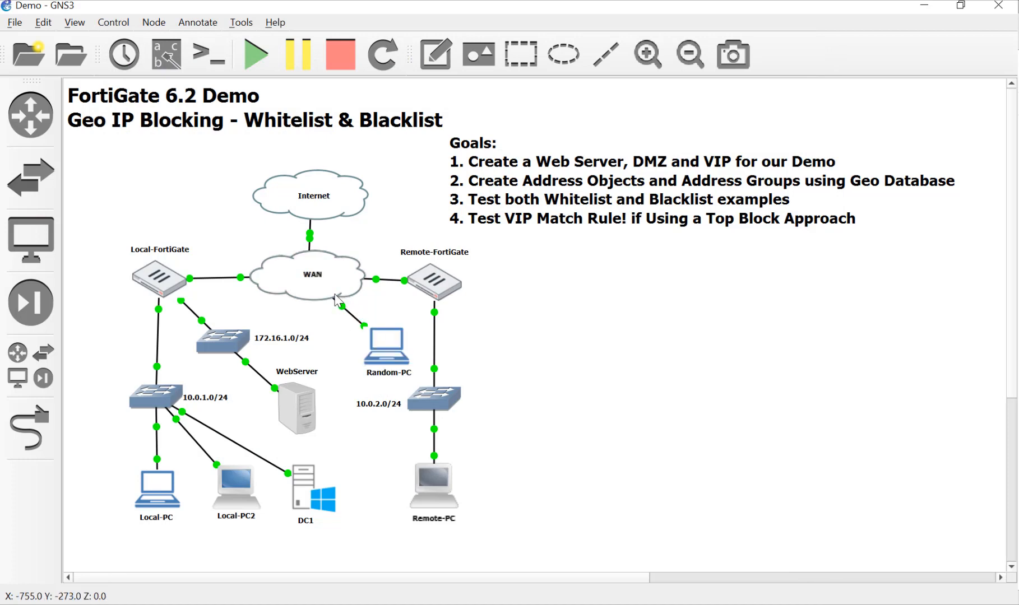
{"action": "mouse_move", "coordinate": [324, 278]}
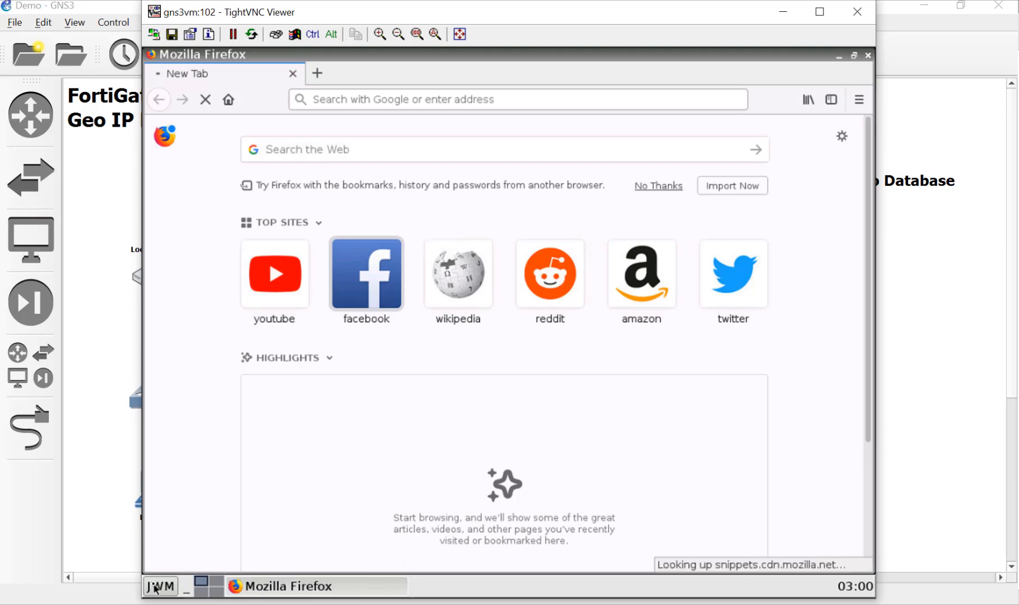
Open a terminal on Random-PC and start pinging 10.200.1.1
{"action": "left_click", "coordinate": [160, 586]}
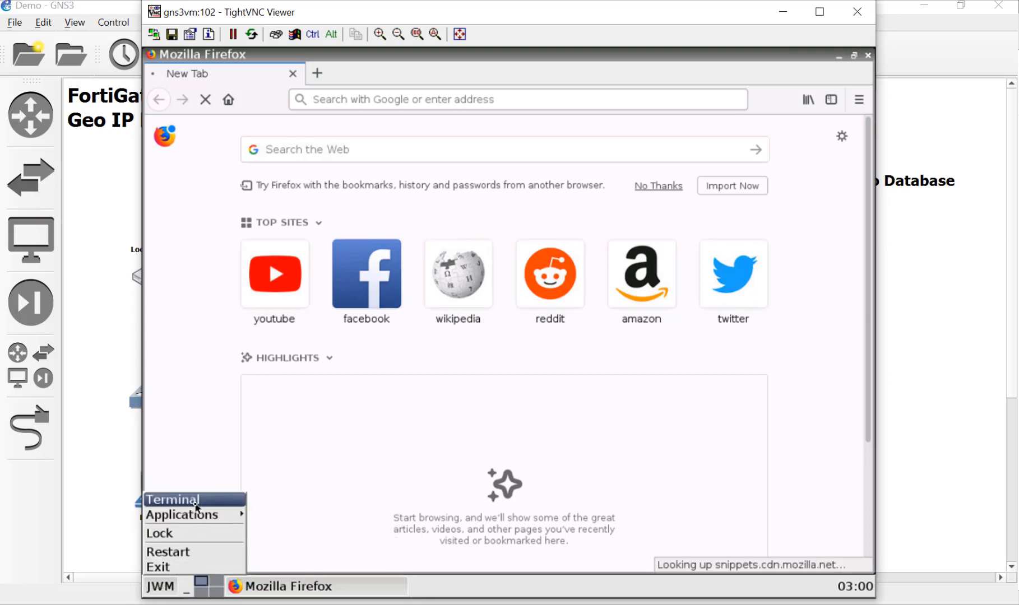
{"action": "left_click", "coordinate": [172, 500]}
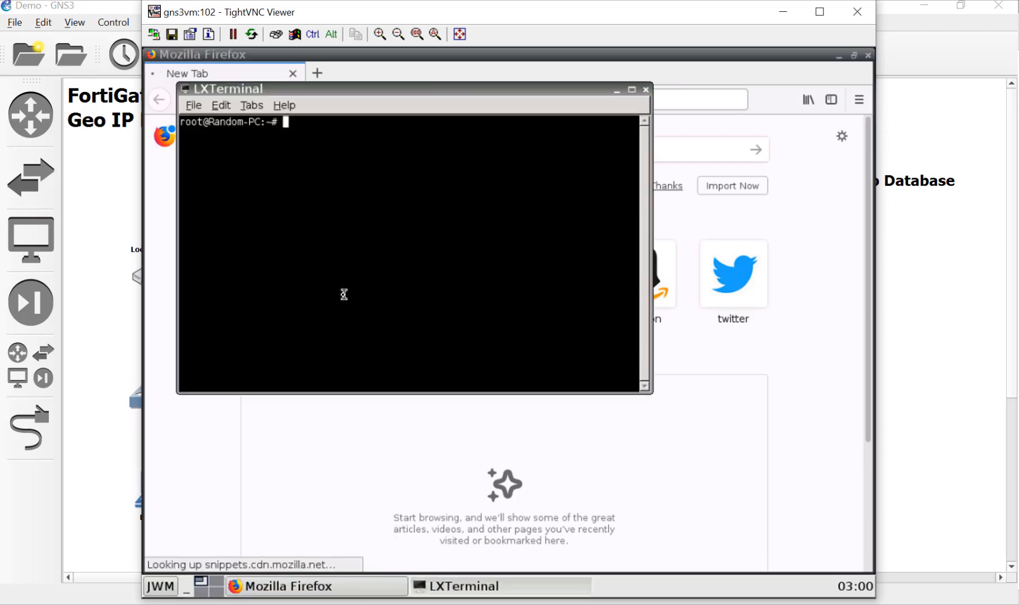
{"action": "type", "text": "ping 10.200.1.1"}
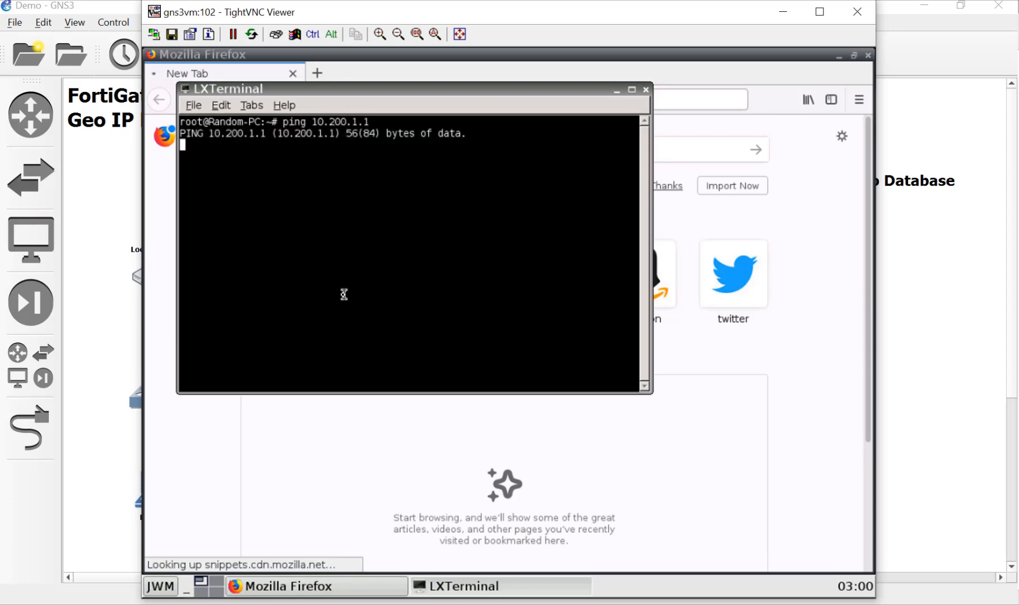
{"action": "left_click", "coordinate": [313, 33]}
{"action": "type", "text": "ping 10.200.4.254"}
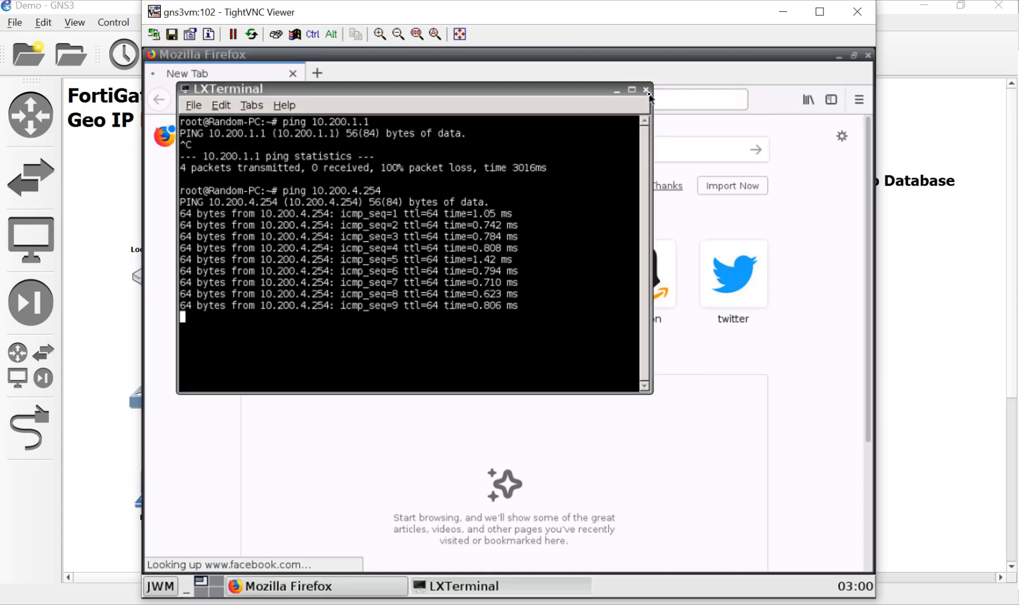
Close the terminal and enter 10.200.1.50 in Firefox's address bar
{"action": "left_click", "coordinate": [645, 89]}
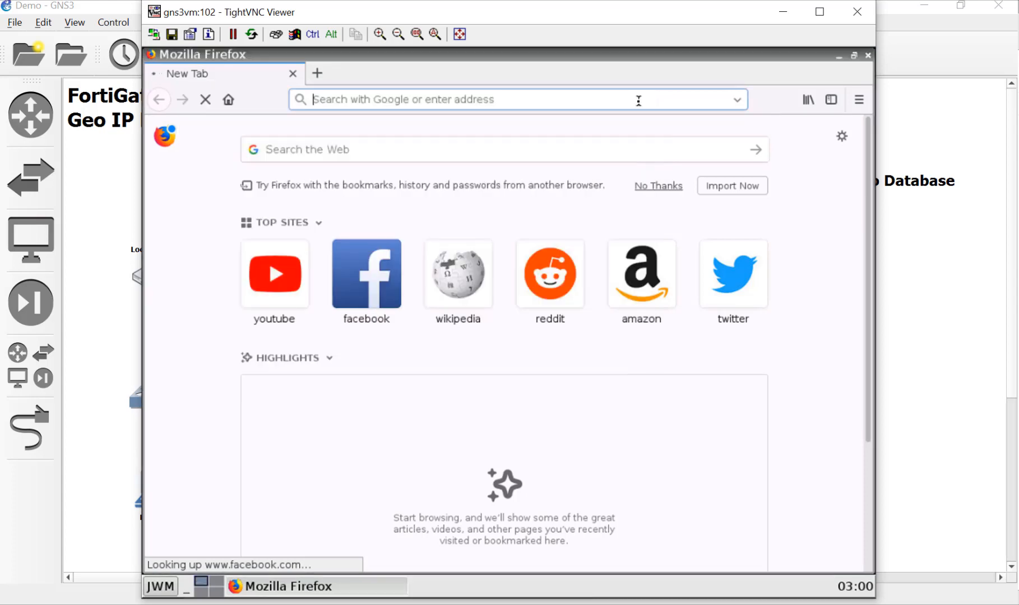
{"action": "type", "text": "10.200"}
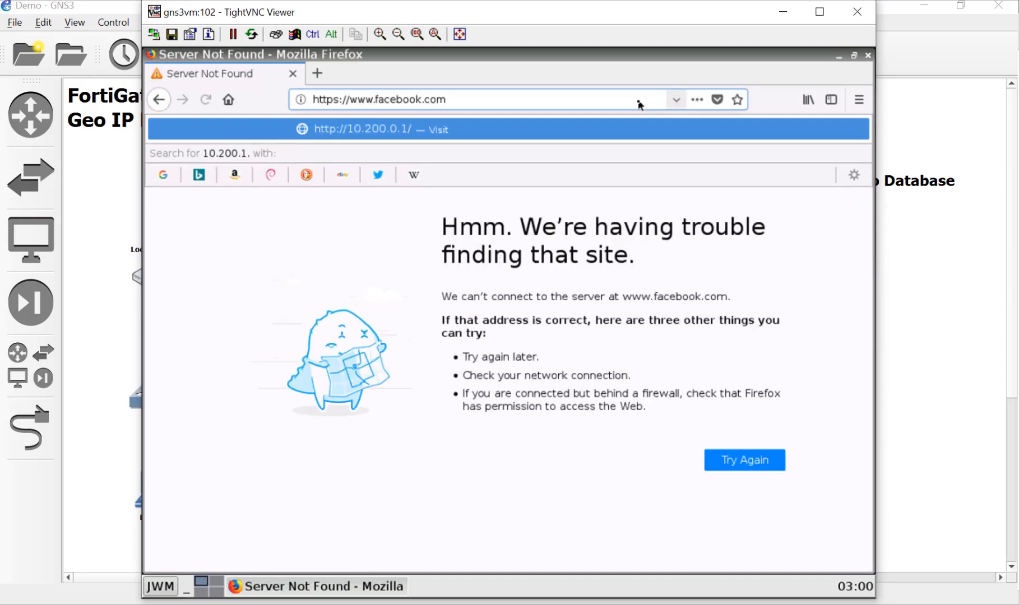
{"action": "type", "text": "50"}
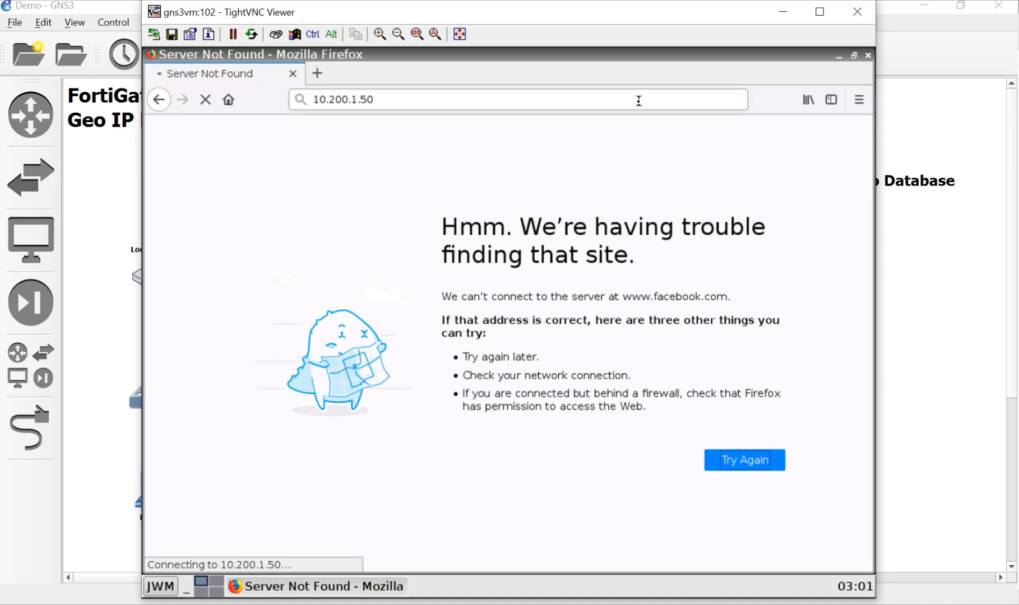
{"action": "mouse_move", "coordinate": [705, 193]}
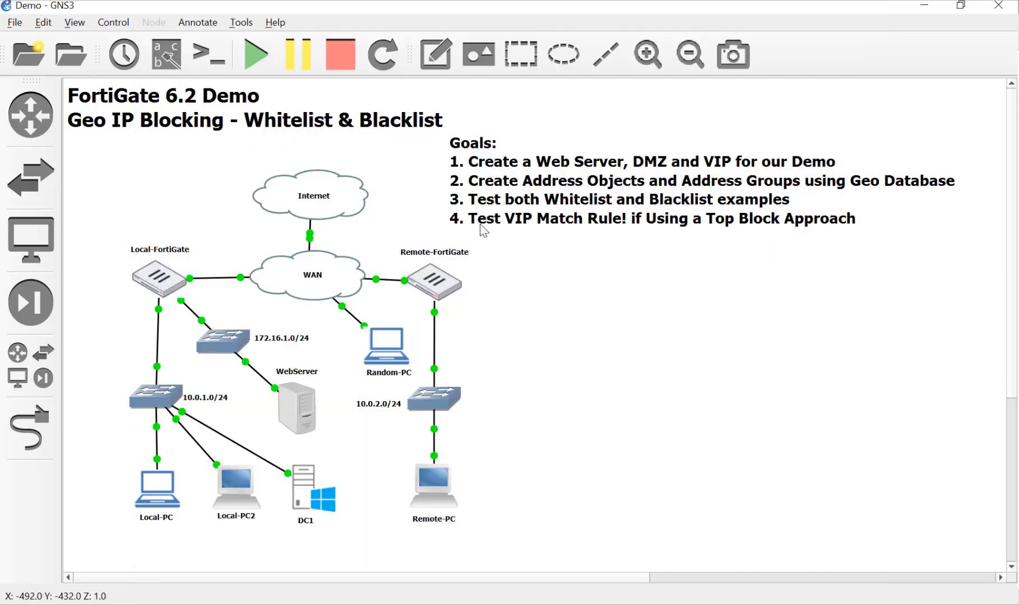
{"action": "mouse_move", "coordinate": [902, 484]}
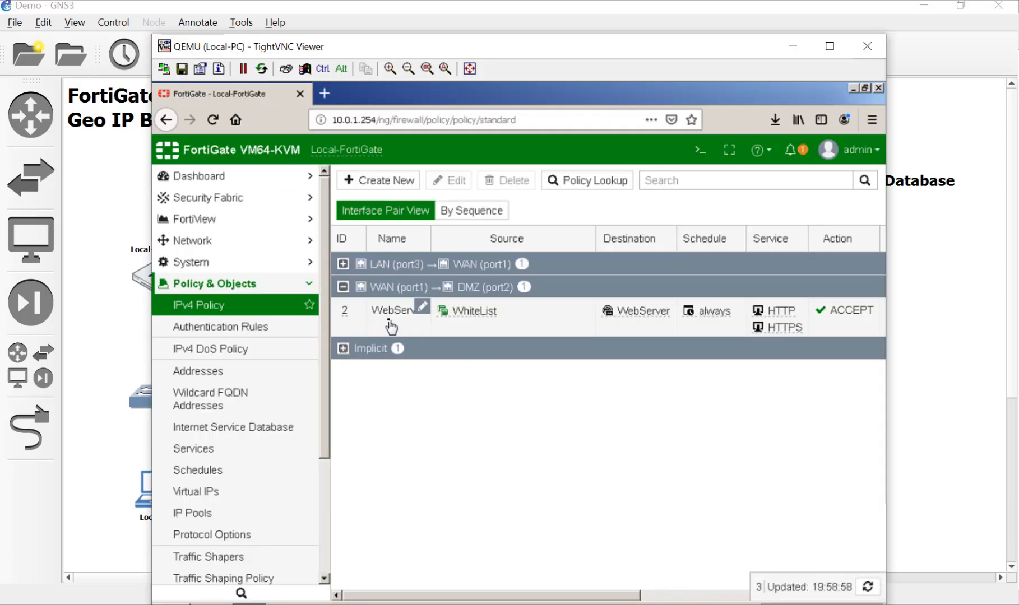
Copy the WebServer policy from its right-click menu to create a duplicate WAN-to-DMZ policy
{"action": "right_click", "coordinate": [390, 311]}
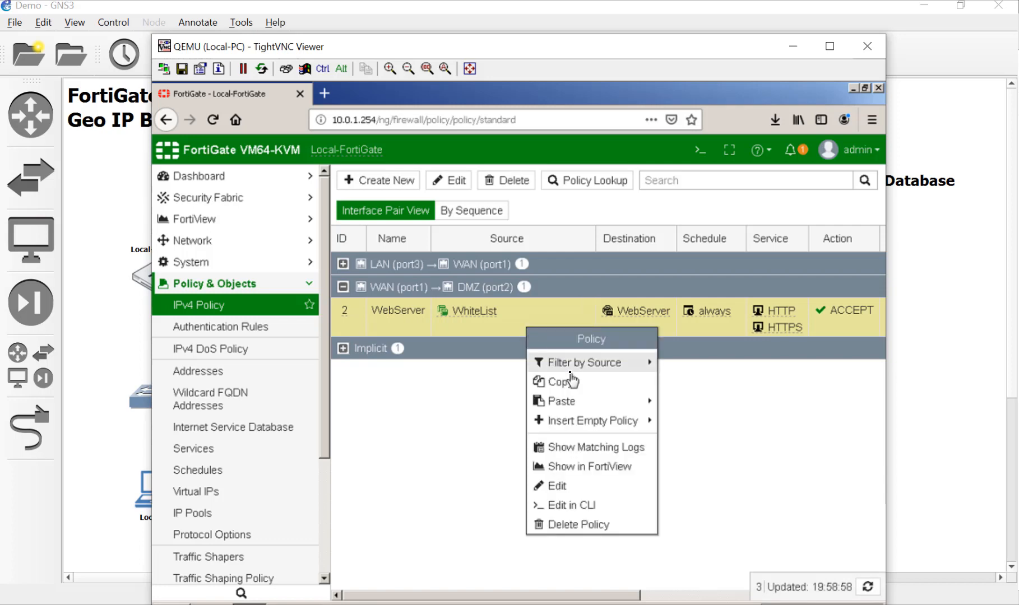
{"action": "left_click", "coordinate": [563, 381]}
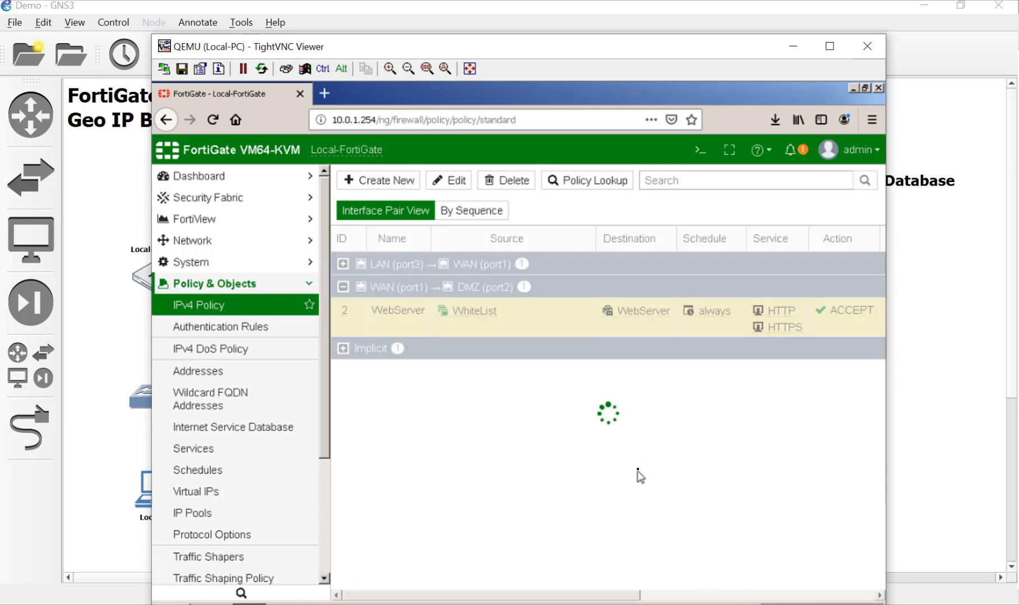
{"action": "left_click", "coordinate": [378, 180]}
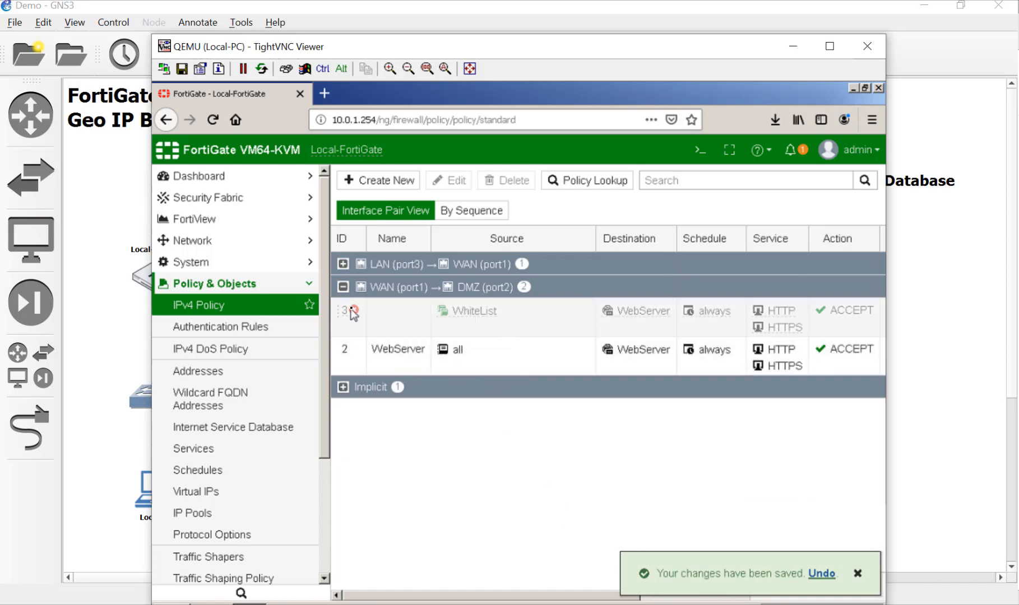
Edit policy 3: name it BlackList, source BlackList, action DENY, and enable it
{"action": "left_click", "coordinate": [350, 311]}
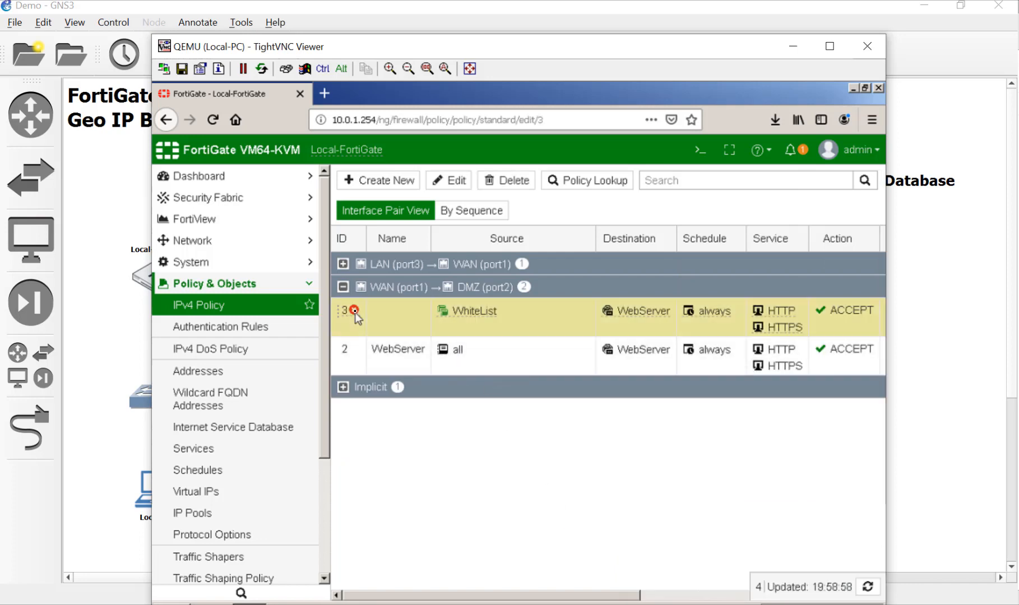
{"action": "left_click", "coordinate": [355, 318]}
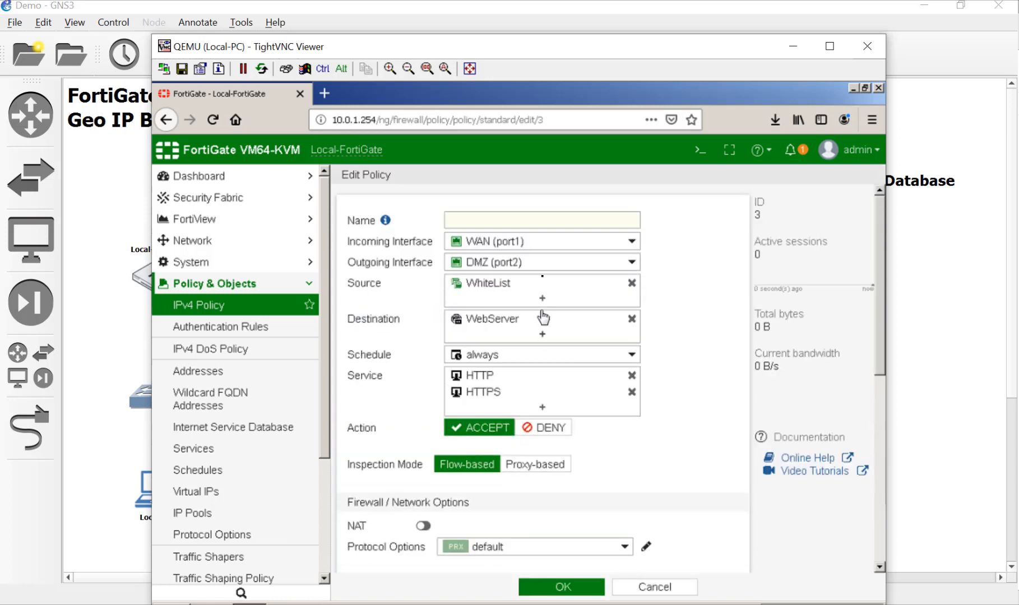
{"action": "left_click", "coordinate": [541, 220]}
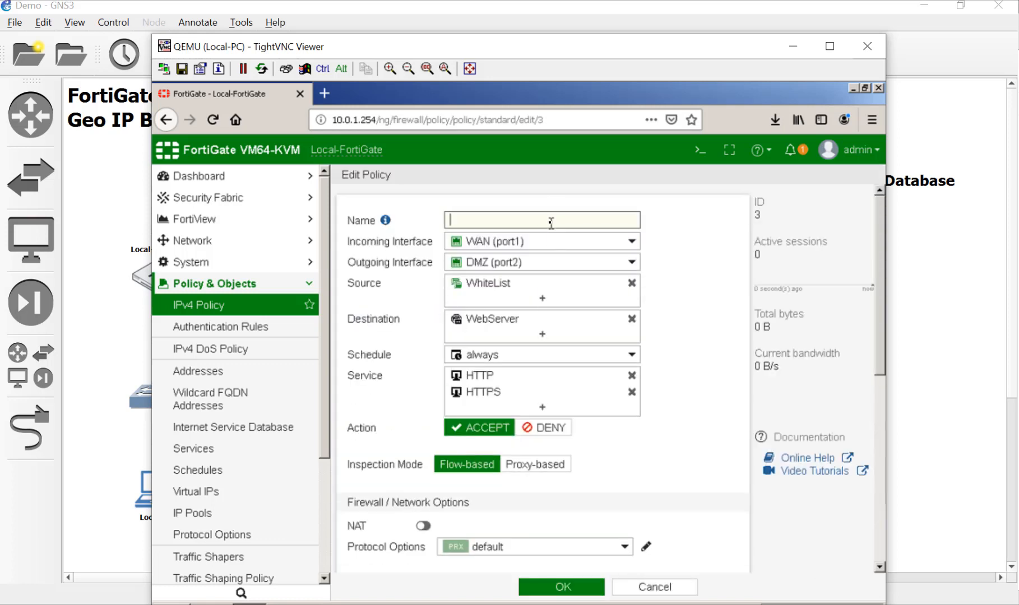
{"action": "type", "text": "BlackList"}
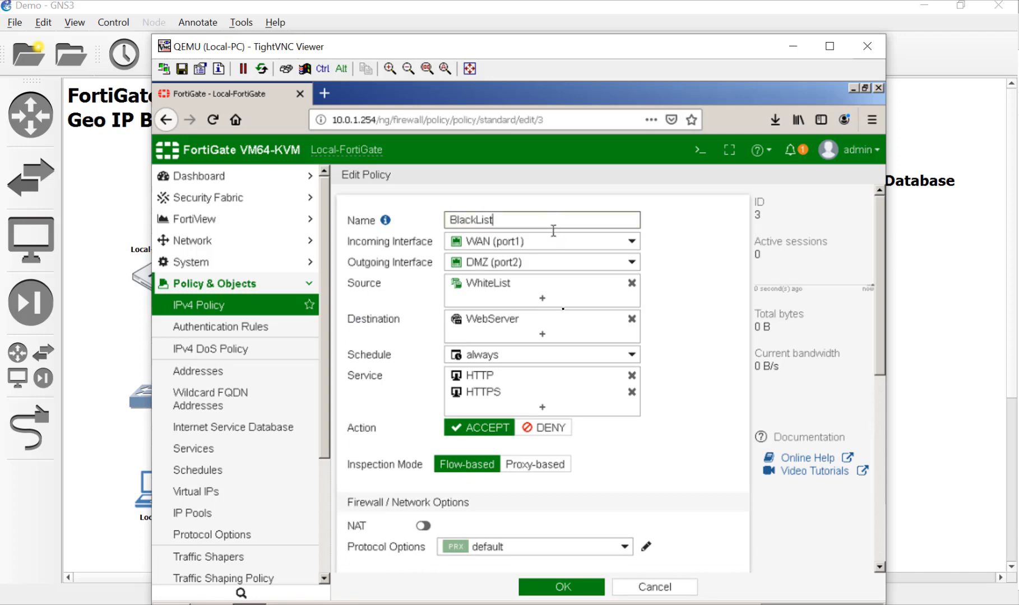
{"action": "mouse_move", "coordinate": [499, 320]}
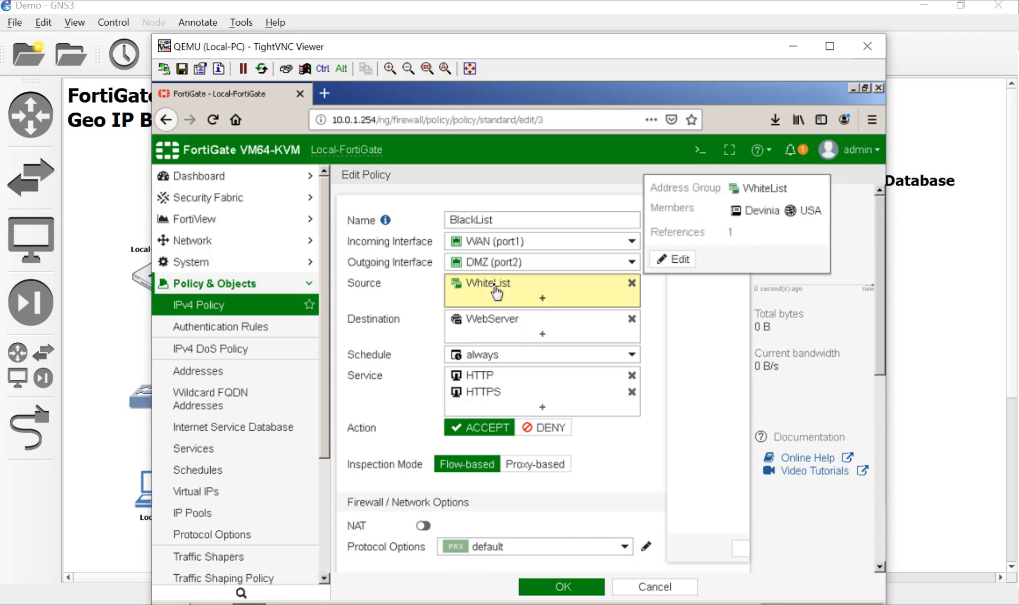
{"action": "left_click", "coordinate": [542, 298]}
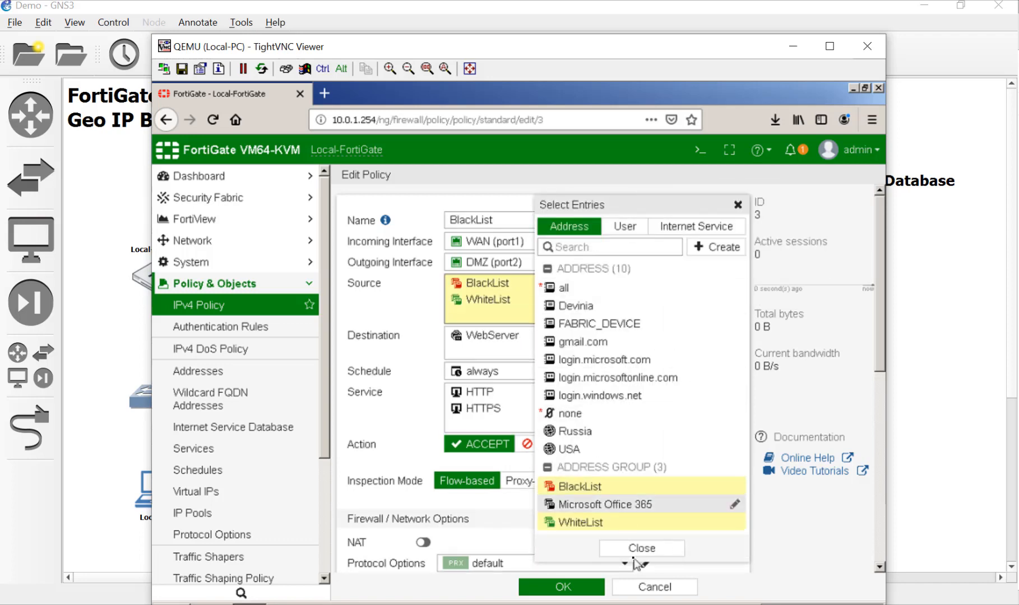
{"action": "left_click", "coordinate": [641, 548]}
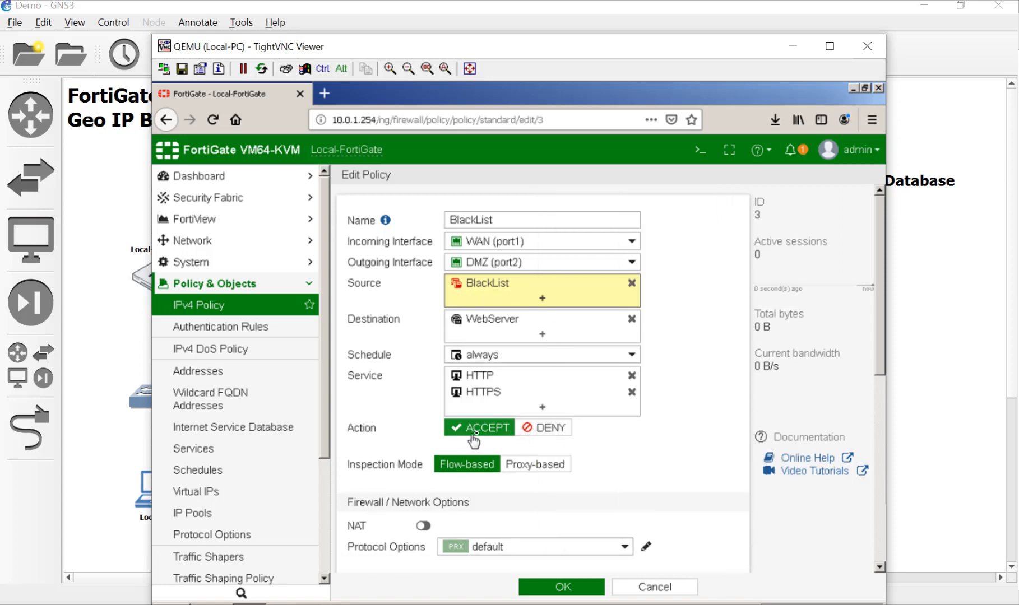
{"action": "left_click", "coordinate": [542, 427]}
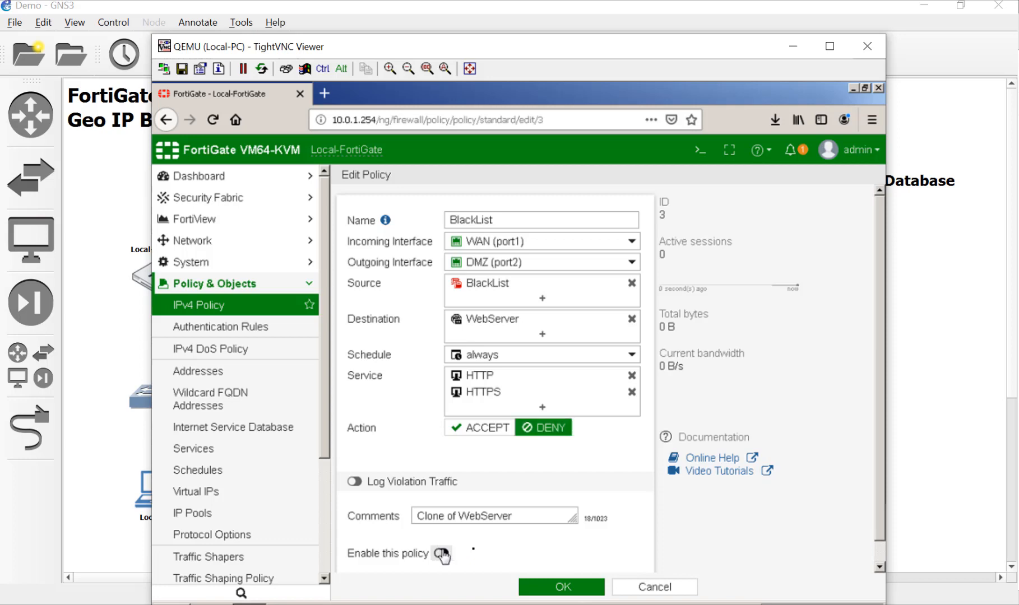
{"action": "left_click", "coordinate": [441, 553]}
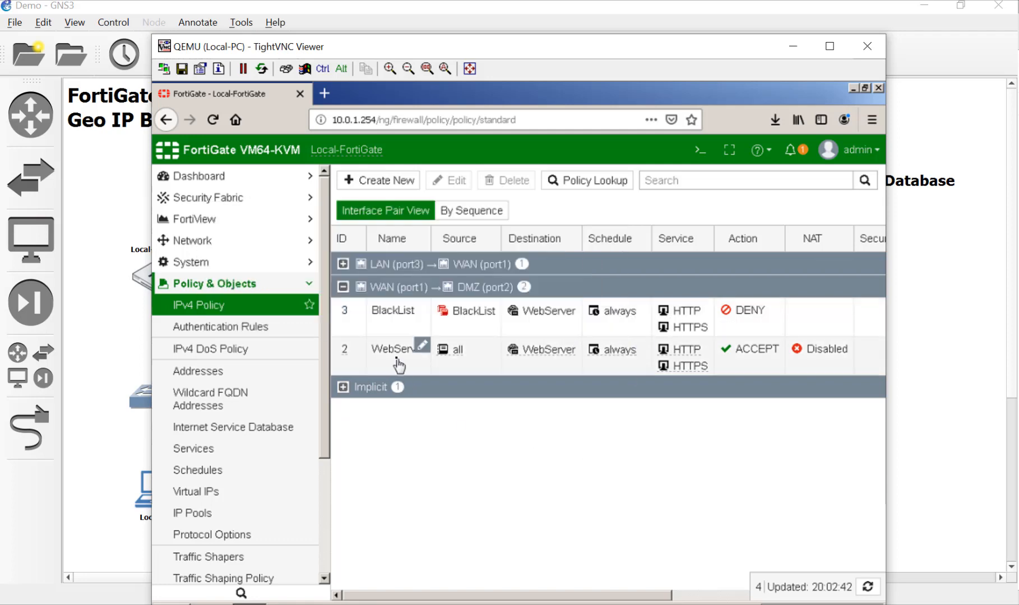
{"action": "mouse_move", "coordinate": [840, 412]}
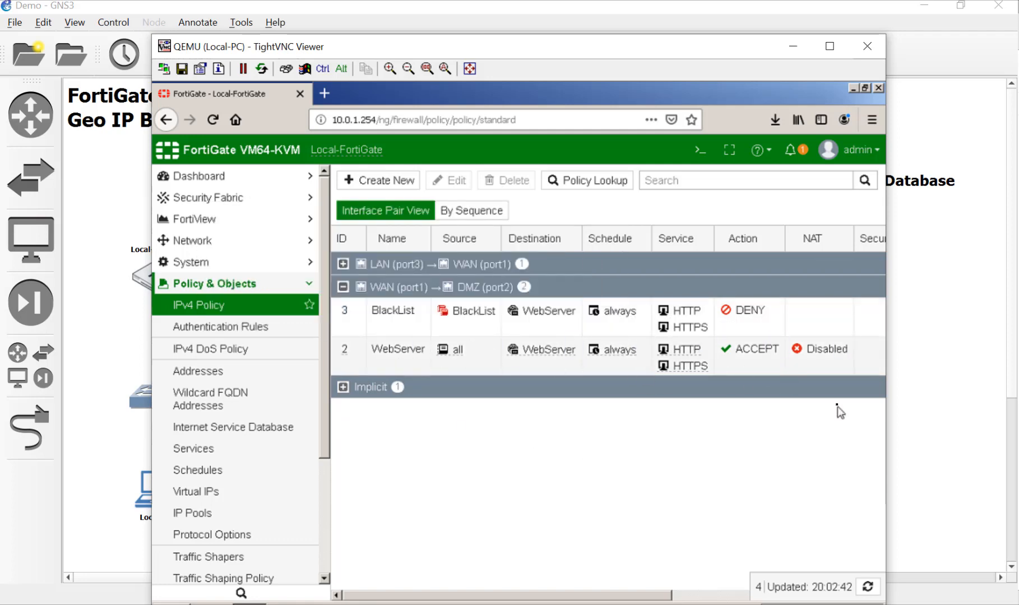
{"action": "mouse_move", "coordinate": [746, 498]}
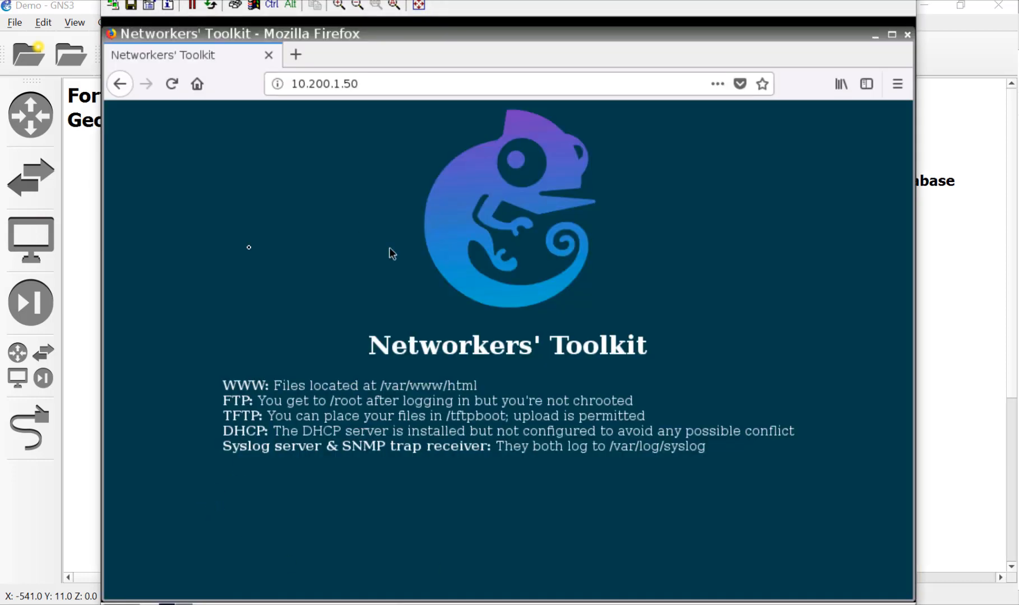
Quit and relaunch Firefox, then type the web server address '10.200.1.'
{"action": "left_click", "coordinate": [896, 84]}
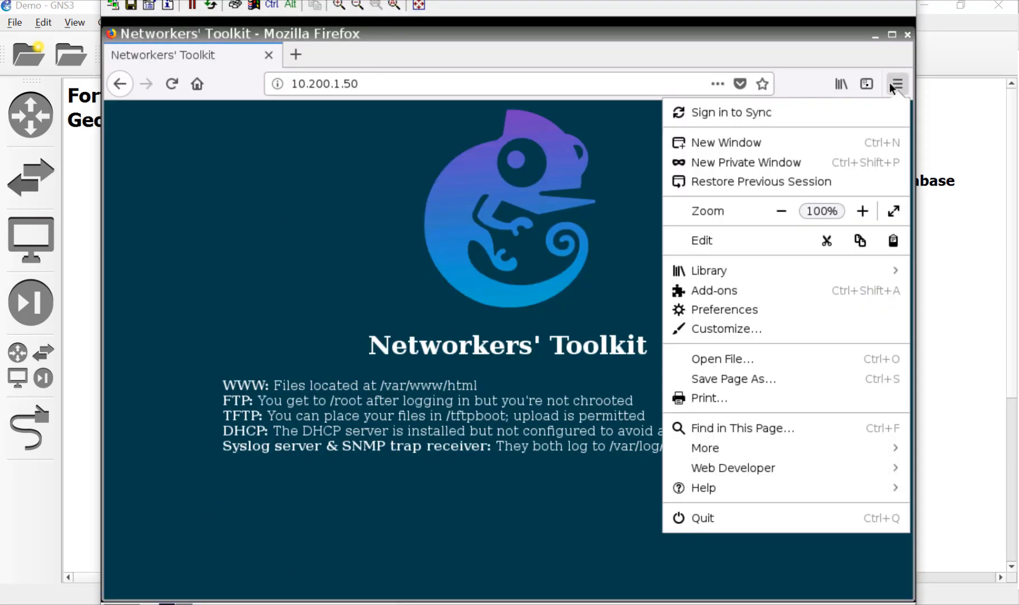
{"action": "mouse_move", "coordinate": [754, 278]}
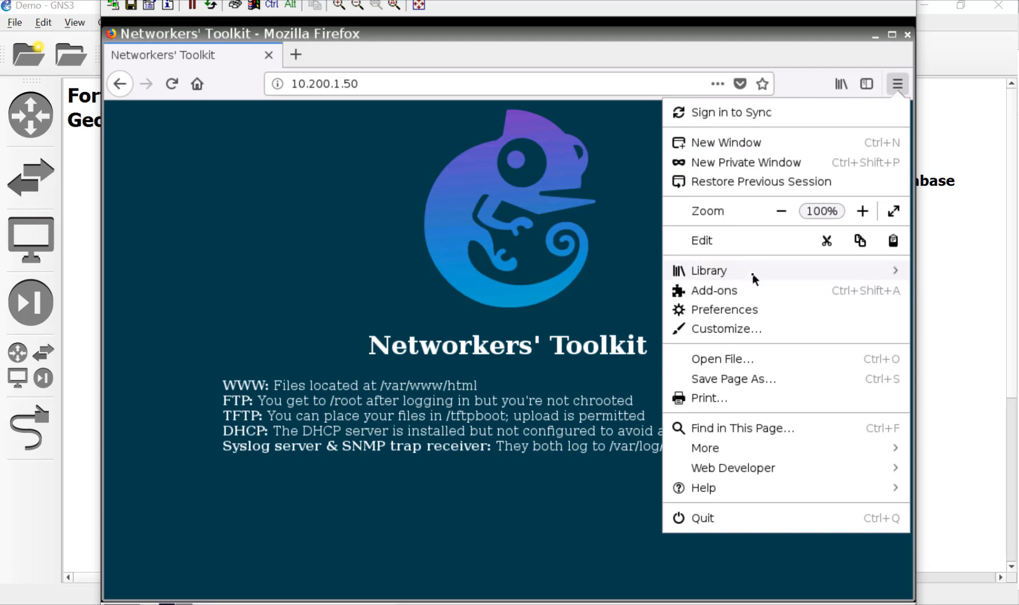
{"action": "left_click", "coordinate": [708, 271]}
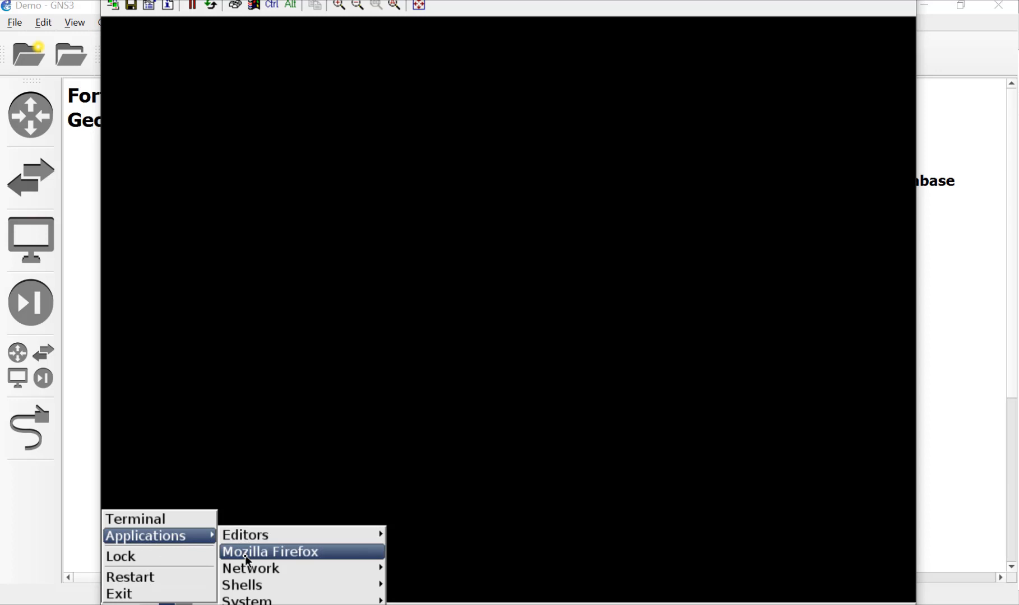
{"action": "left_click", "coordinate": [269, 551]}
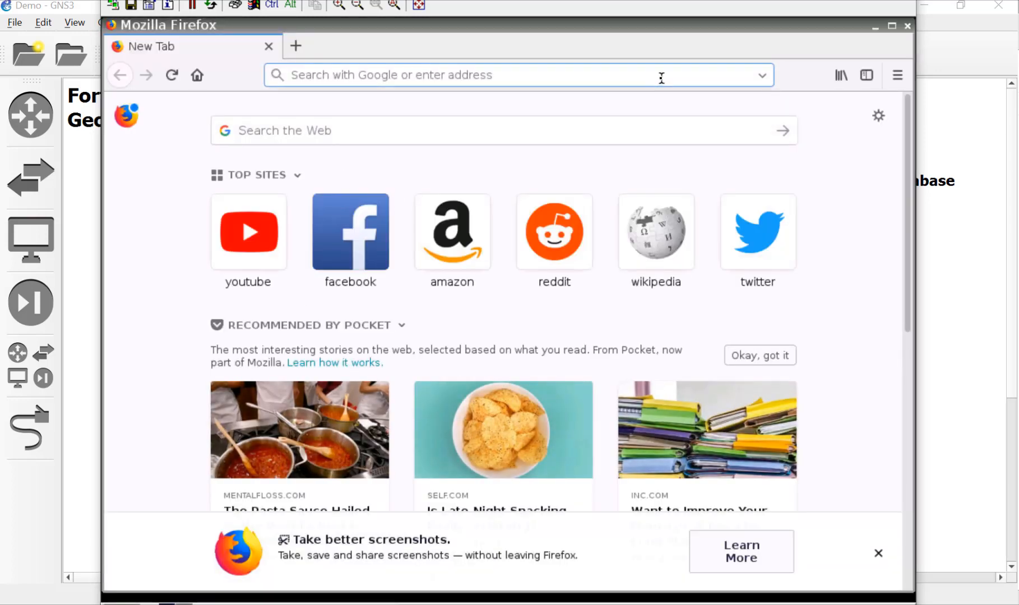
{"action": "type", "text": "10"}
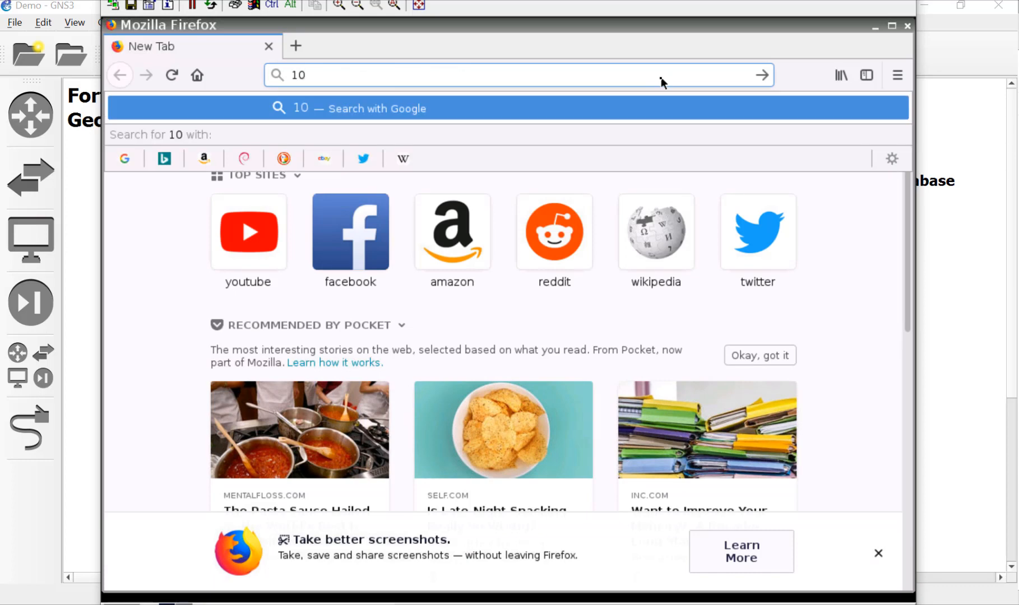
{"action": "type", "text": ".200.1."}
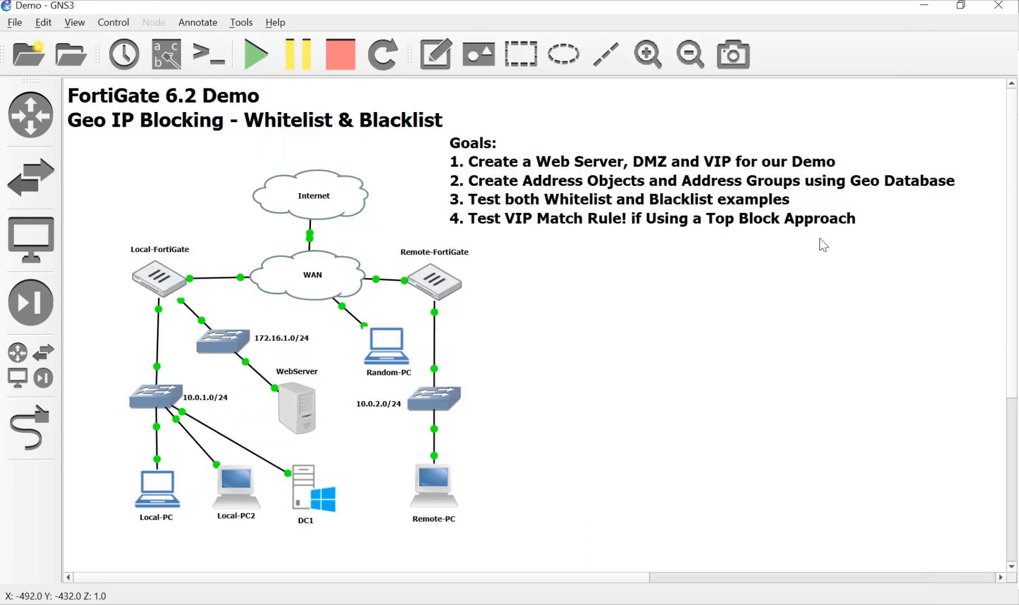
Switch to the Random-PC desktop and start entering 10.200.1.50 in Firefox
{"action": "left_click", "coordinate": [386, 348]}
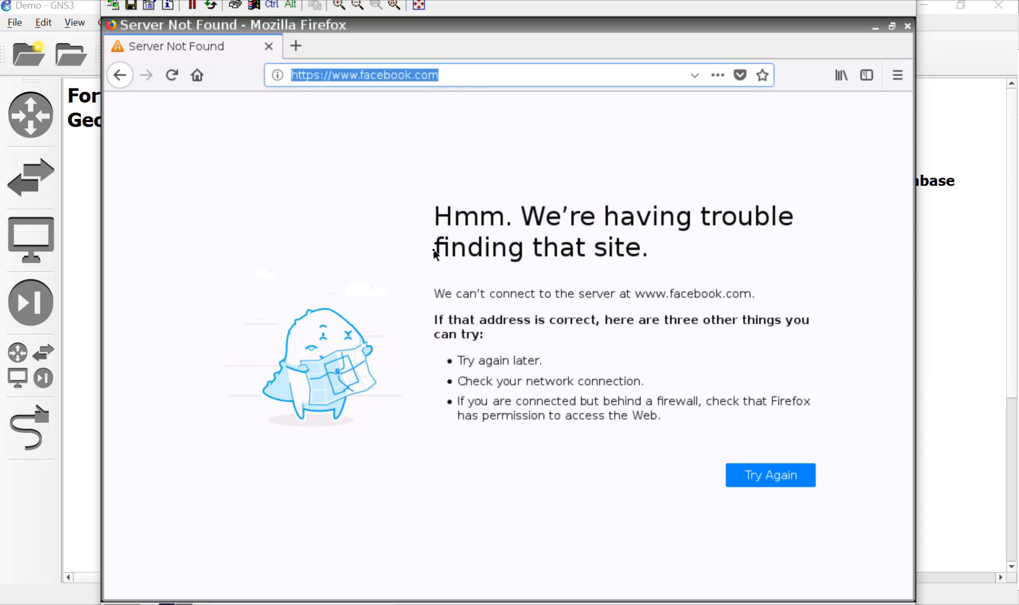
{"action": "type", "text": "10.200.1.50"}
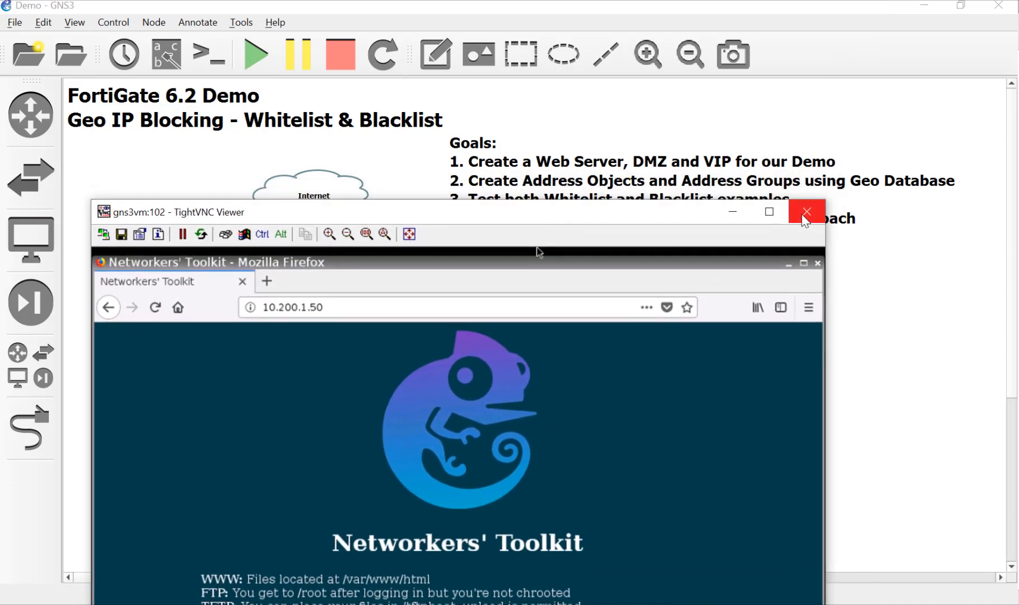
Close the Random-PC TightVNC Viewer window to return to the GNS3 topology
{"action": "left_click", "coordinate": [806, 212]}
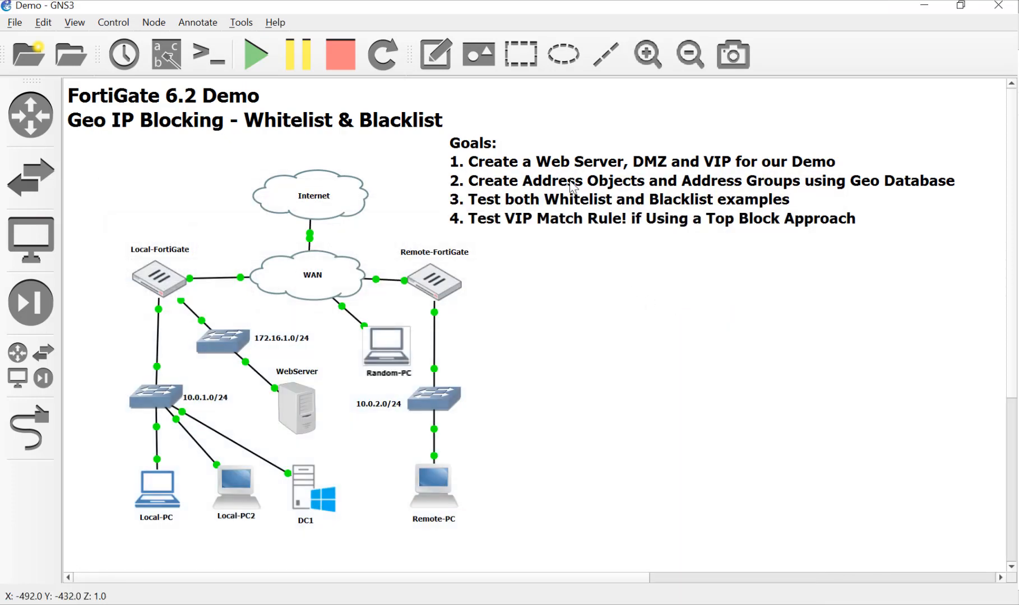
{"action": "mouse_move", "coordinate": [605, 325]}
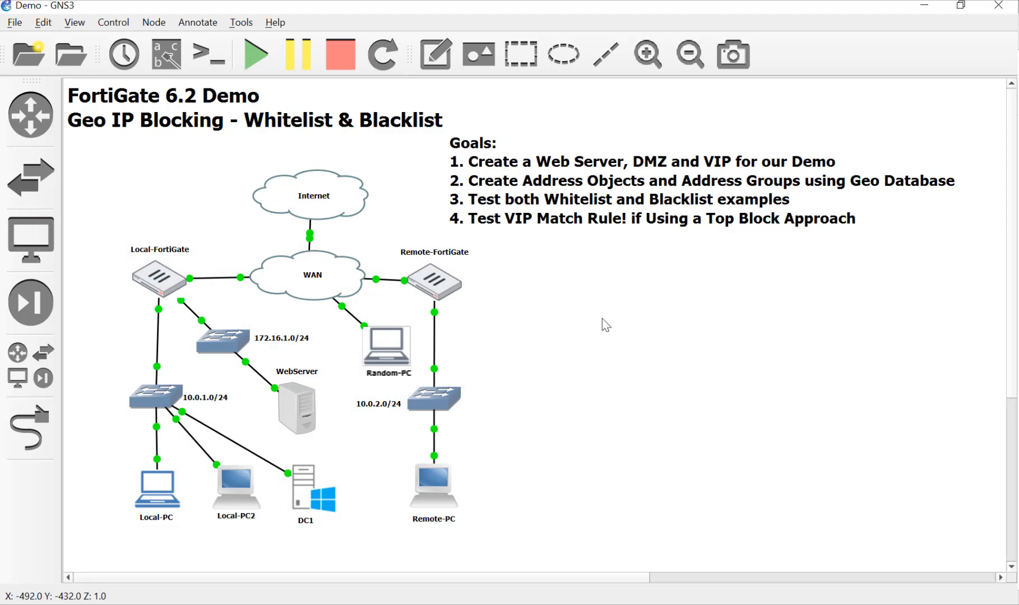
{"action": "mouse_move", "coordinate": [779, 361]}
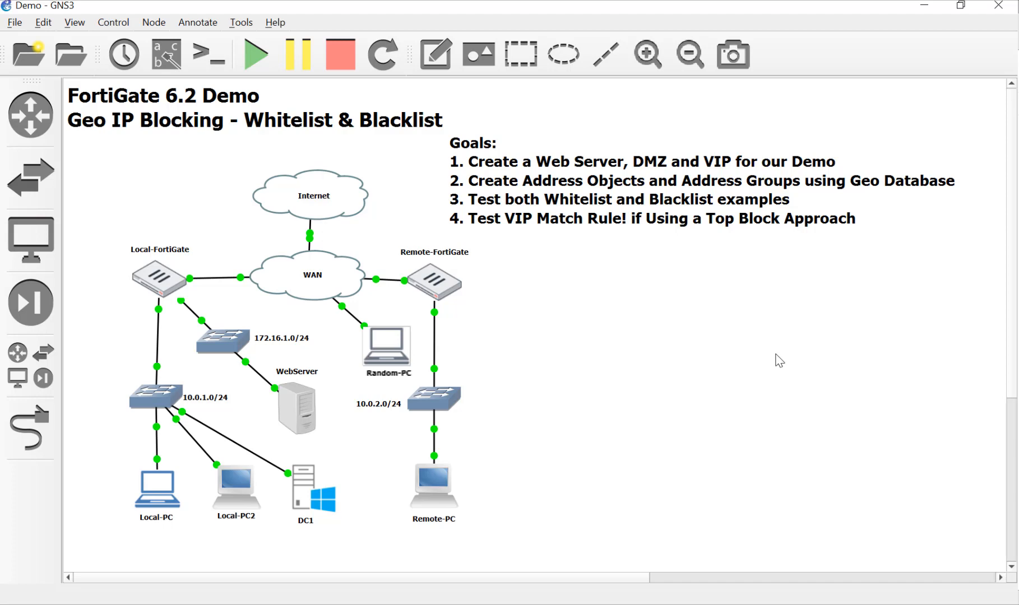
{"action": "mouse_move", "coordinate": [711, 312]}
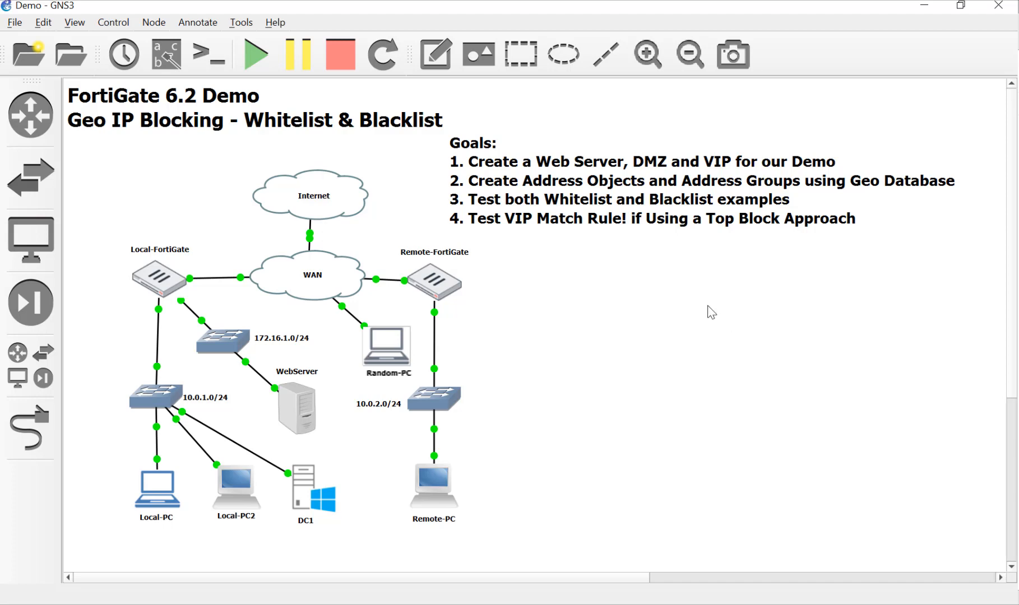
{"action": "mouse_move", "coordinate": [643, 240]}
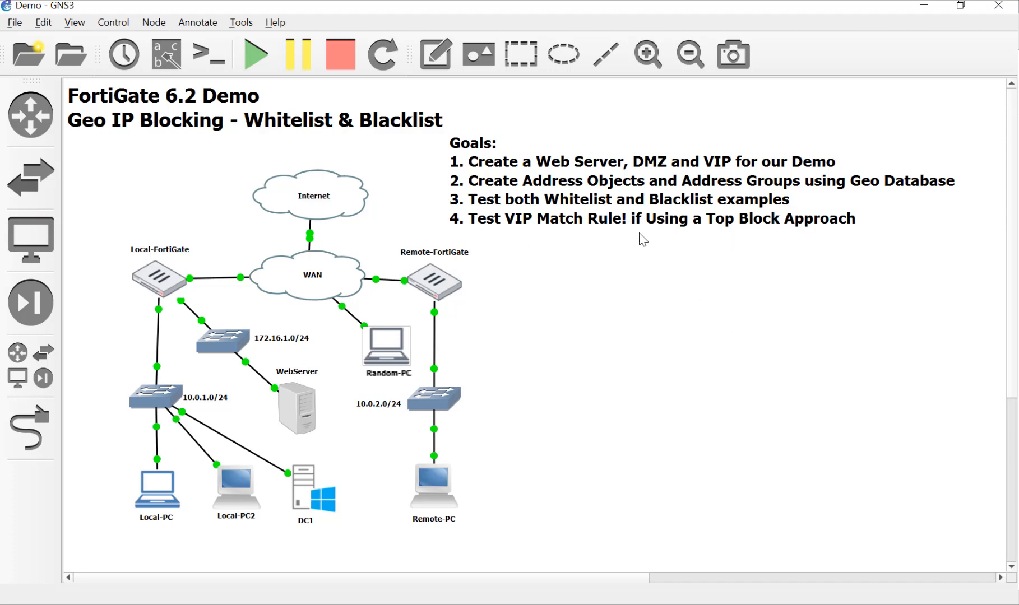
{"action": "mouse_move", "coordinate": [590, 308]}
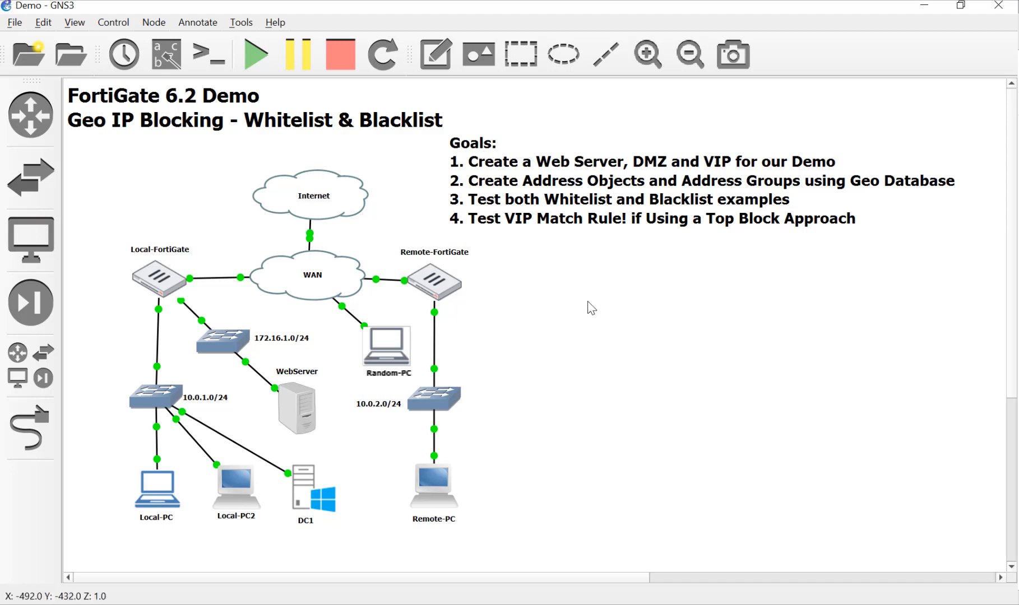
{"action": "mouse_move", "coordinate": [455, 241]}
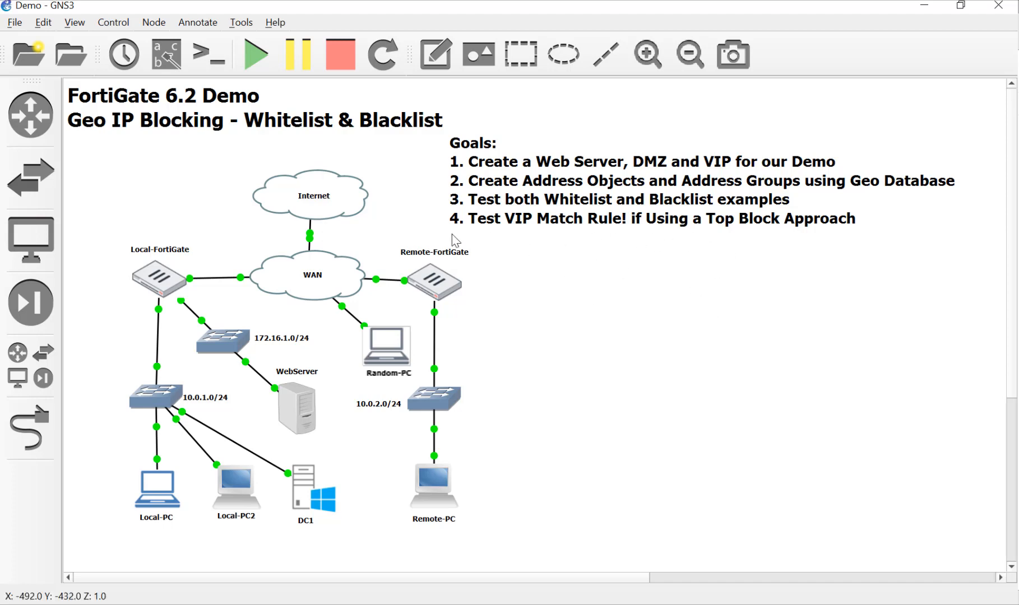
{"action": "mouse_move", "coordinate": [688, 278]}
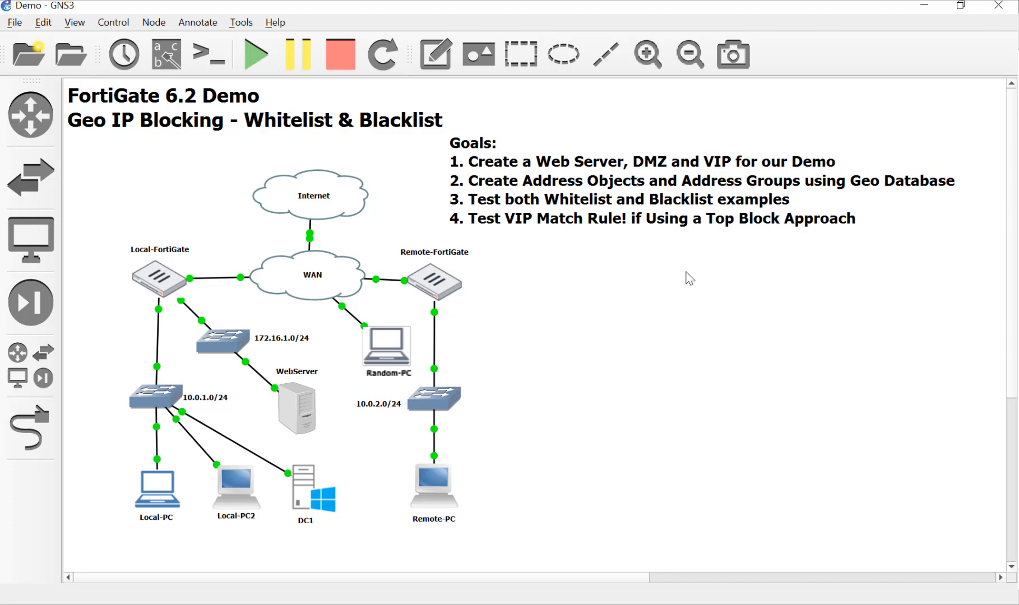
{"action": "mouse_move", "coordinate": [585, 207]}
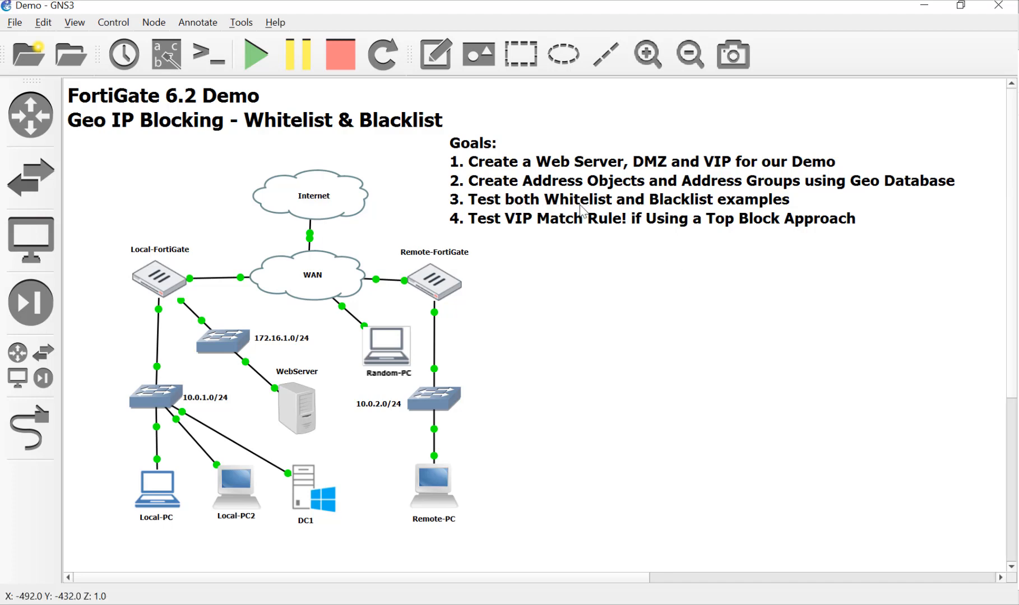
{"action": "mouse_move", "coordinate": [650, 209]}
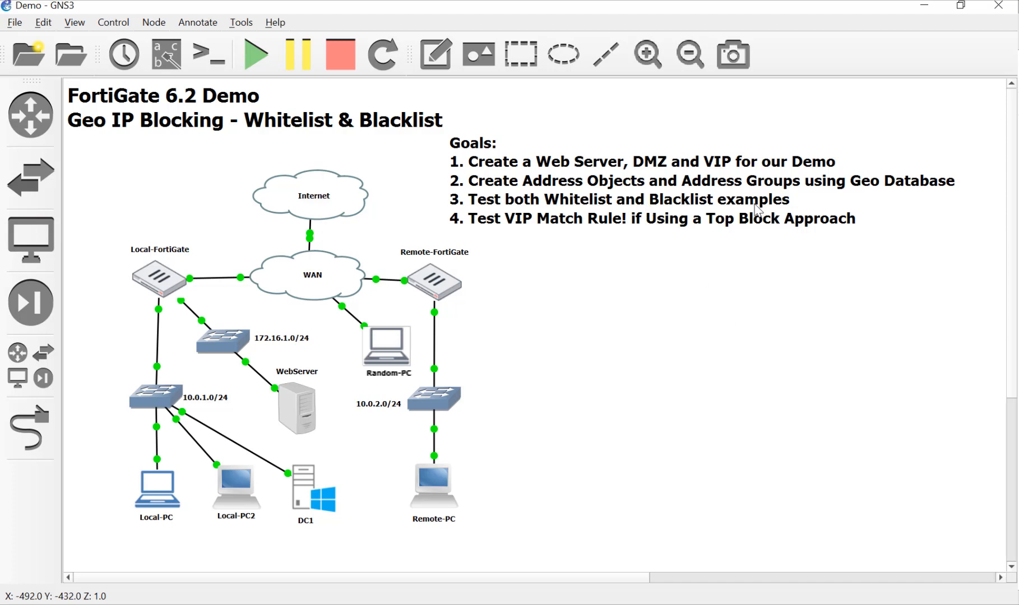
{"action": "mouse_move", "coordinate": [868, 312]}
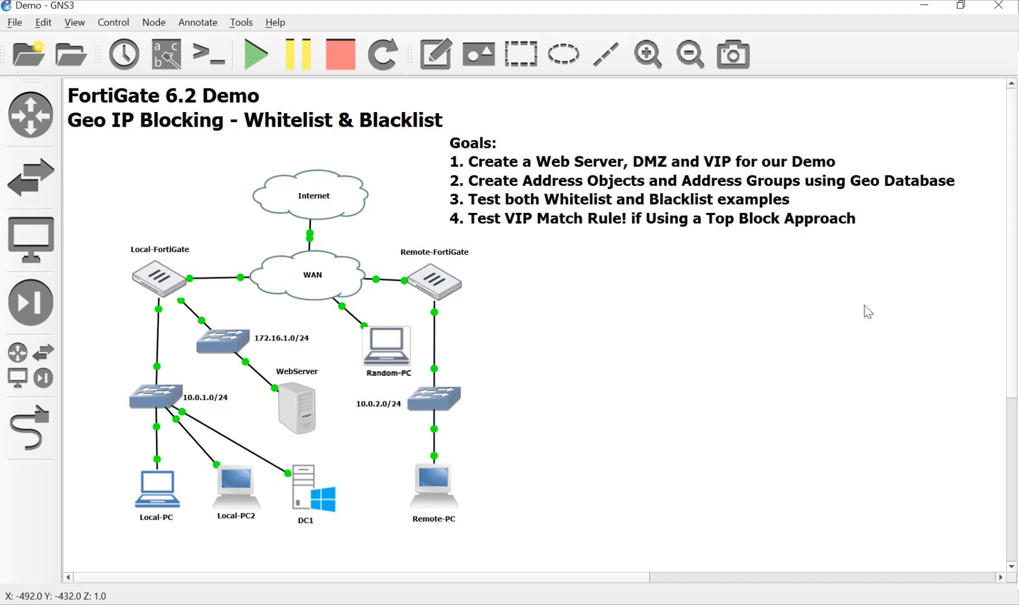
{"action": "mouse_move", "coordinate": [648, 366]}
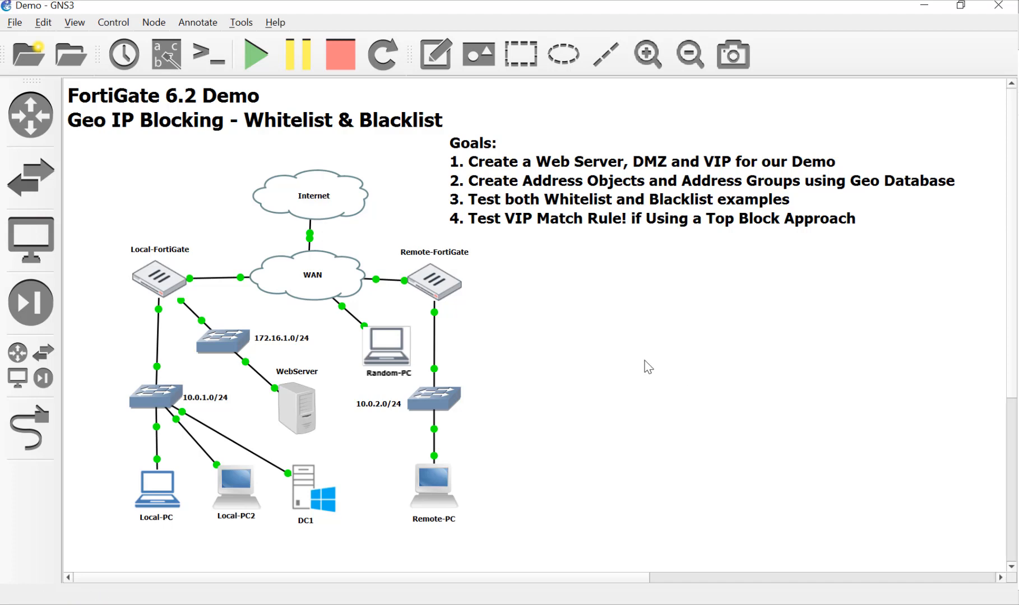